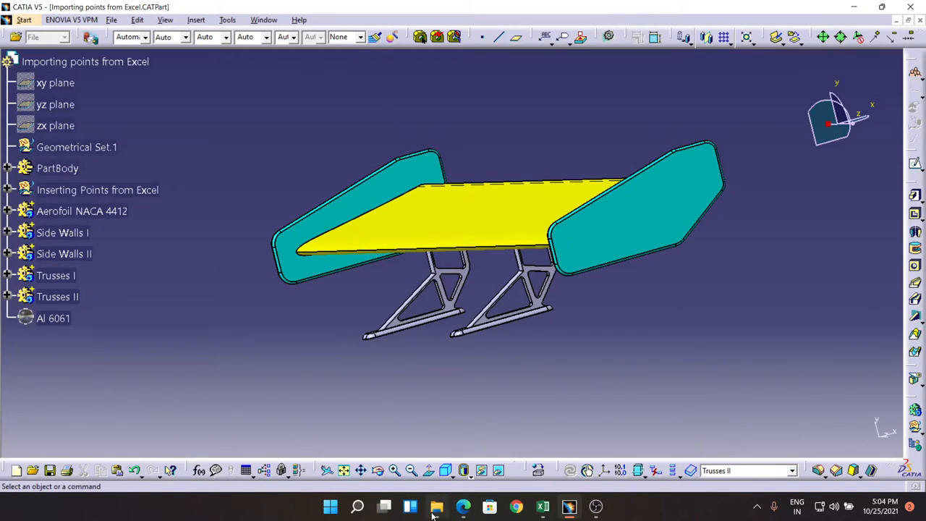
Preview the finished spoiler, then browse the reference supercar photos from drive D in Photos
click(437, 506)
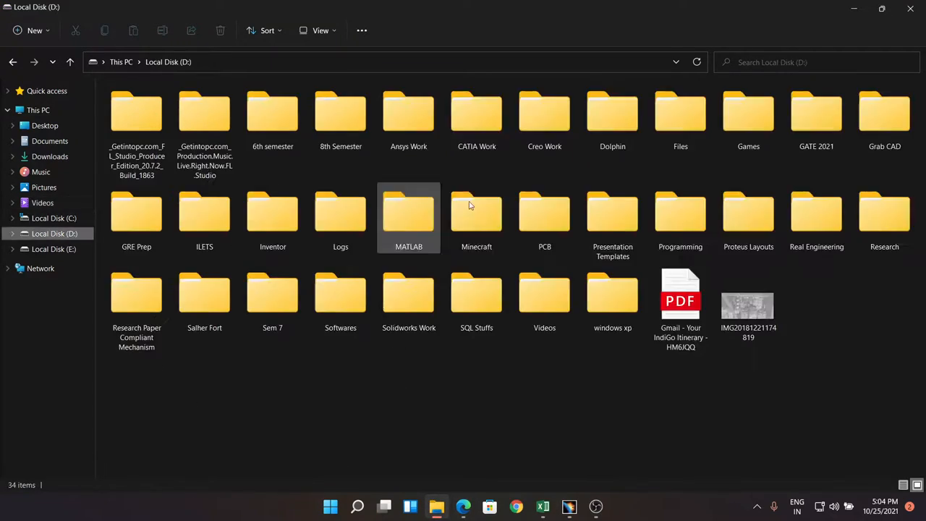
double_click(748, 293)
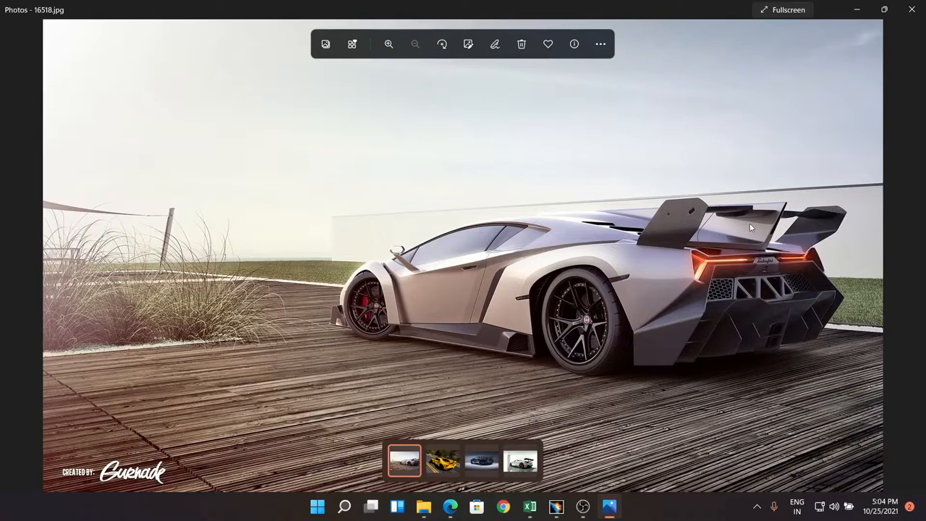
click(482, 461)
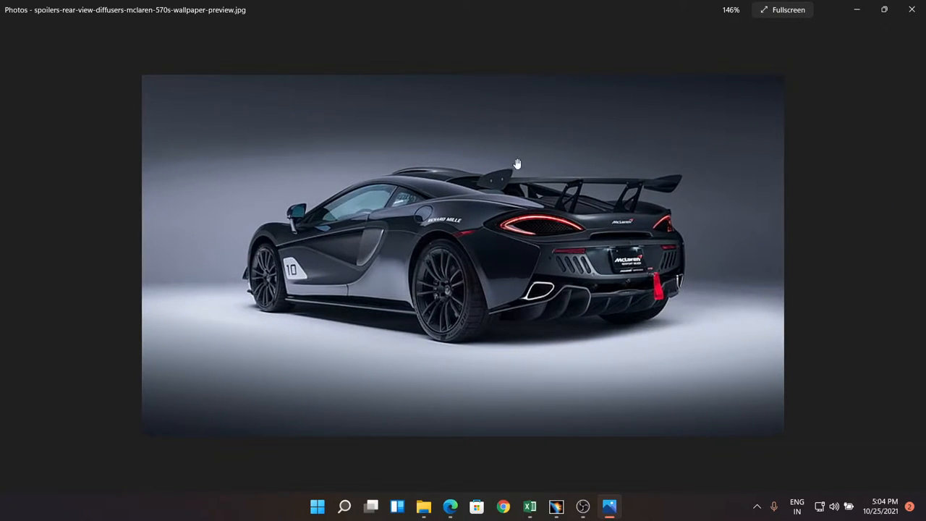
mouse_move(572, 224)
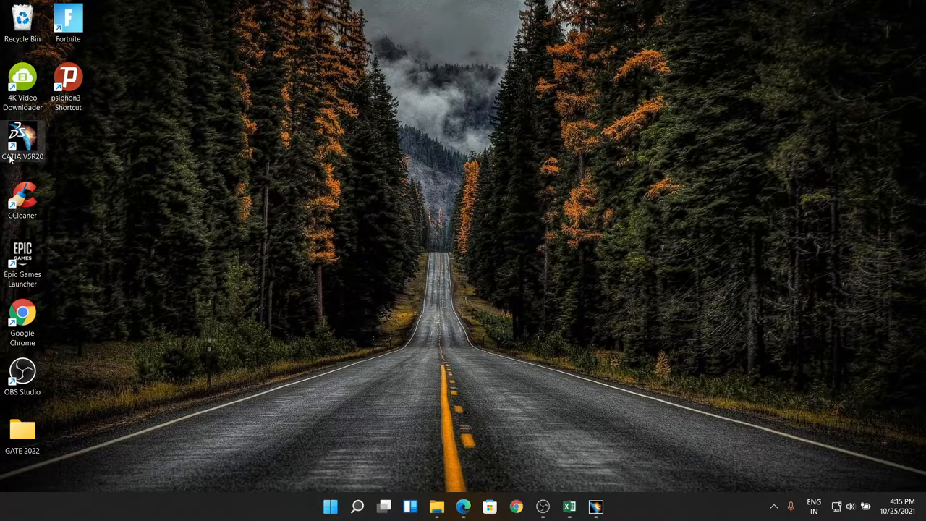
Launch CATIA V5R20 and show D:\CATIA Work\Spoilers in File Explorer
double_click(23, 141)
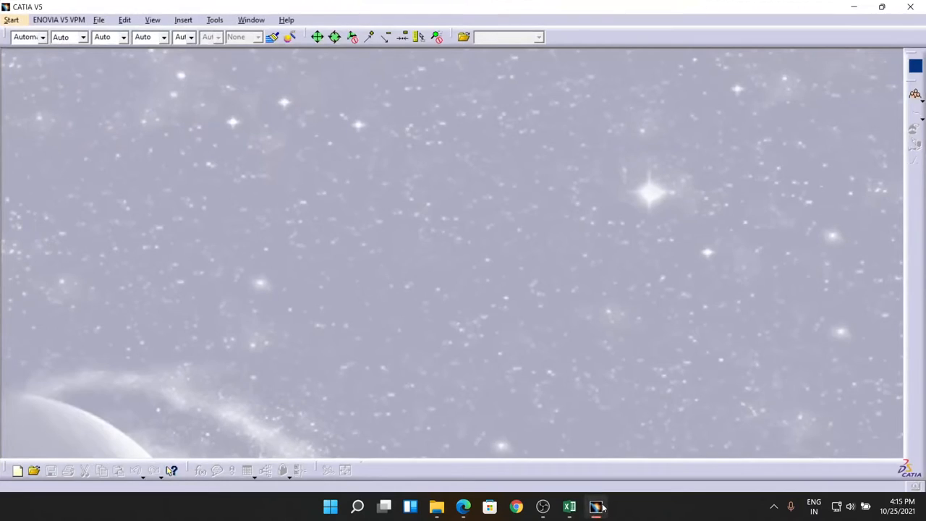
click(436, 506)
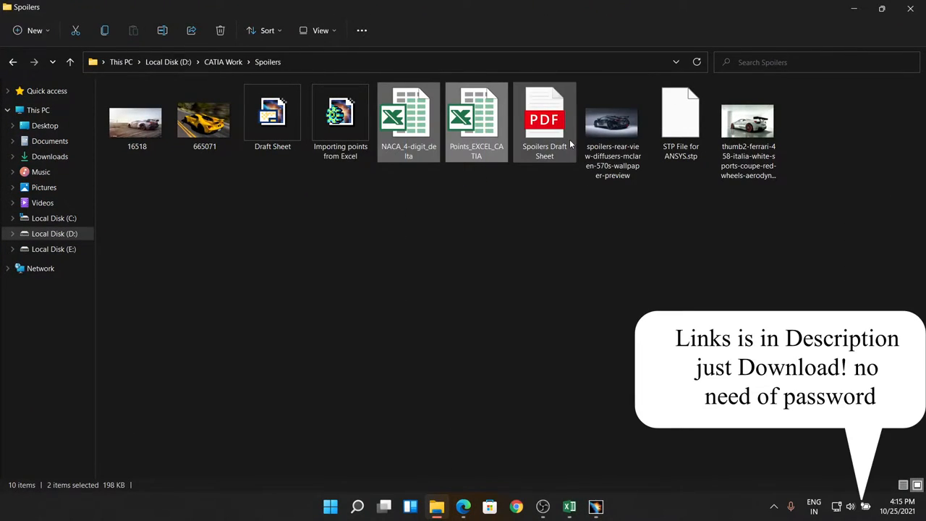
click(544, 120)
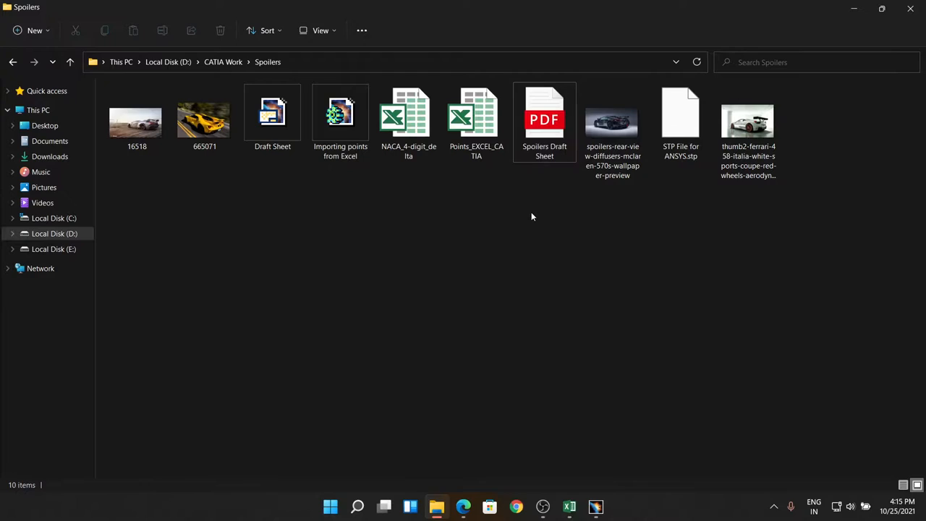
mouse_move(443, 426)
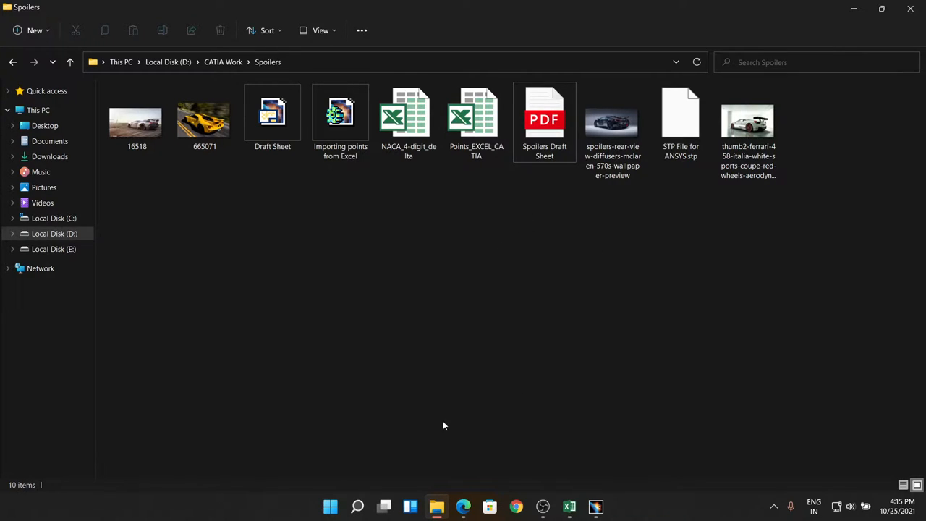
Check Spoilers Draft Sheet.pdf dimensions in Edge, then minimize it back to the folder
double_click(545, 120)
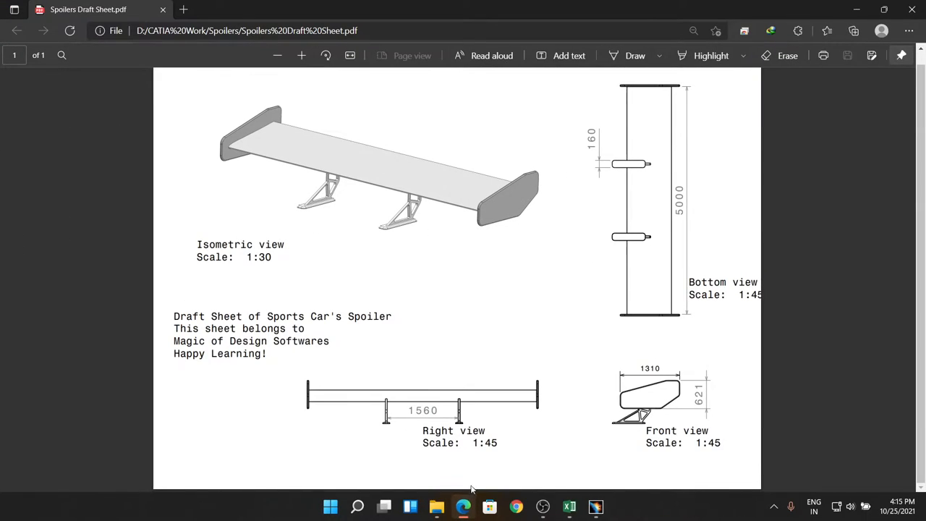
mouse_move(626, 190)
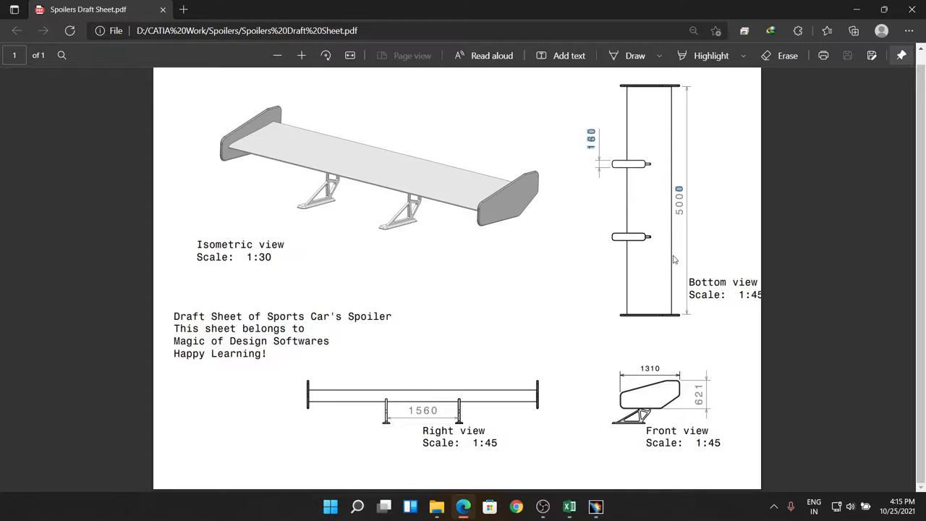
click(436, 506)
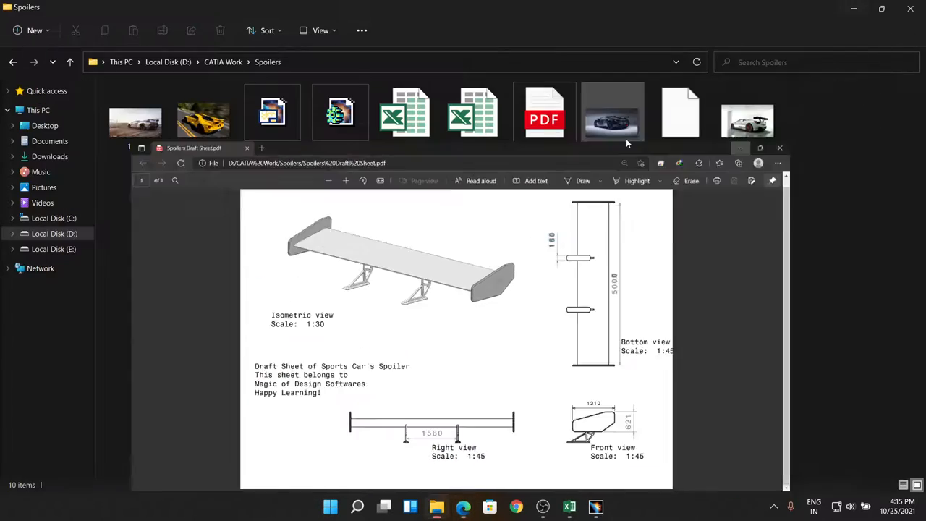
click(780, 147)
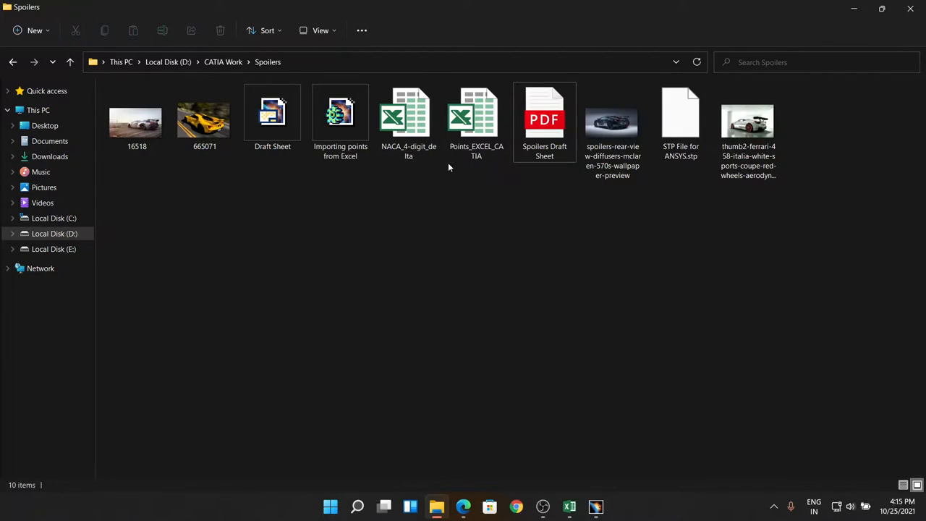
mouse_move(477, 209)
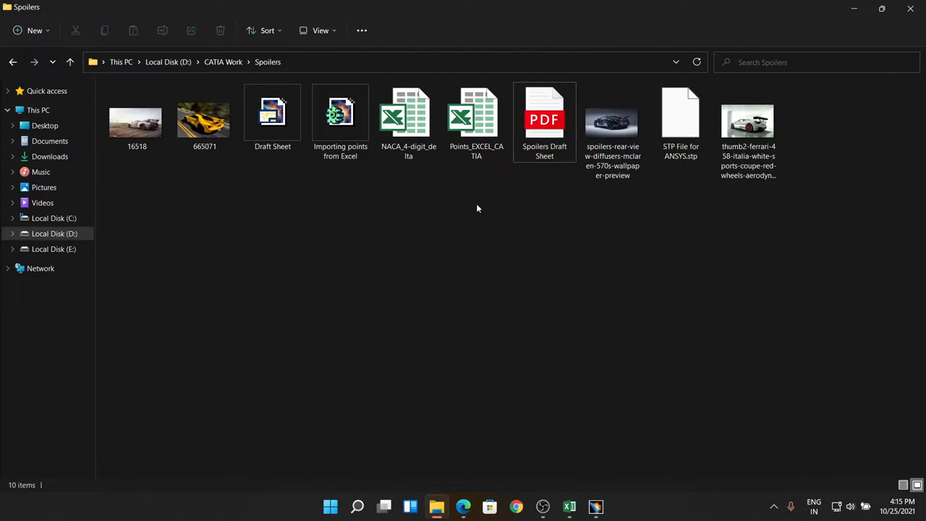
mouse_move(569, 506)
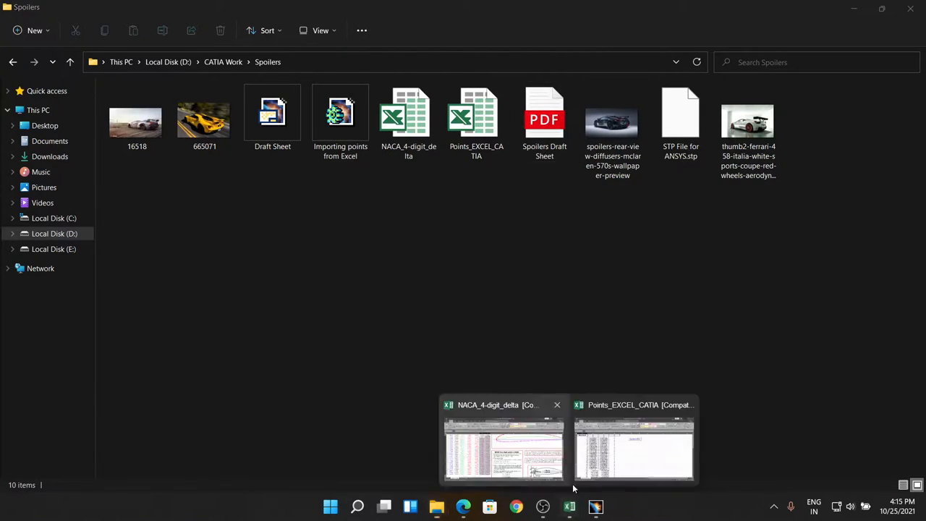
Copy the x(U) and y(U) range E9:F33 from the NACA_4-digit_delta workbook
click(503, 445)
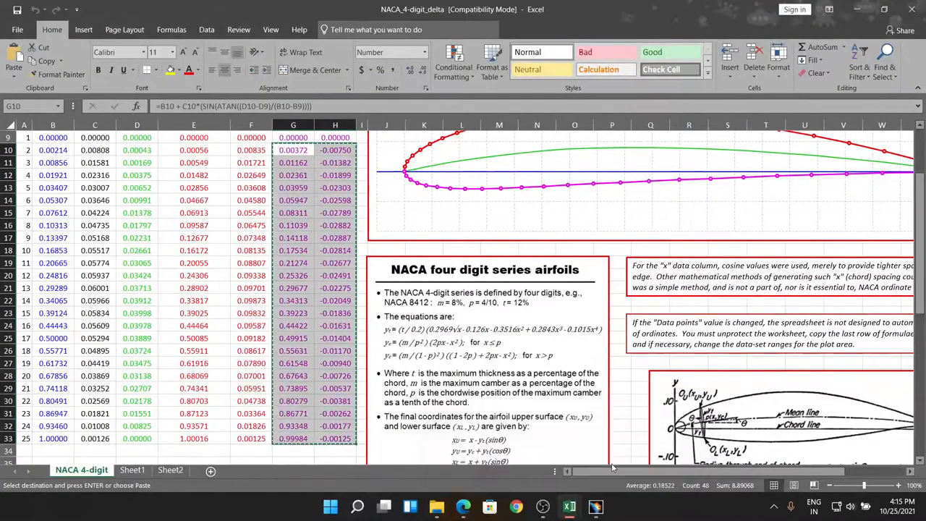
click(569, 506)
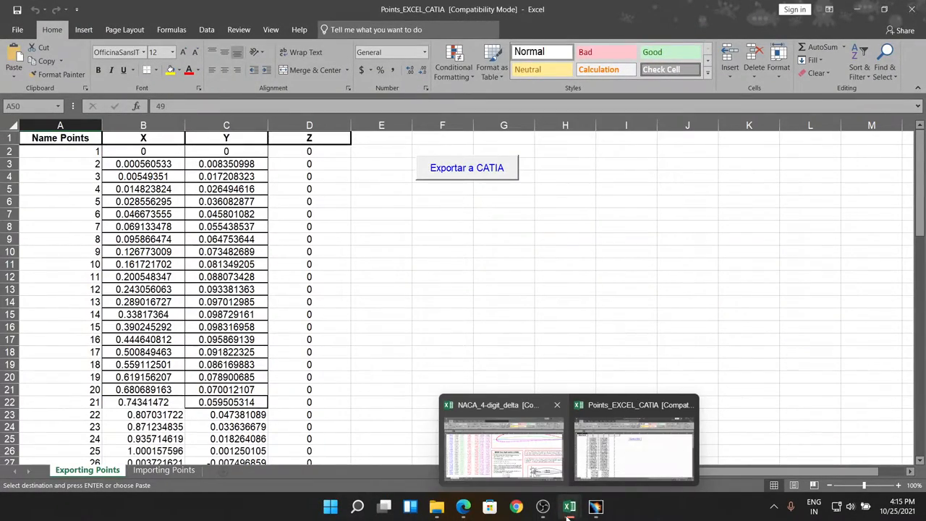
click(503, 442)
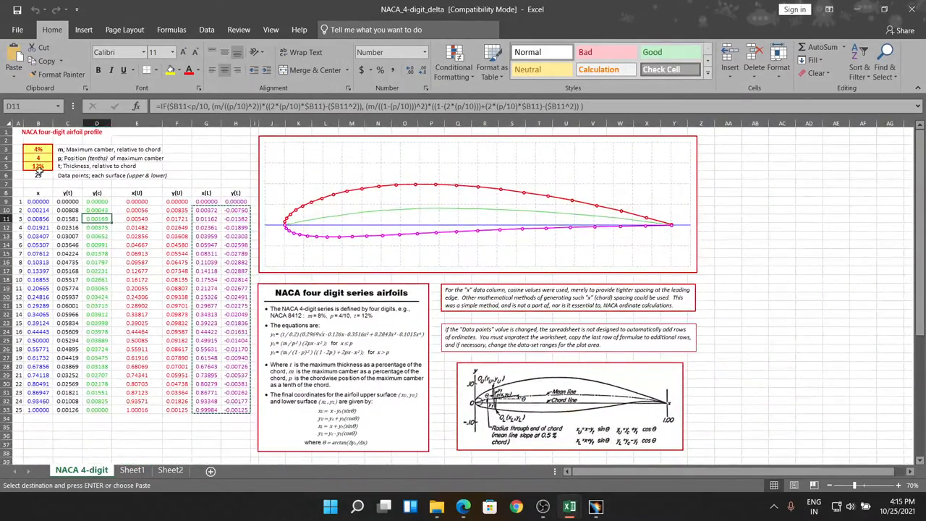
click(38, 175)
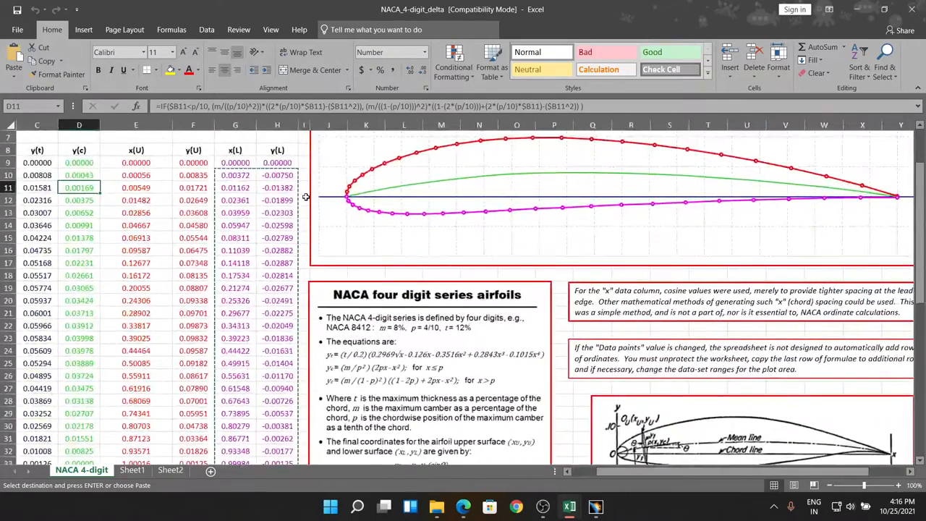
scroll(up, 3)
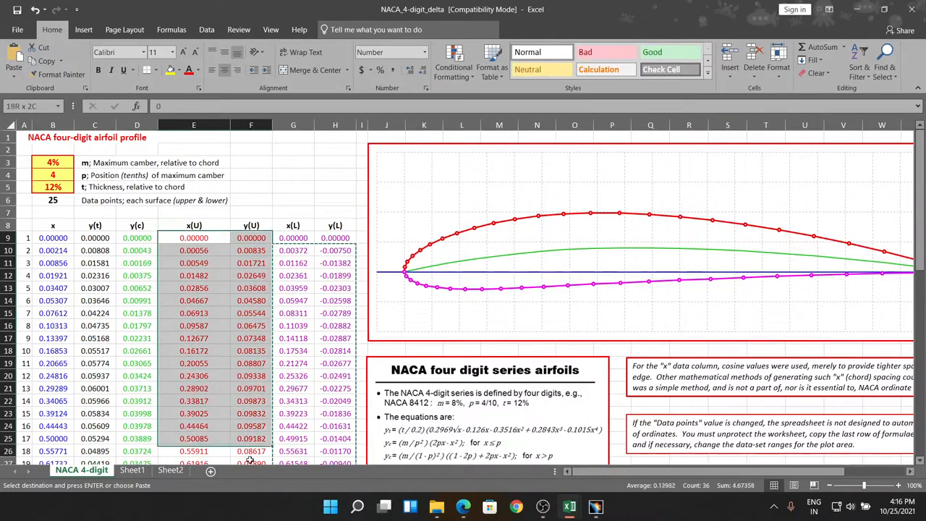
scroll(down, 3)
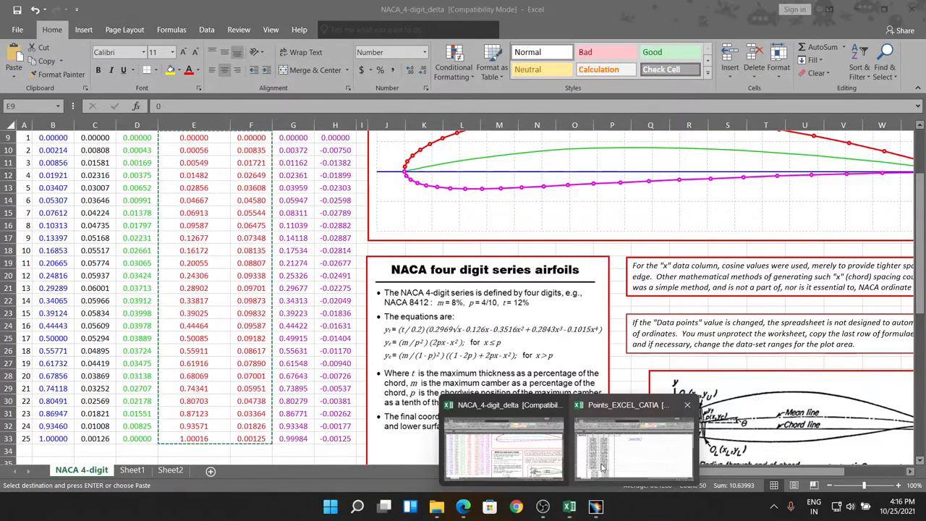
Paste upper points at B2 and lower x(L)/y(L) points at B27 on Exporting Points
click(633, 445)
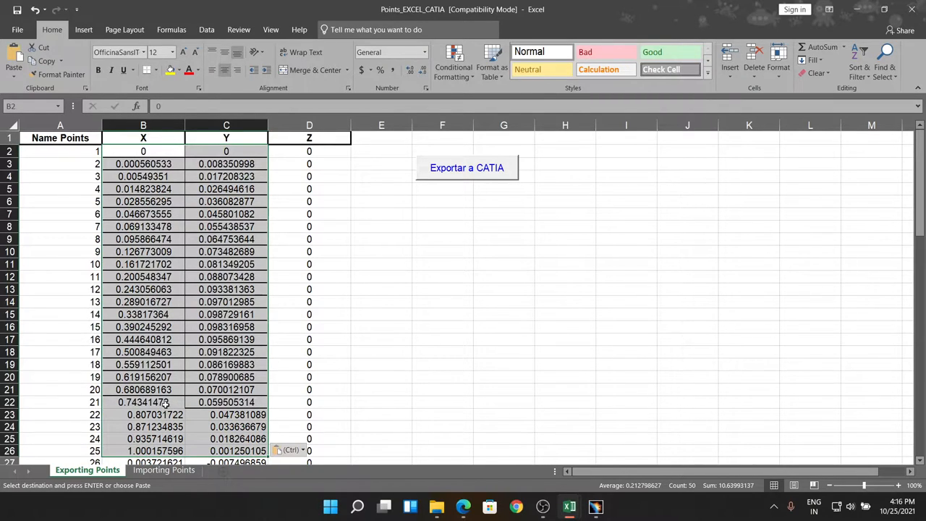
scroll(down, 3)
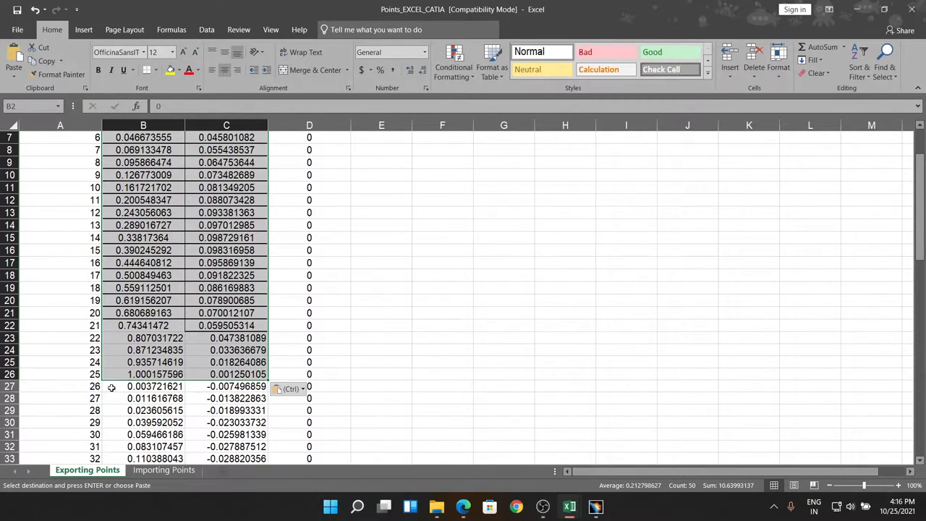
mouse_move(569, 506)
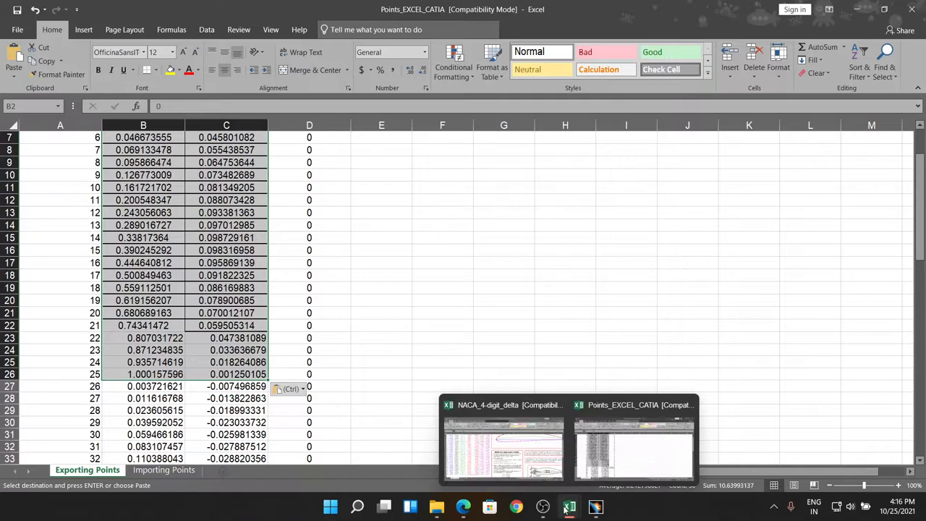
click(503, 442)
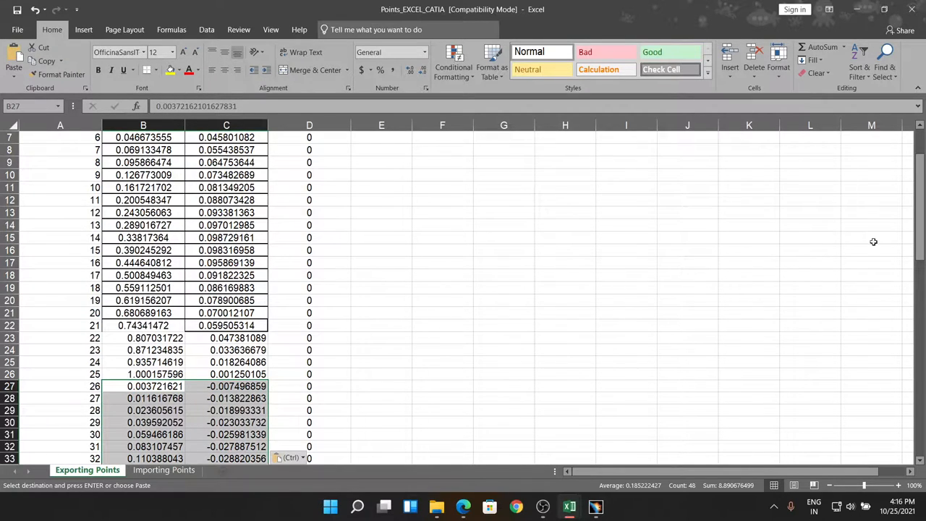
scroll(down, 3)
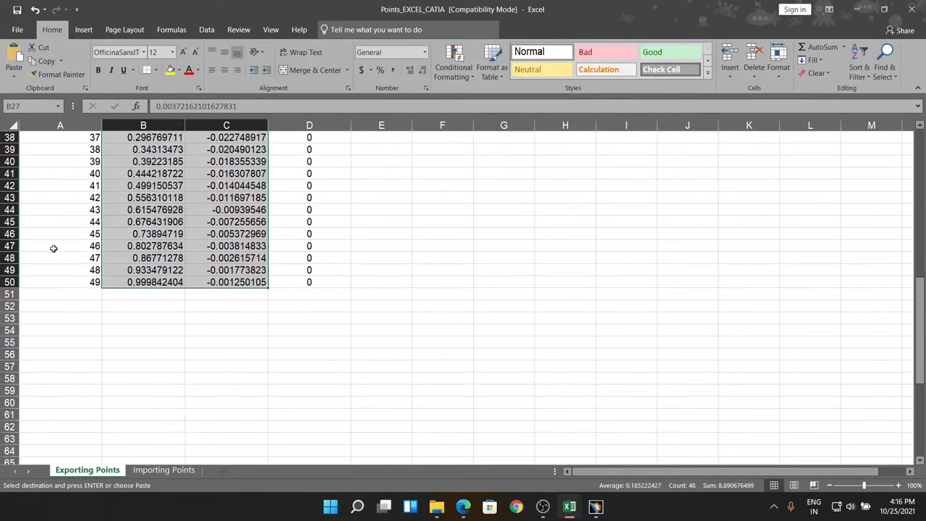
scroll(up, 3)
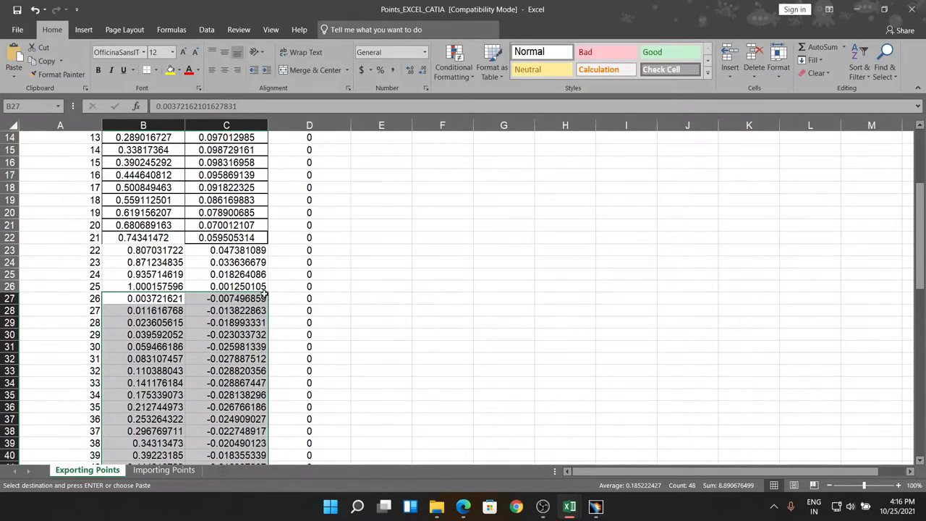
scroll(up, 3)
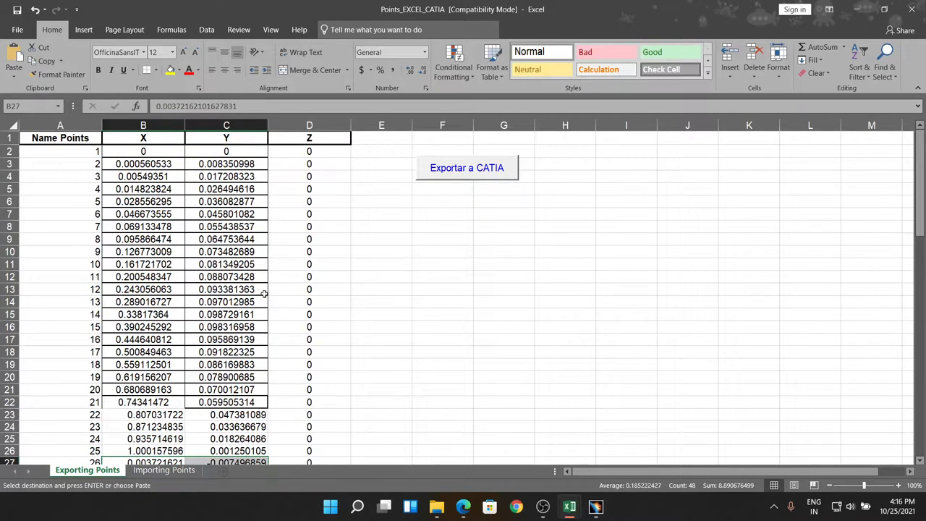
click(309, 264)
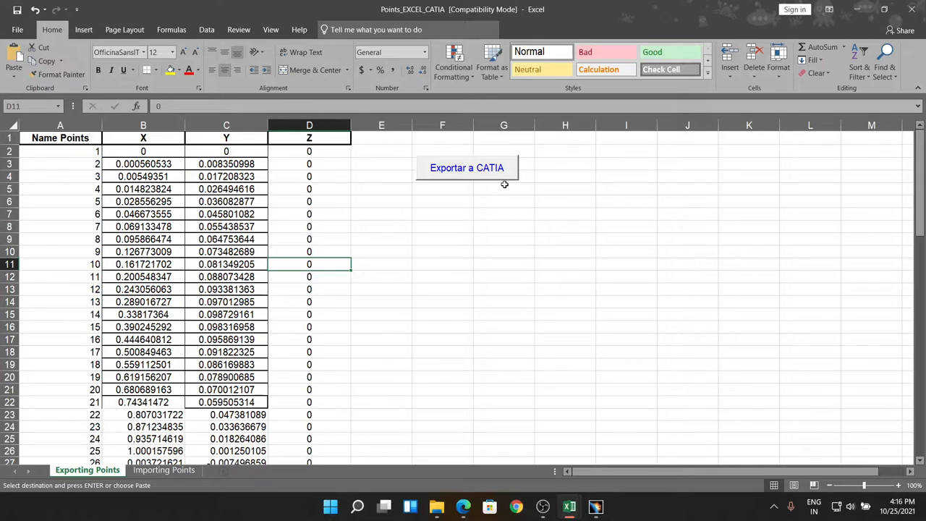
click(467, 167)
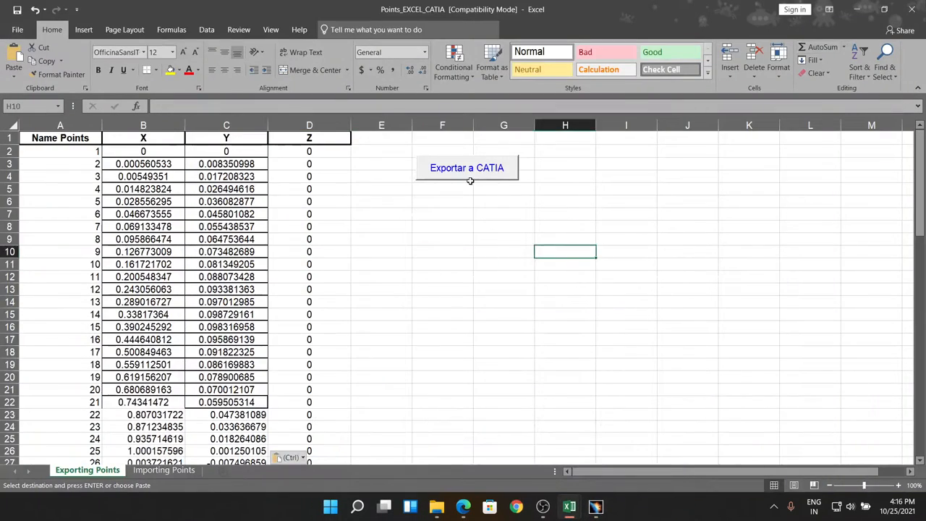
Name the destination set NACA 4412 and confirm the export to CATIA
click(467, 167)
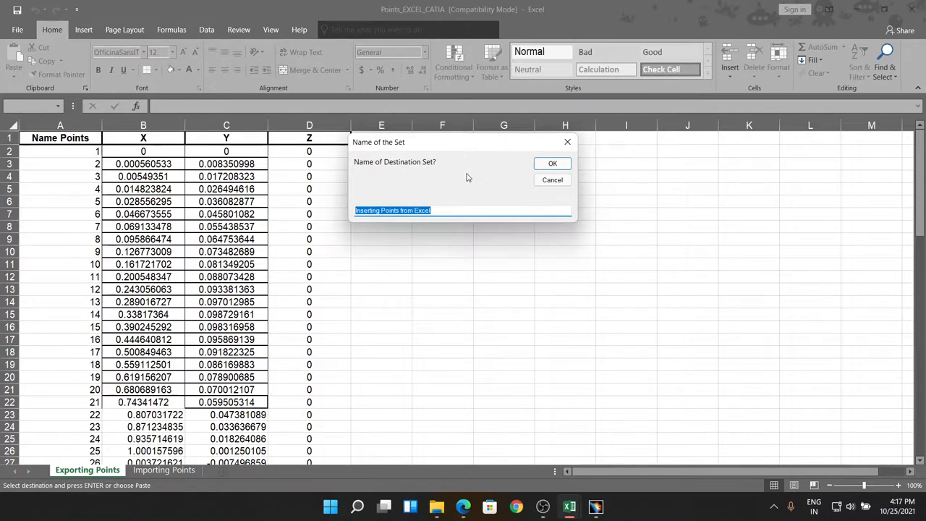
key(Delete)
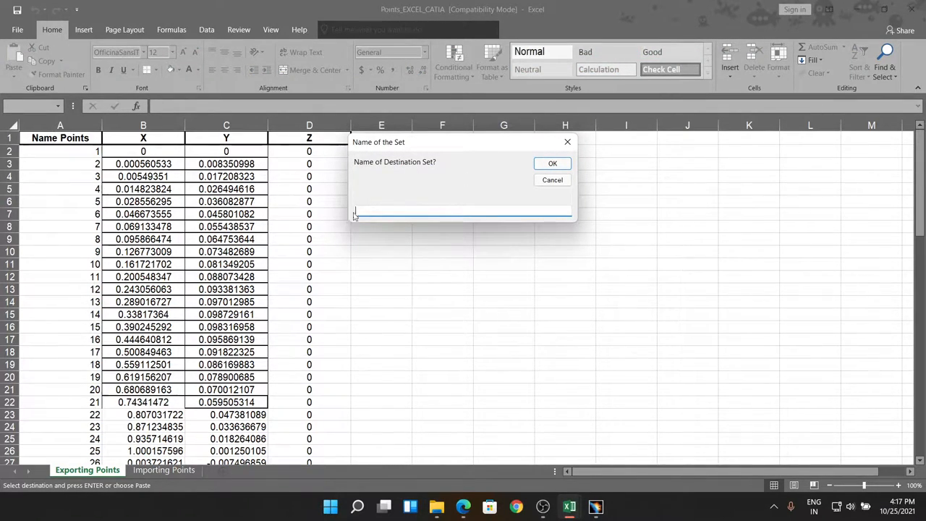
text(naca)
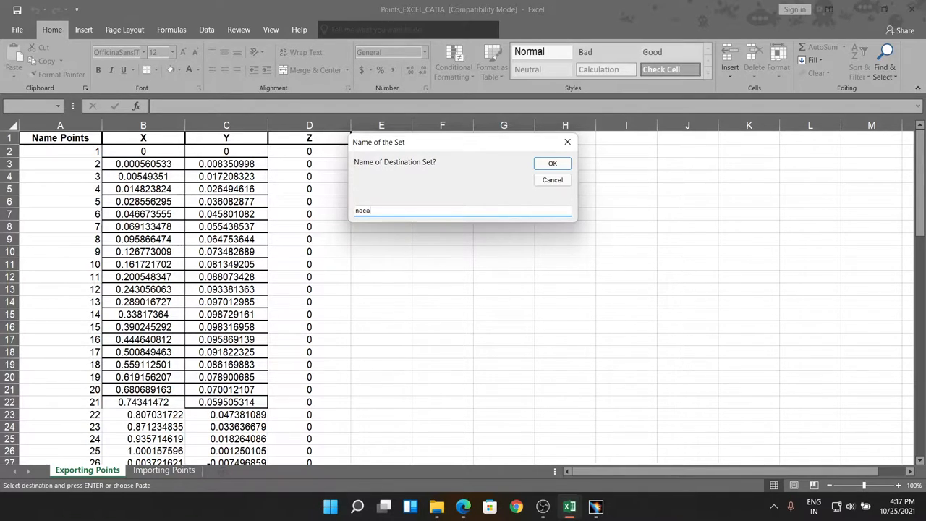
text(NACA)
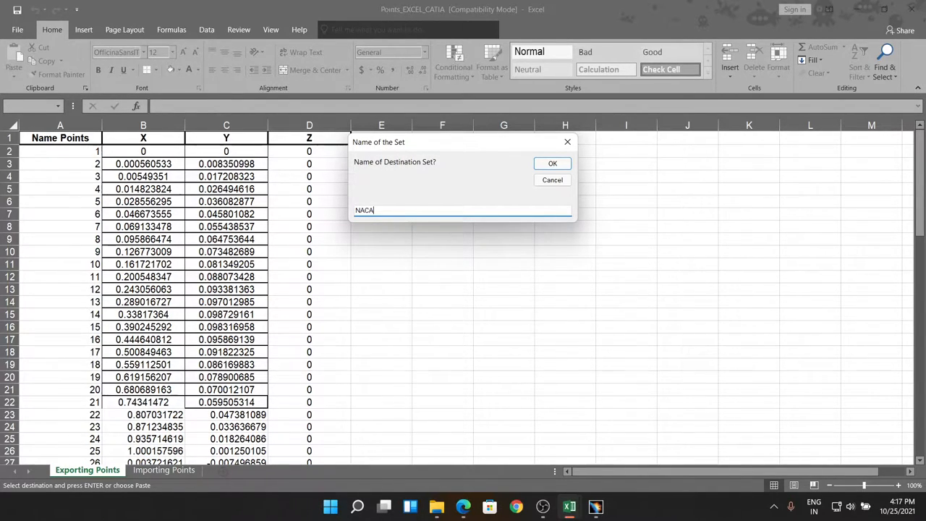
text(4412)
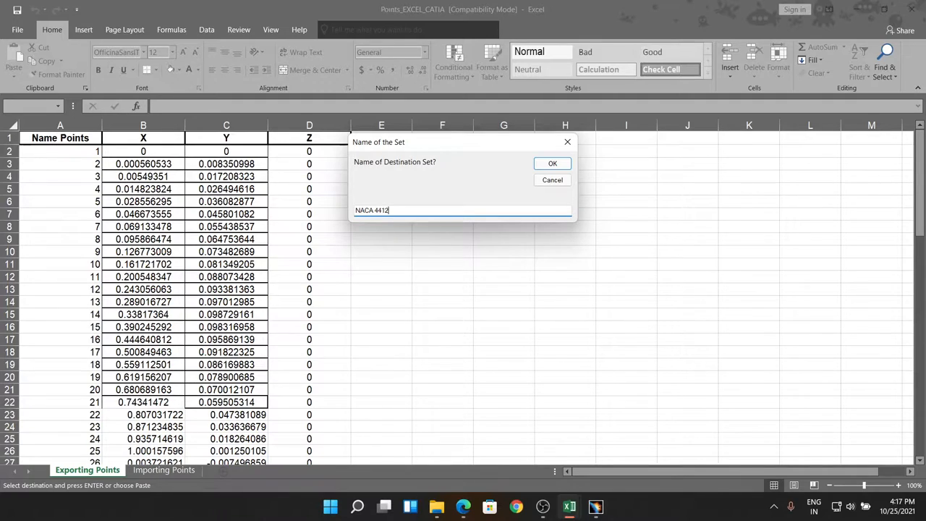
click(552, 163)
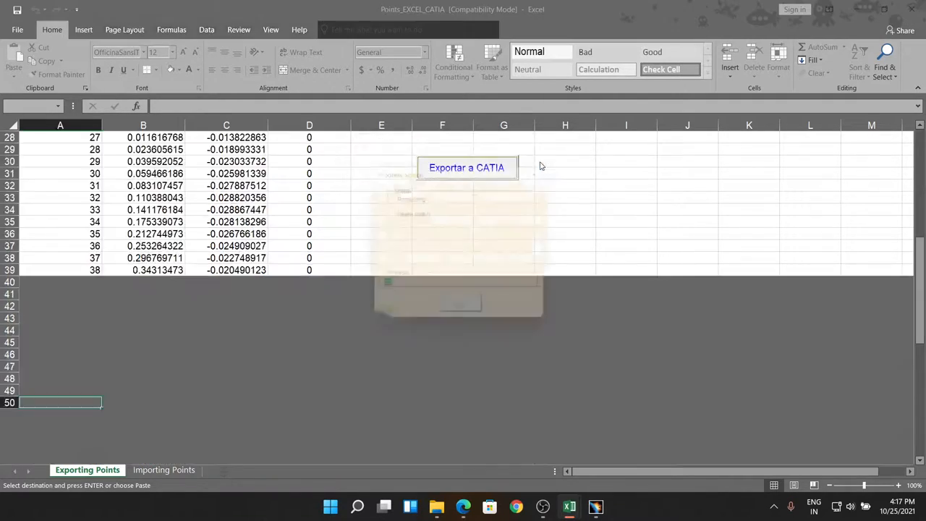
Switch to CATIA and rotate the view to face the imported NACA 4412 points
click(466, 167)
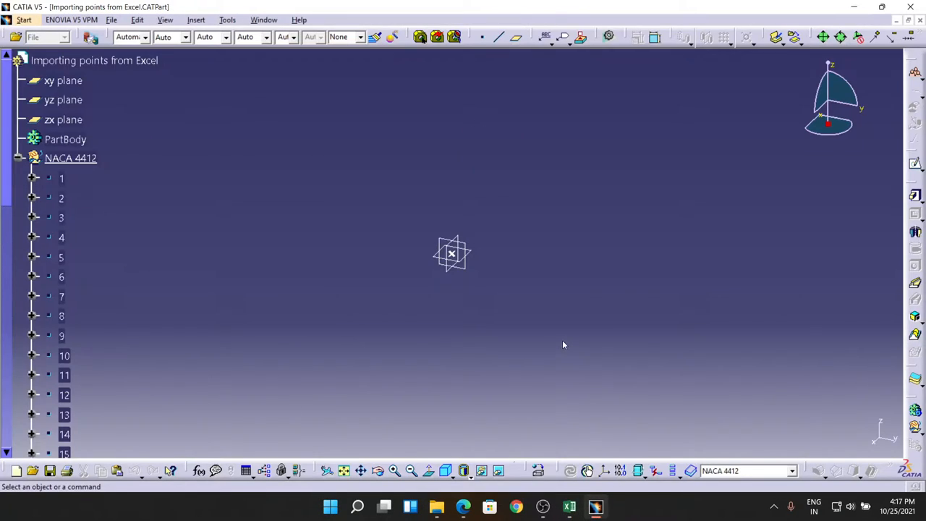
drag(565, 344, 502, 386)
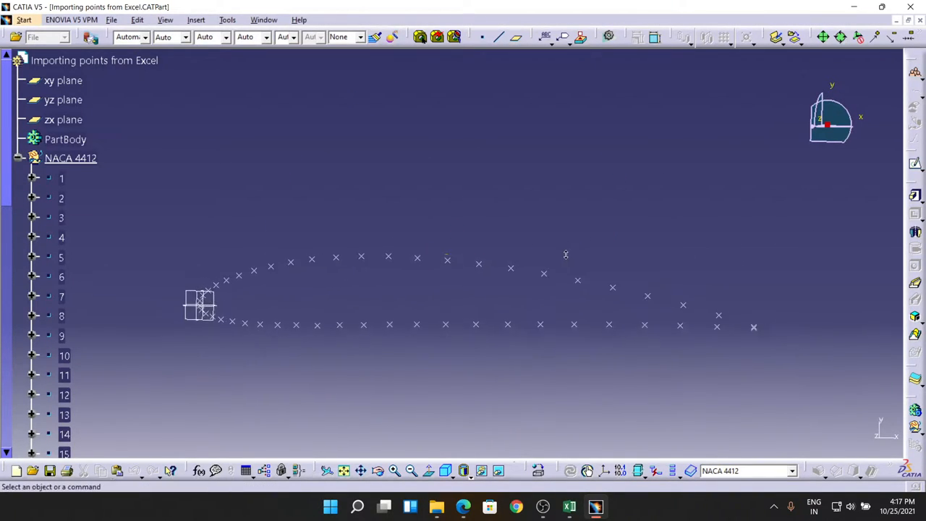
mouse_move(559, 359)
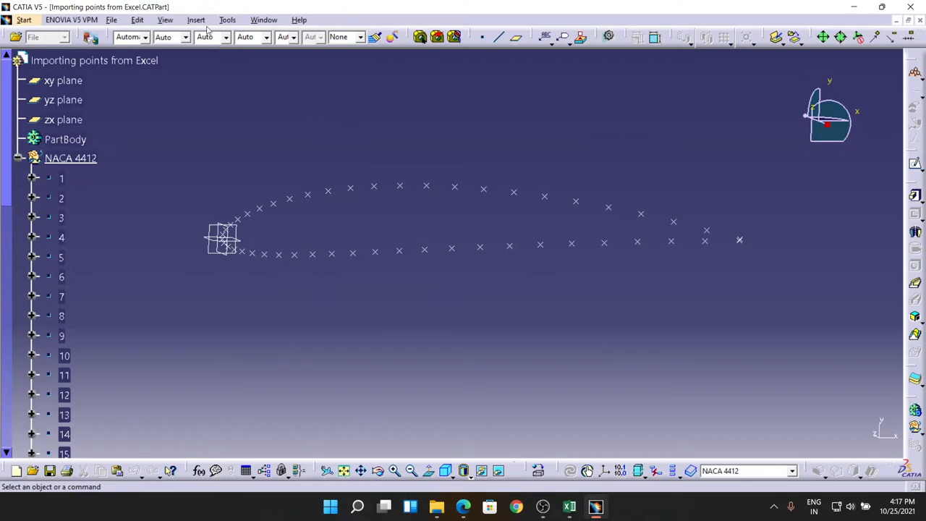
click(197, 19)
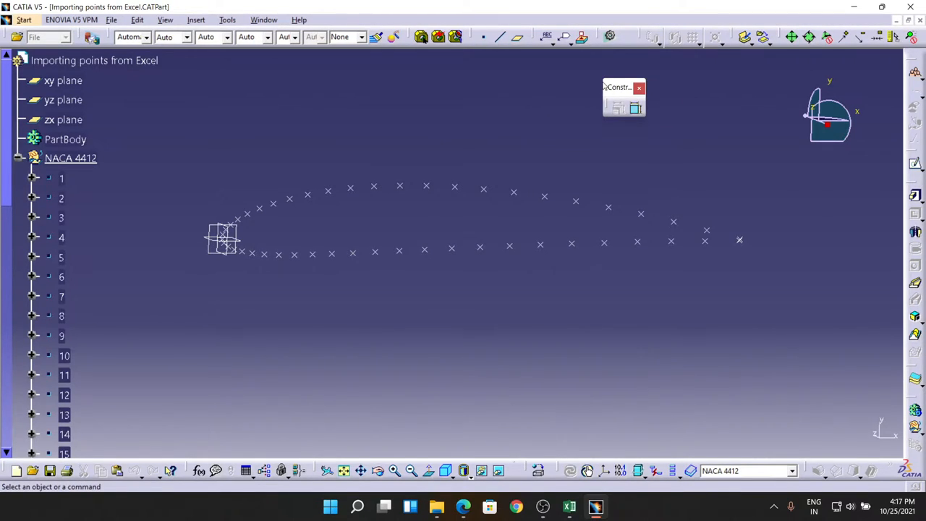
click(640, 88)
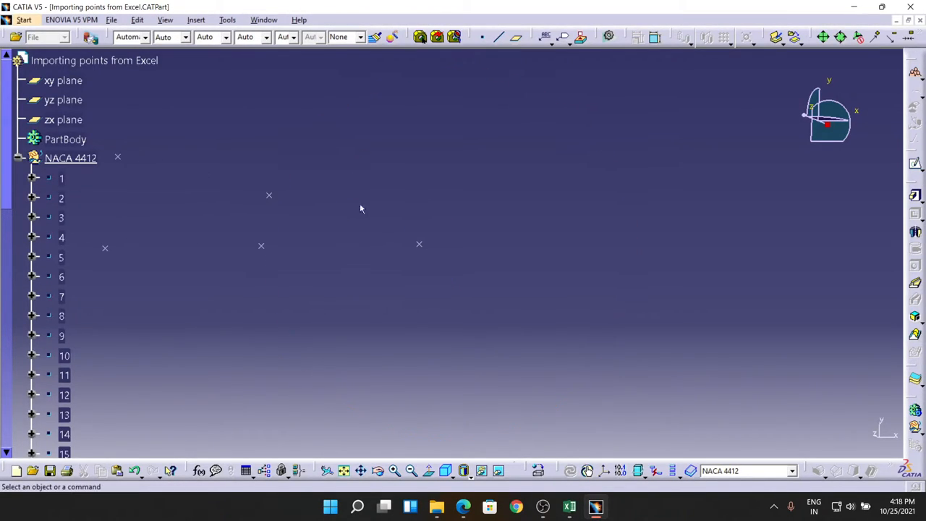
Enter Generative Shape Design and open the Spline Definition dialog via Insert > Wireframe
click(23, 19)
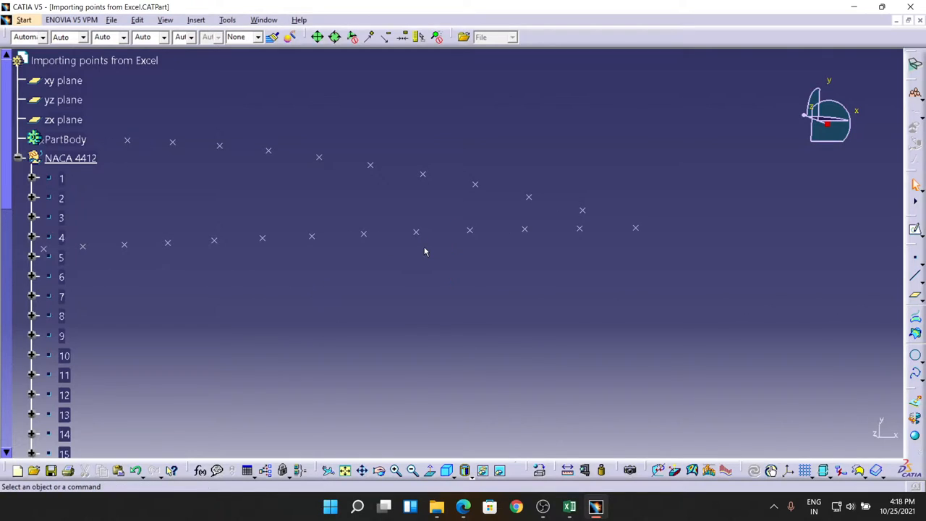
mouse_move(915, 374)
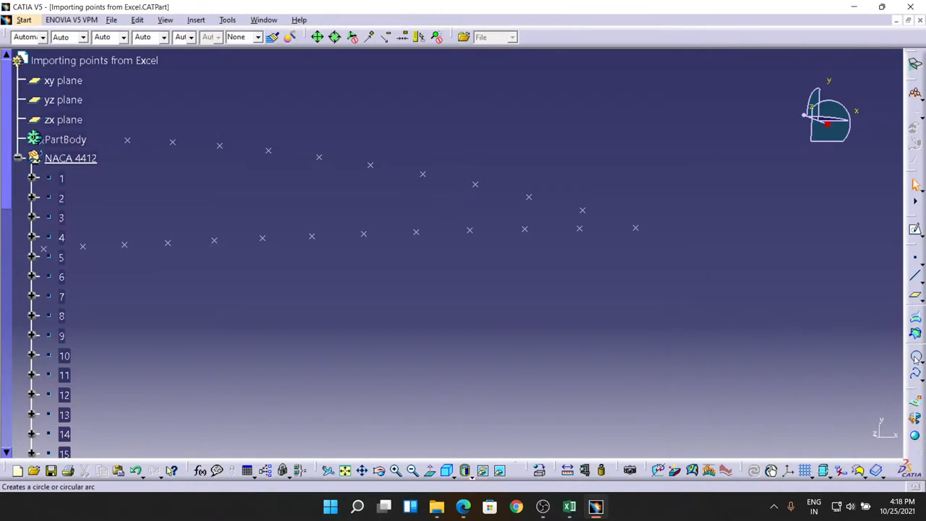
click(196, 20)
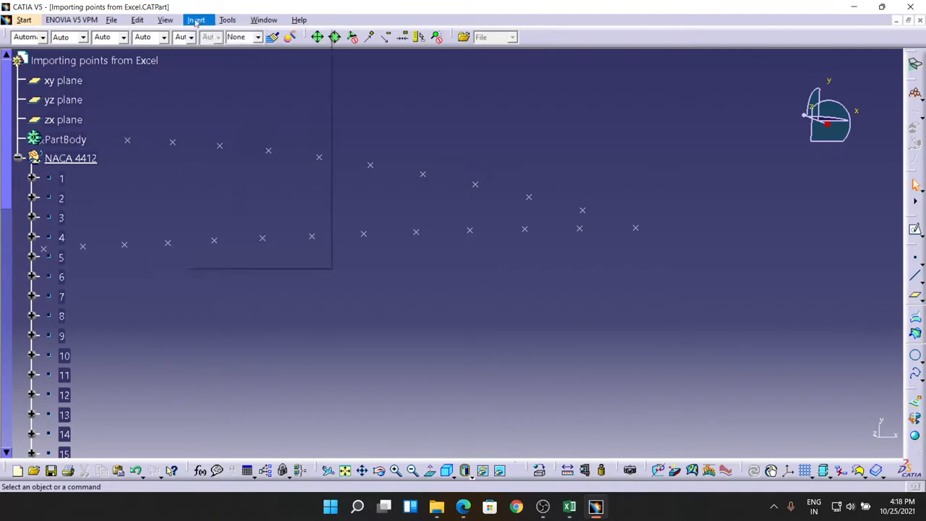
click(196, 19)
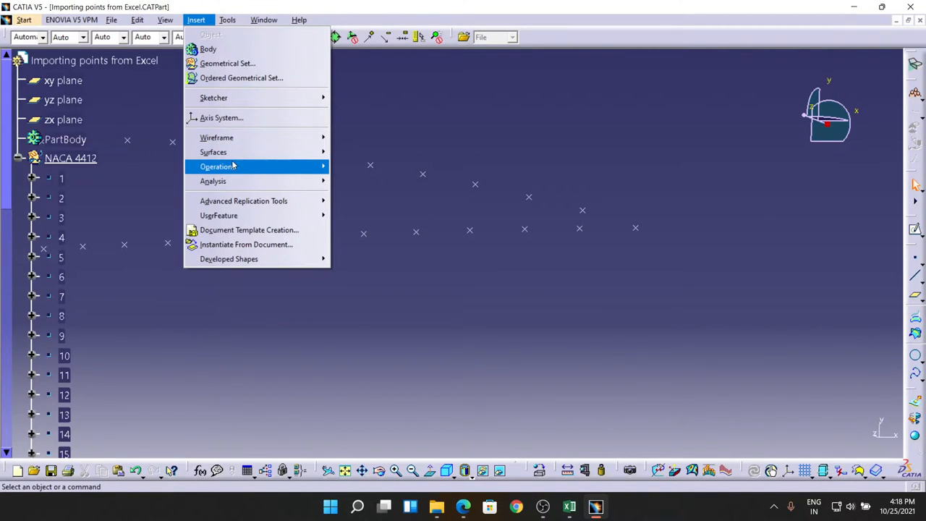
mouse_move(217, 137)
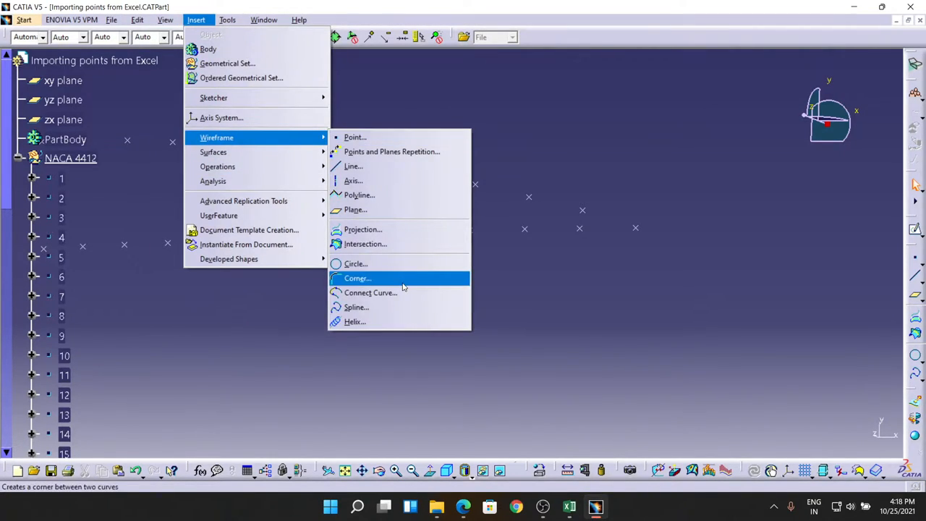
click(355, 307)
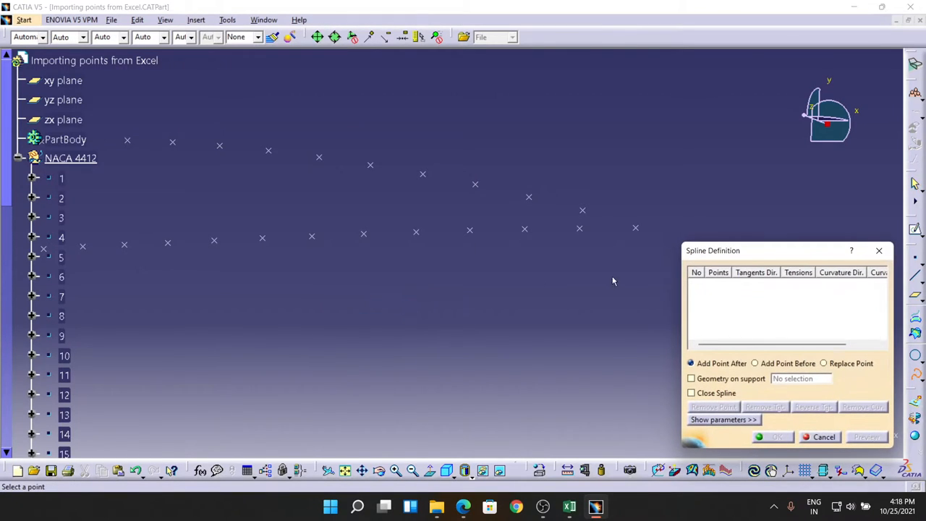
Pick the NACA 4412 points in order around the profile and confirm the spline
click(635, 228)
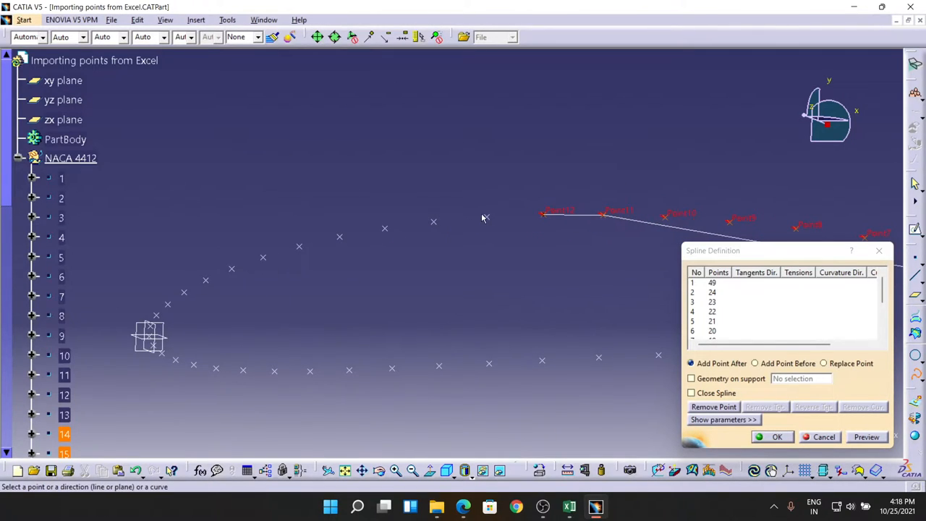
click(485, 217)
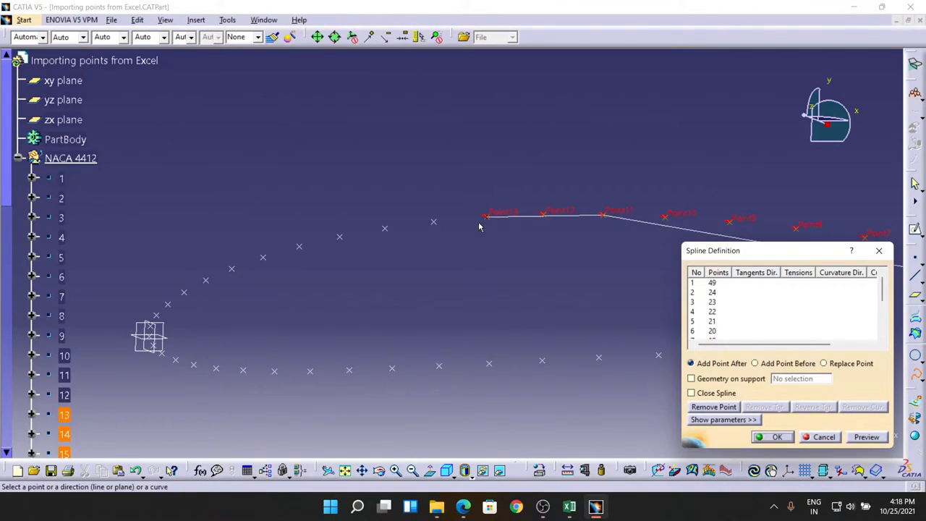
mouse_move(438, 226)
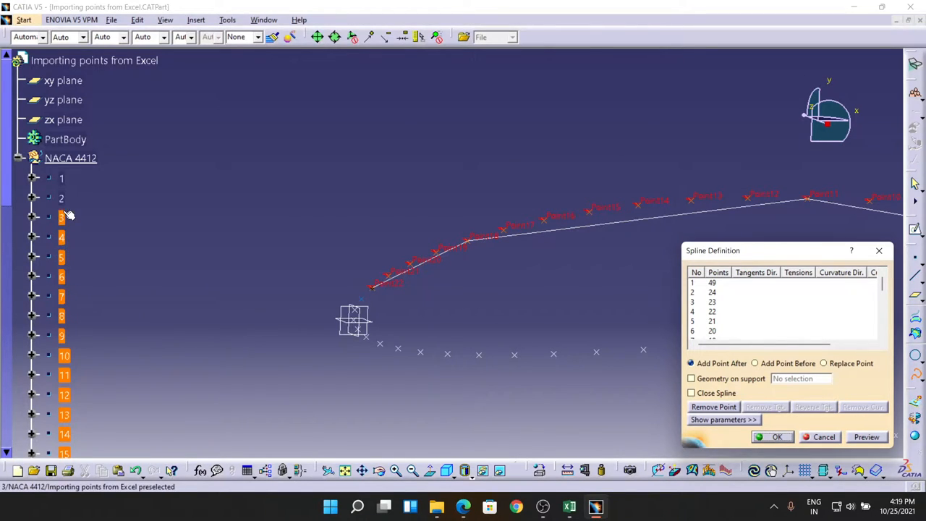
click(62, 178)
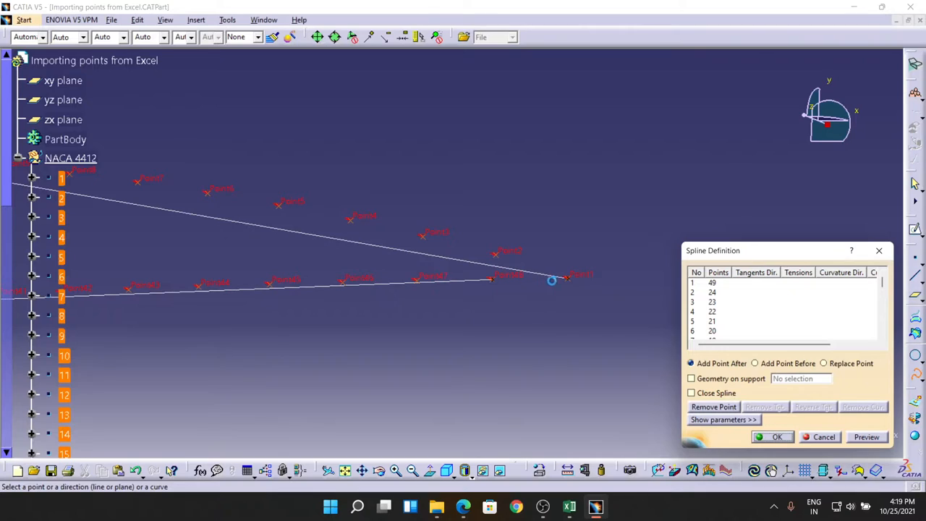
mouse_move(570, 279)
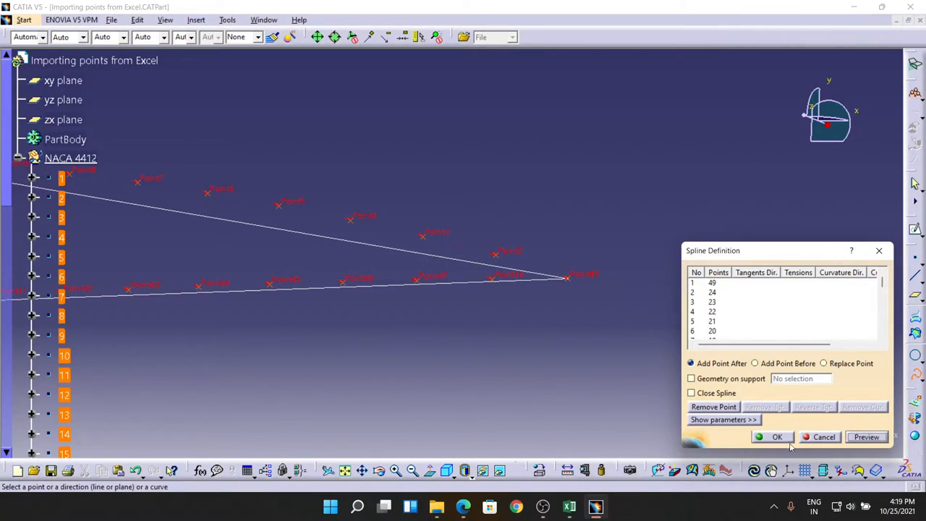
click(776, 436)
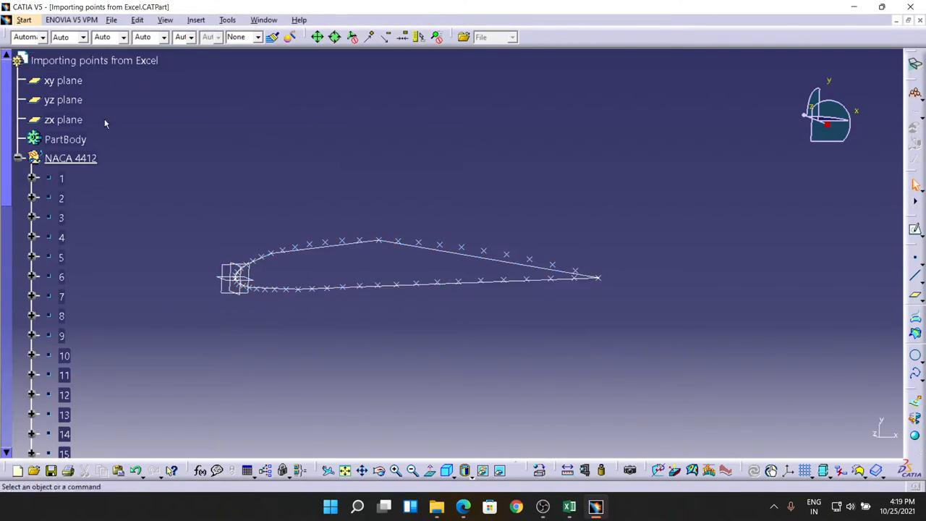
Orbit the view, select the yz plane, and open the Insert menu for operations
click(63, 81)
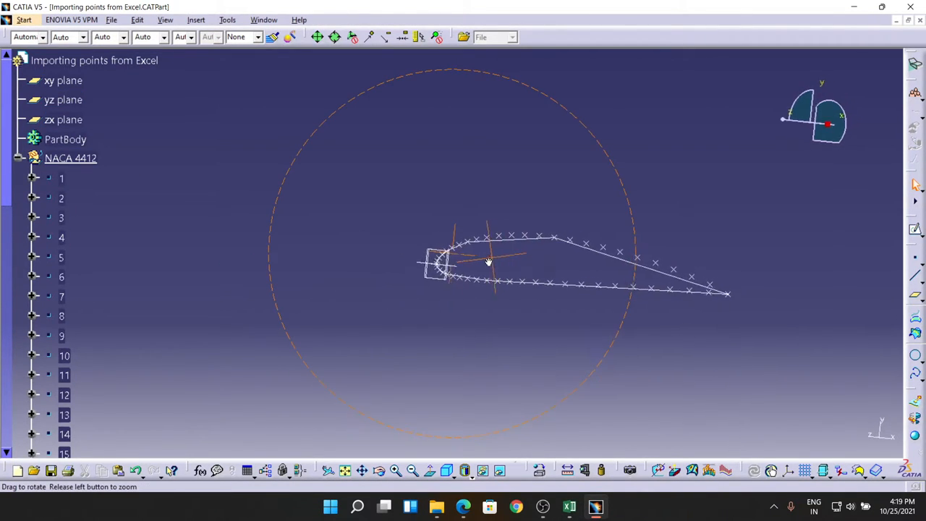
drag(488, 261, 458, 245)
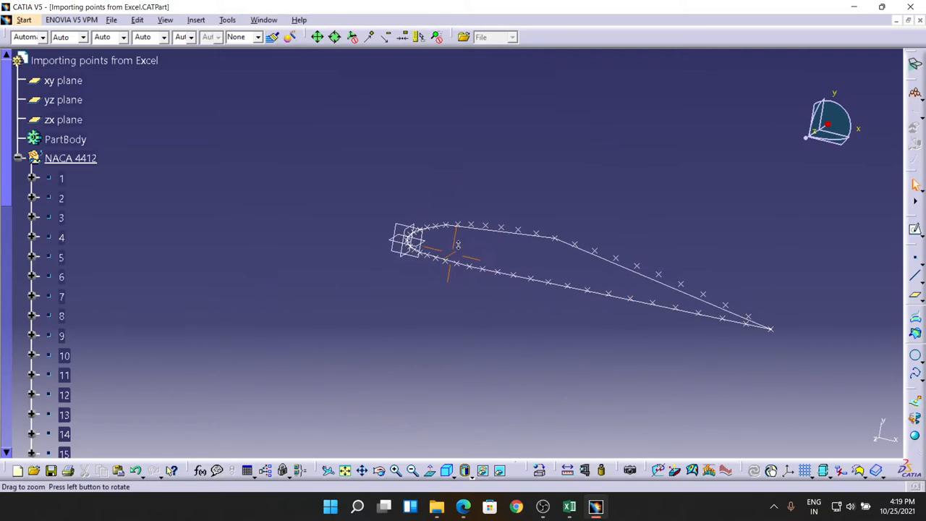
click(64, 99)
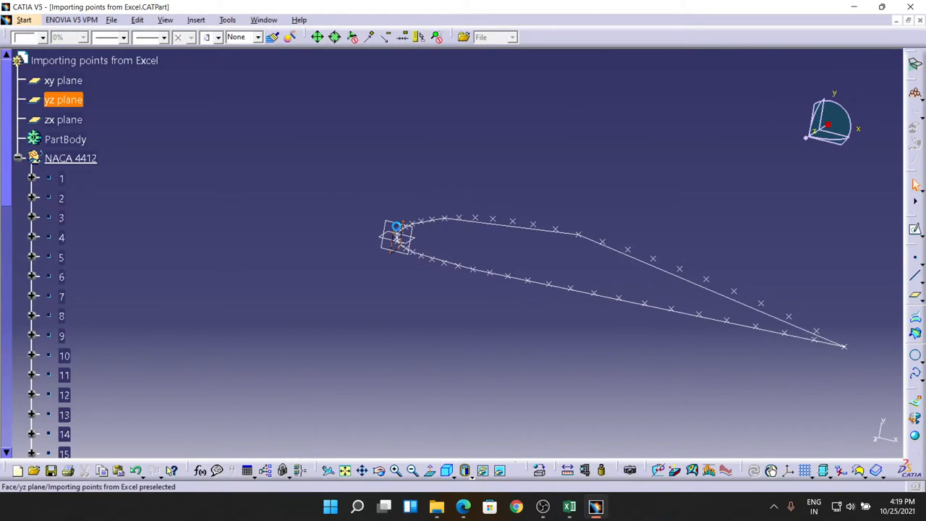
click(396, 235)
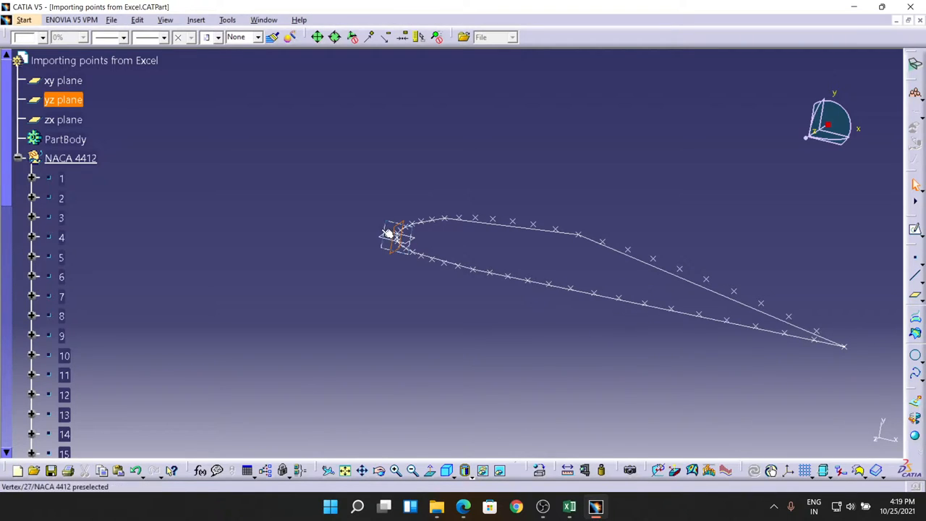
click(196, 19)
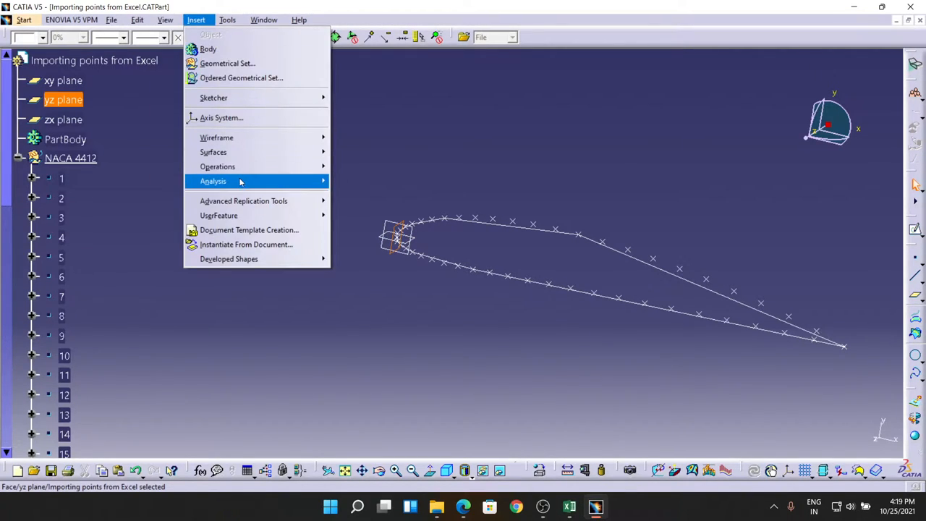
mouse_move(217, 166)
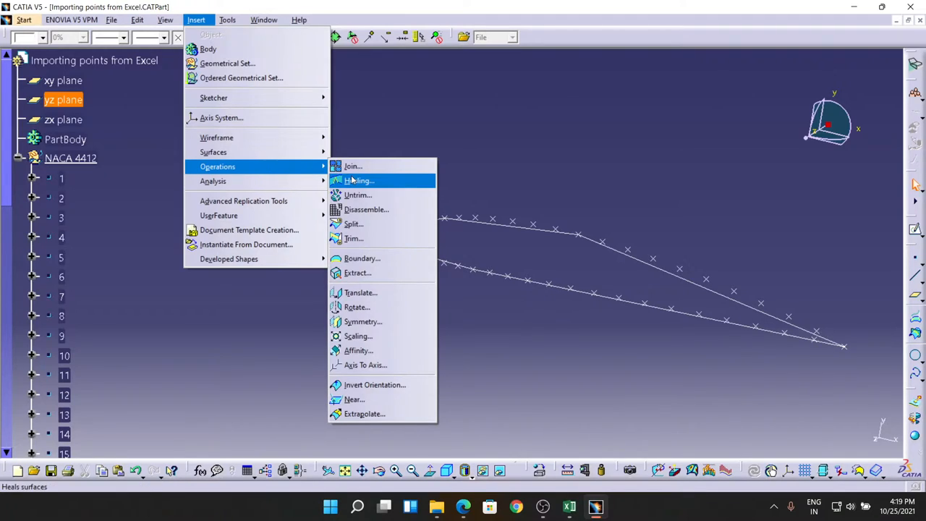
After cancelling a wrong first attempt, scale Spline.1 by ratio 1000 relative to the yz plane
click(356, 336)
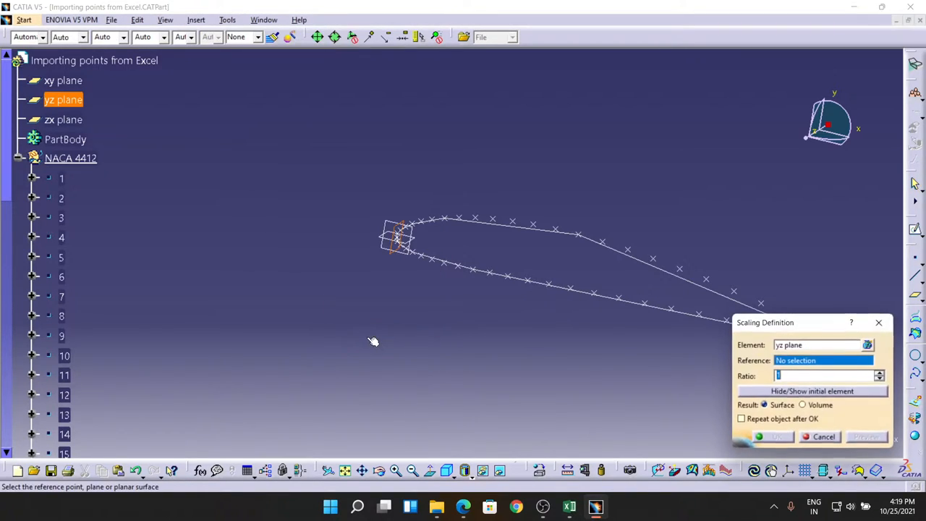
mouse_move(396, 275)
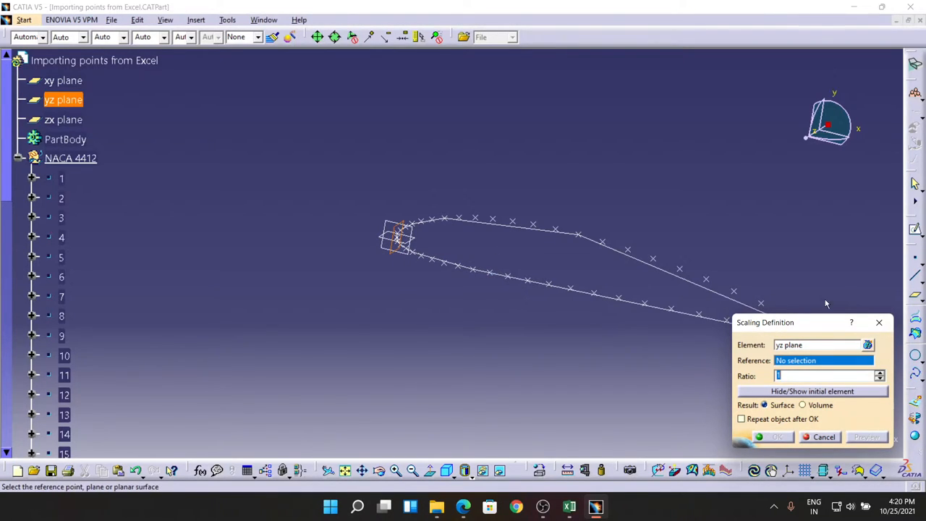
click(824, 437)
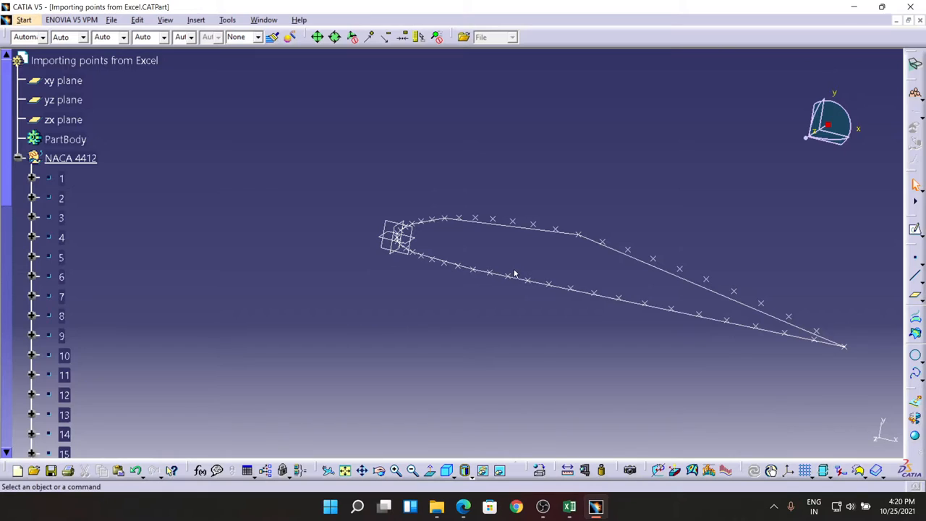
click(196, 19)
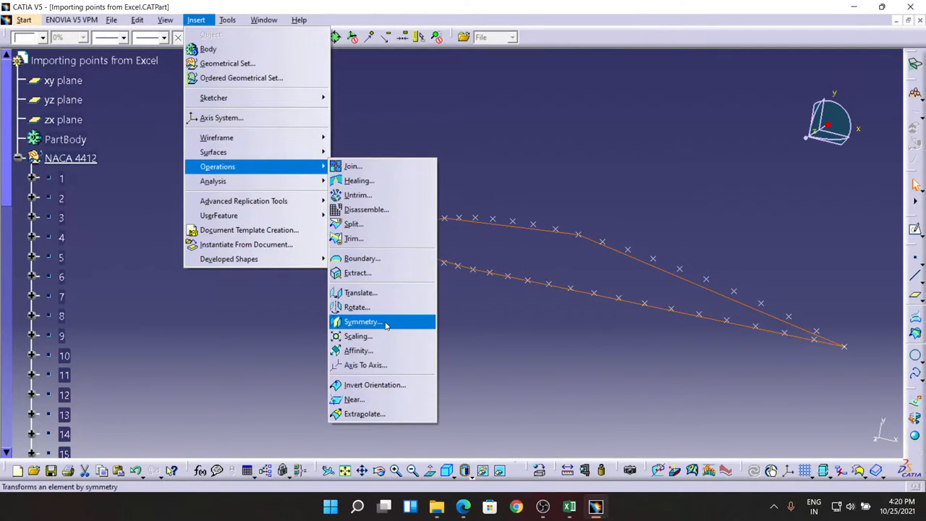
click(357, 336)
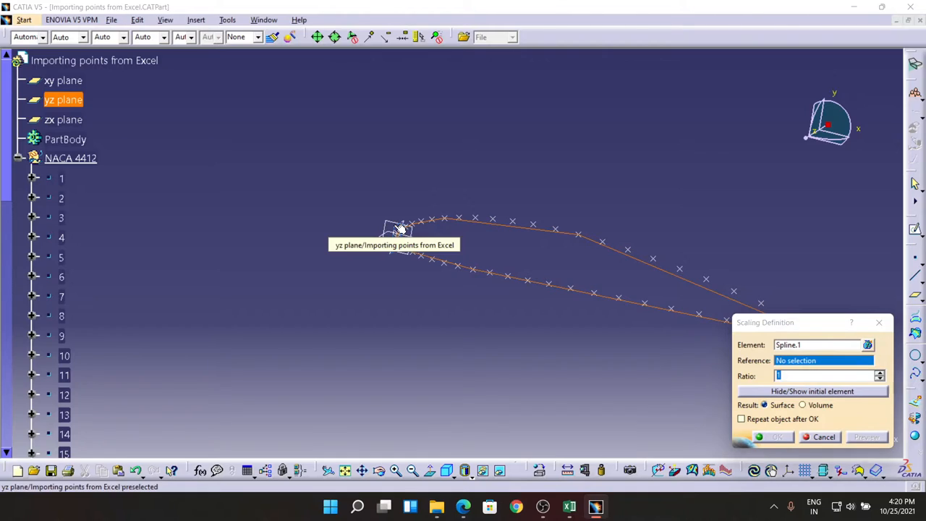
click(396, 235)
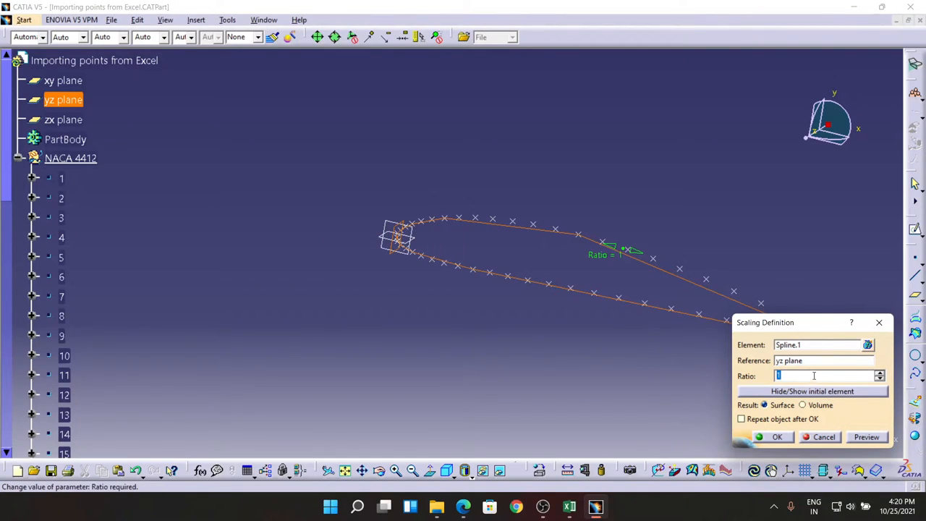
text(1000)
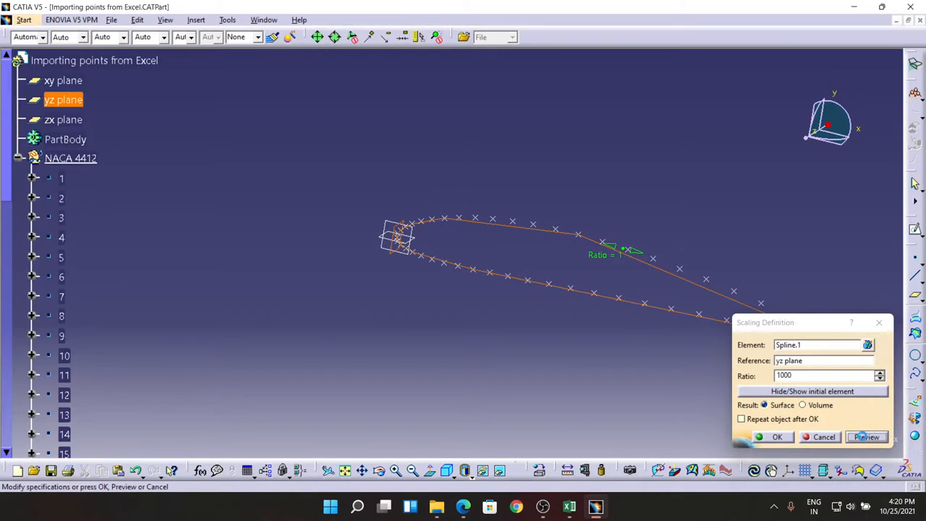
click(776, 437)
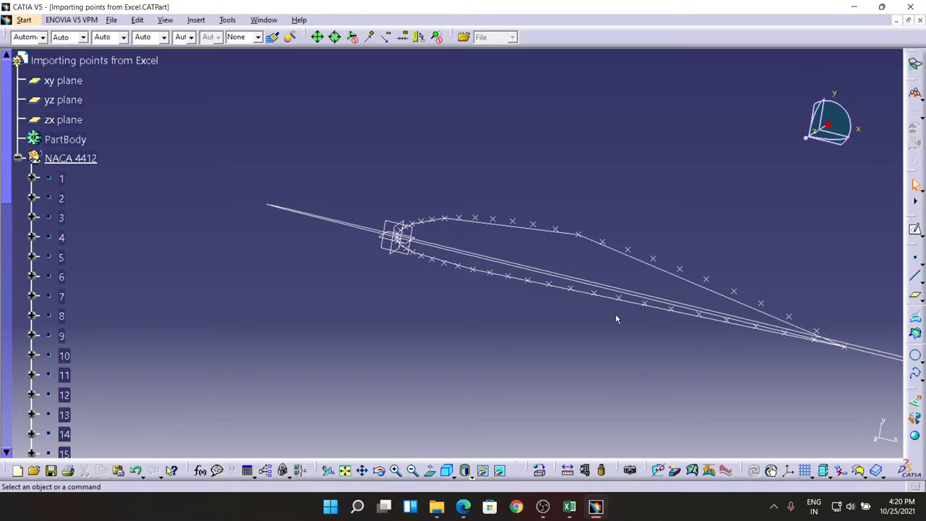
mouse_move(452, 279)
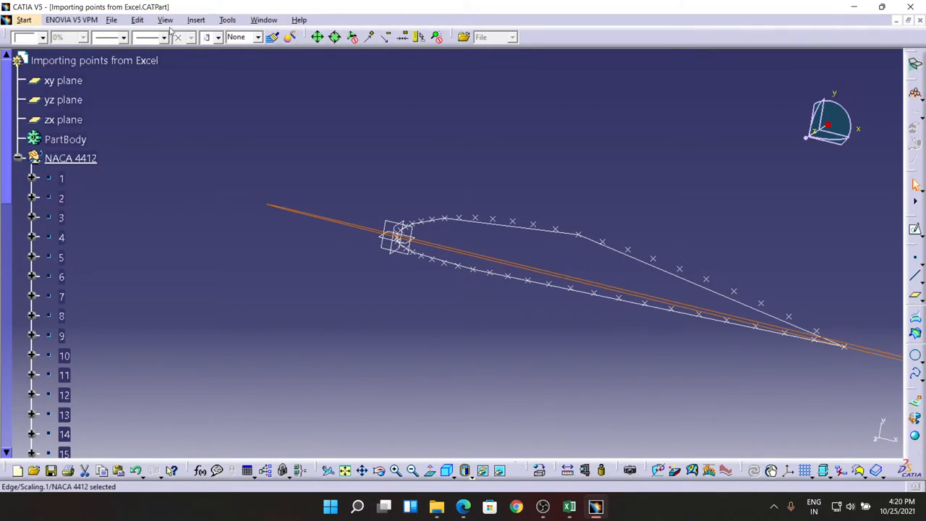
Hide the Scaling.1 curve and clear the selection
click(196, 19)
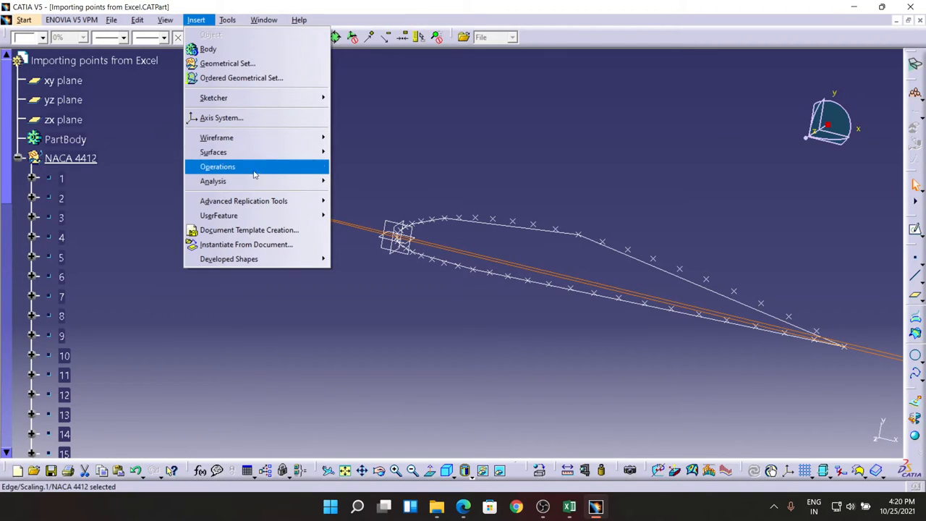
click(217, 166)
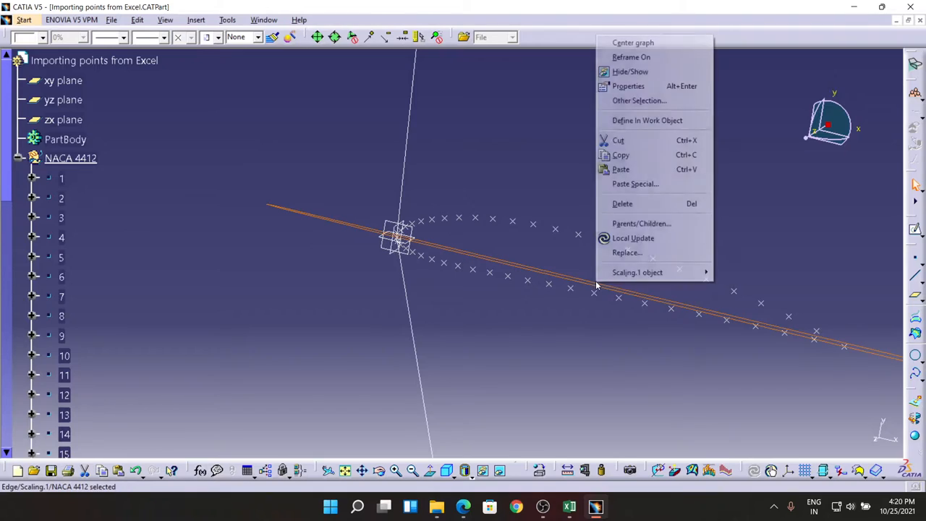
mouse_move(630, 71)
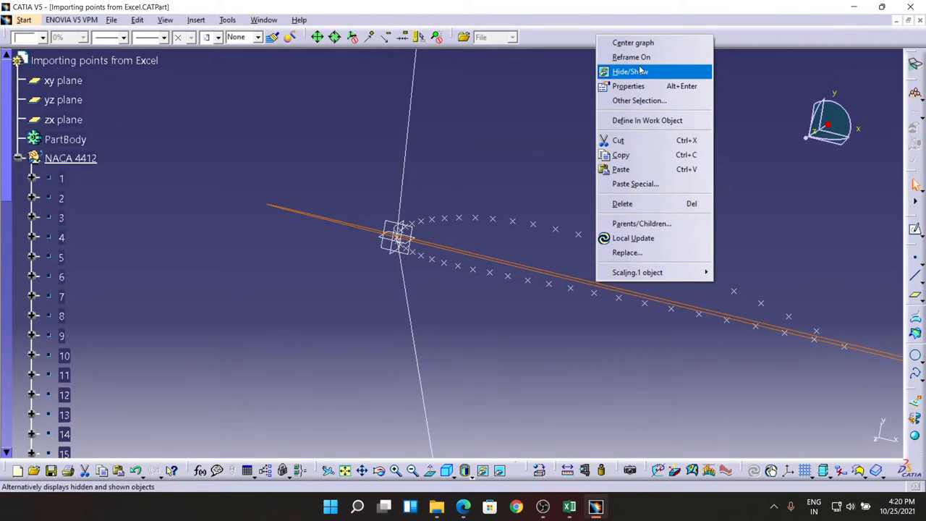
click(630, 71)
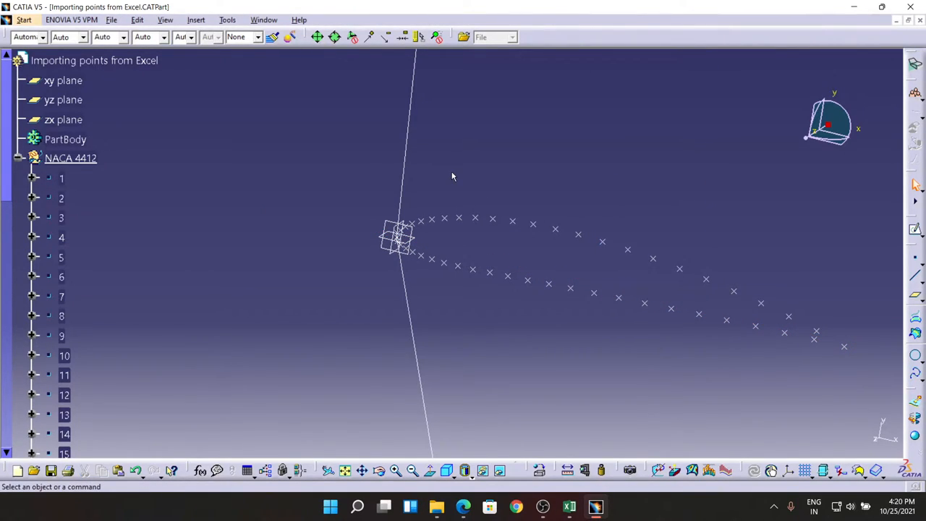
click(227, 20)
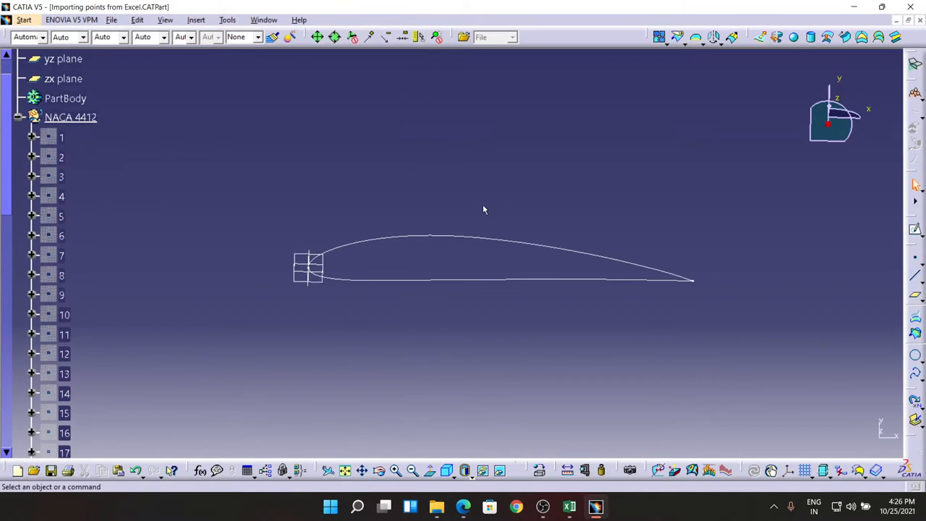
mouse_move(415, 217)
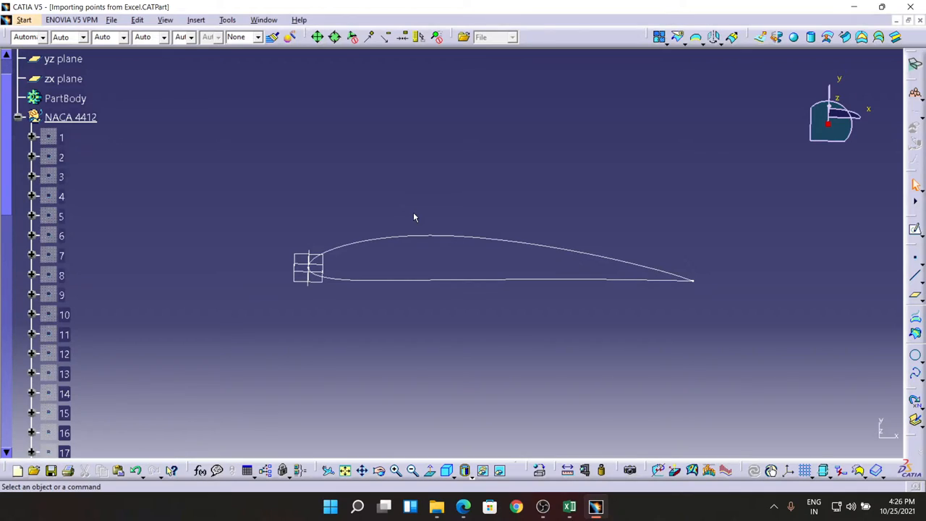
mouse_move(475, 239)
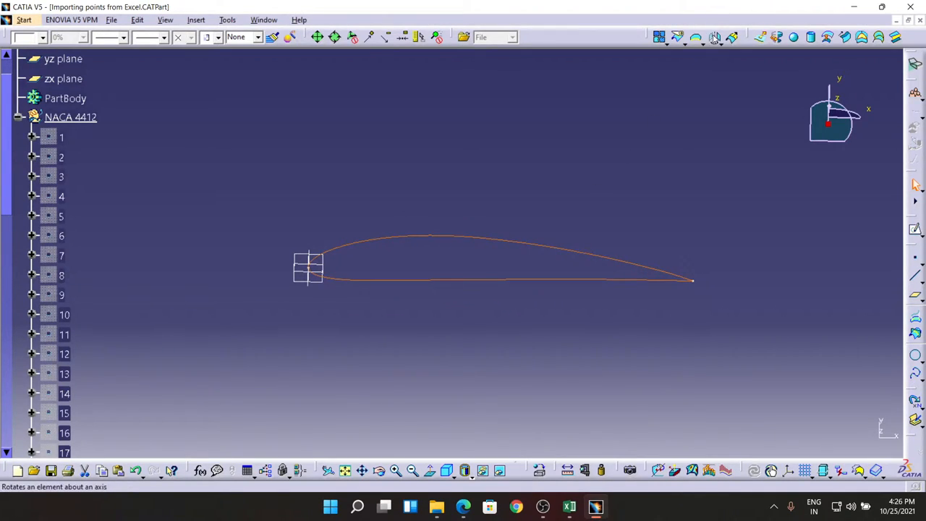
Rotate the scaled airfoil 180 degrees about the X axis and hide the unrotated curve
click(715, 37)
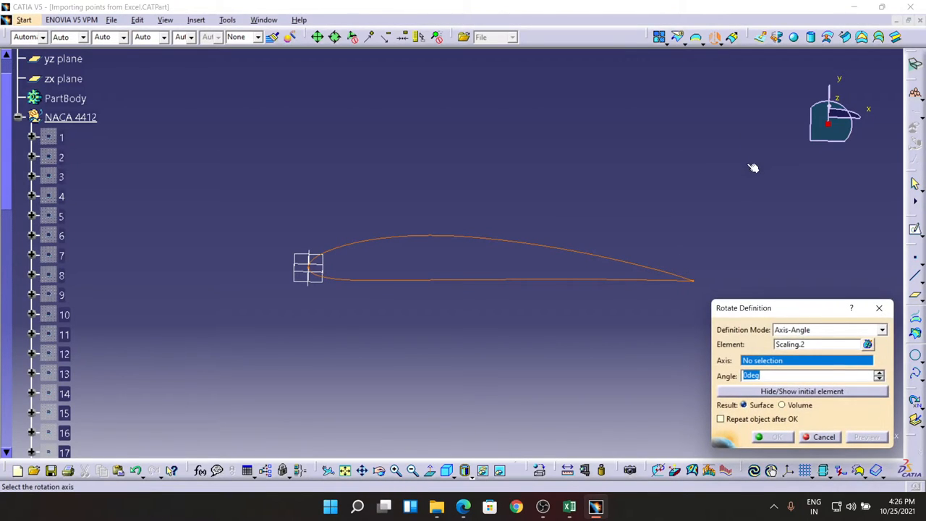
mouse_move(184, 21)
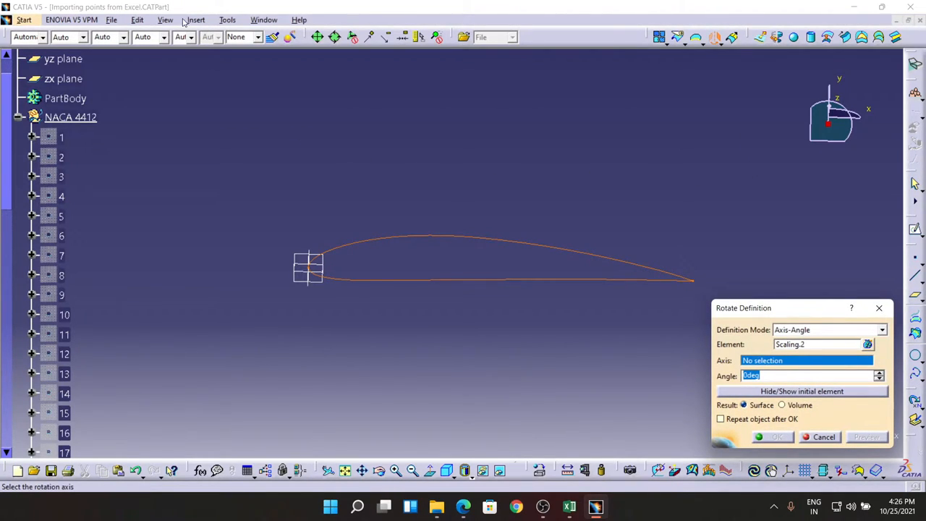
click(868, 360)
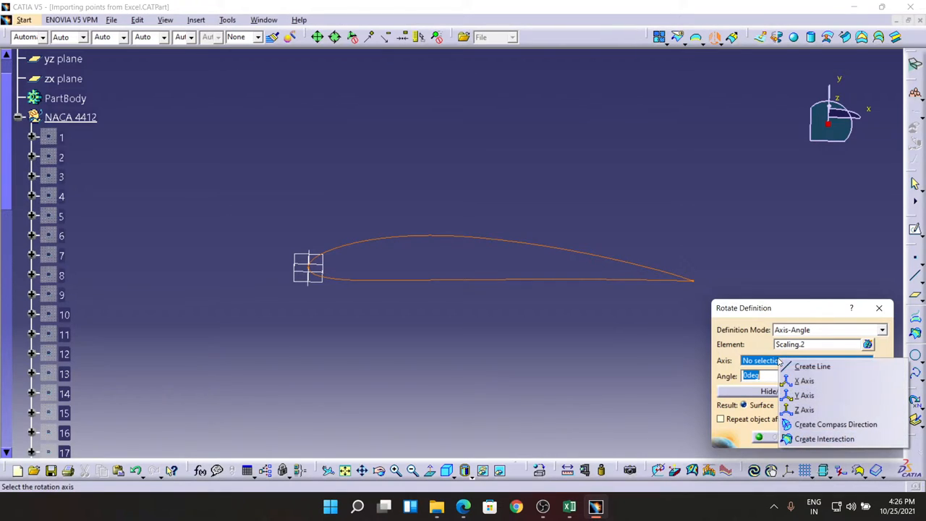
click(806, 380)
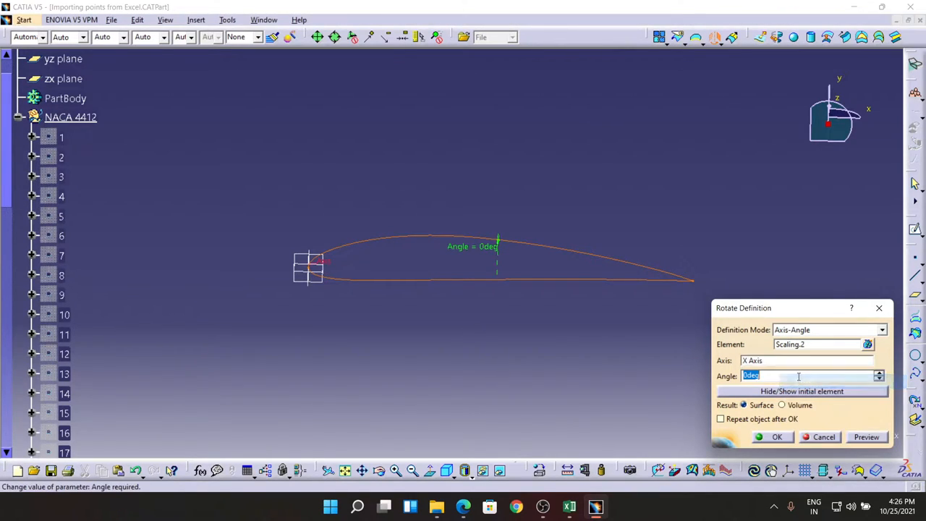
text(18)
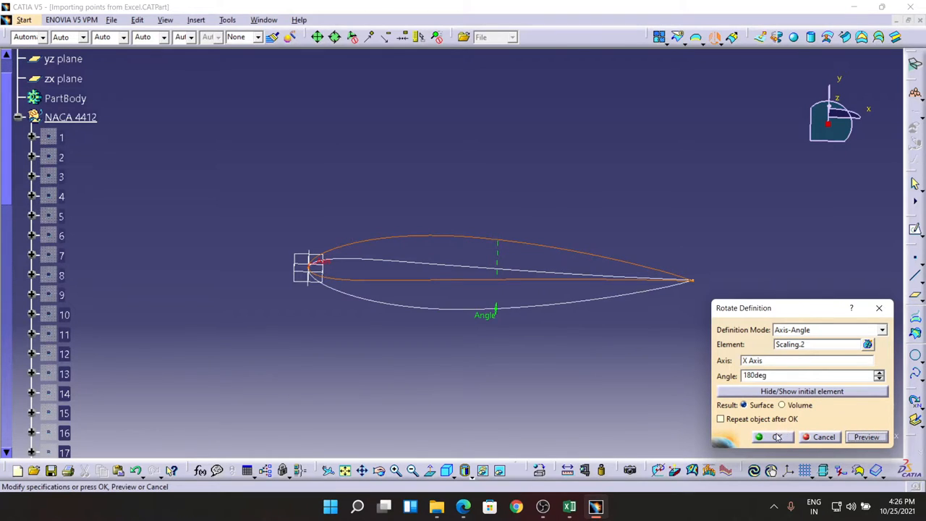
click(774, 437)
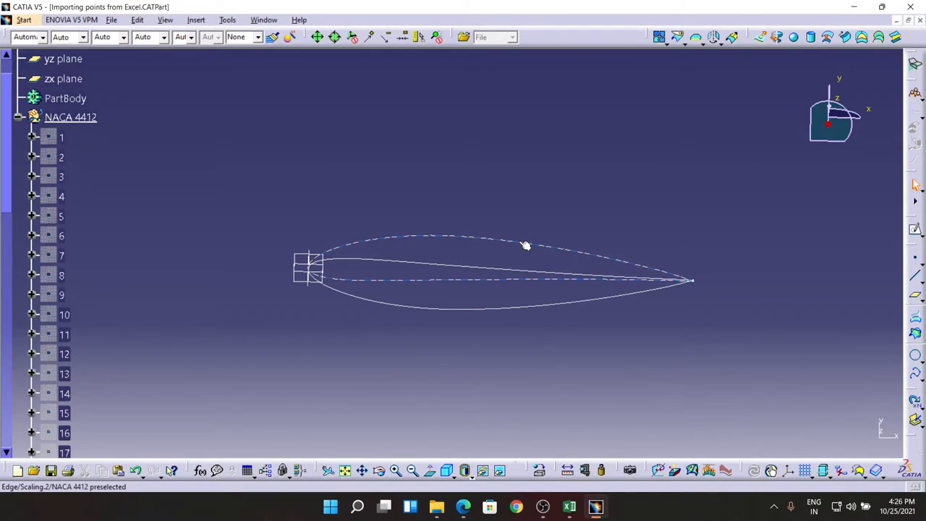
click(525, 350)
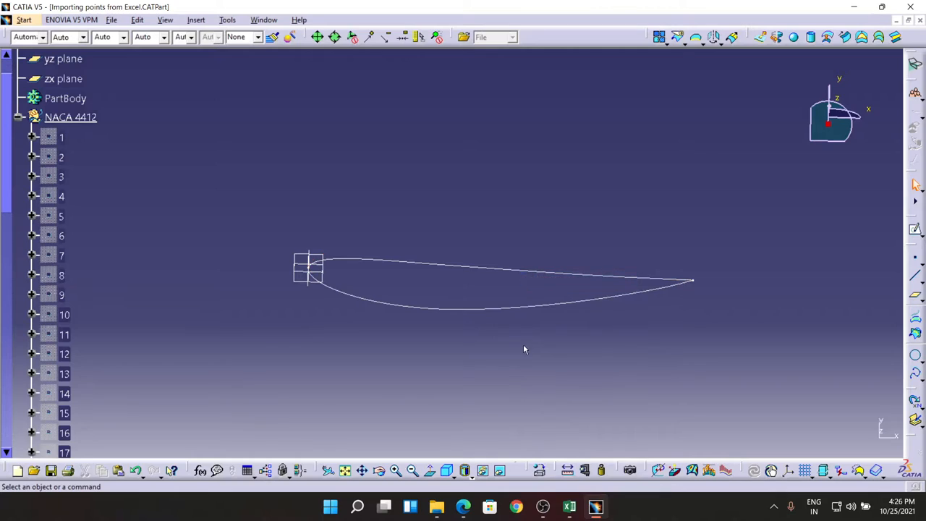
mouse_move(558, 341)
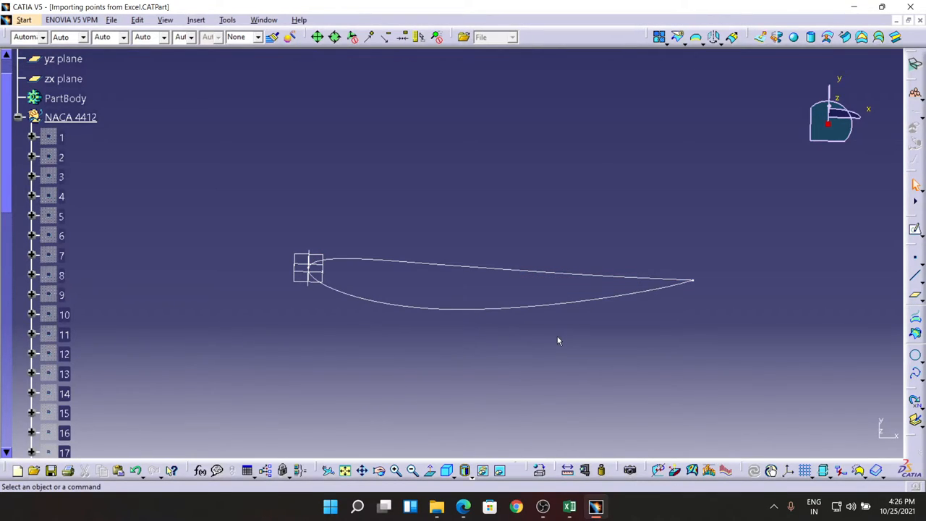
mouse_move(348, 286)
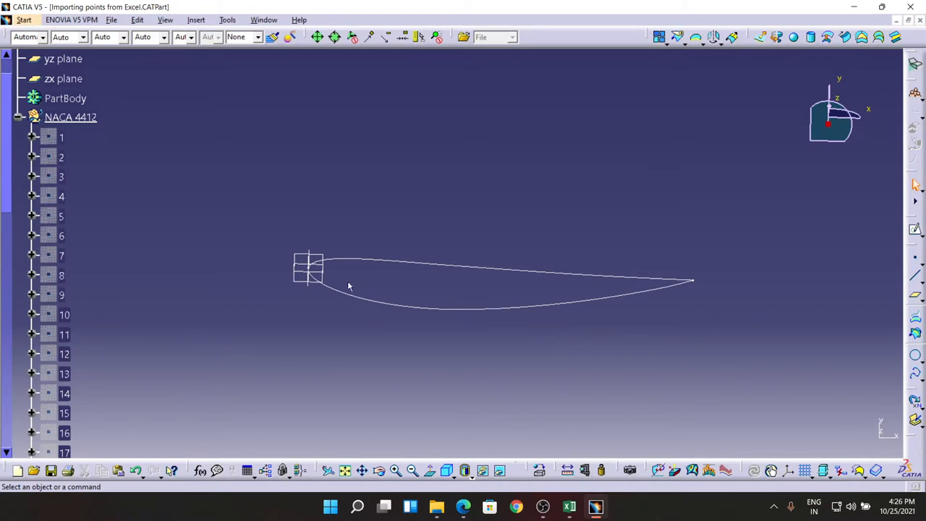
mouse_move(476, 270)
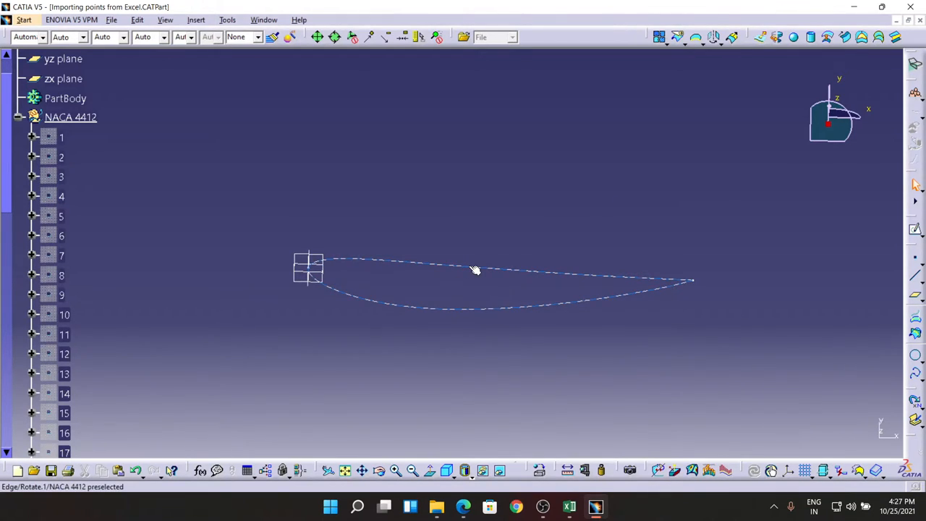
Rotate the flipped airfoil Rotate.1 by 13 degrees about the Z axis
click(474, 269)
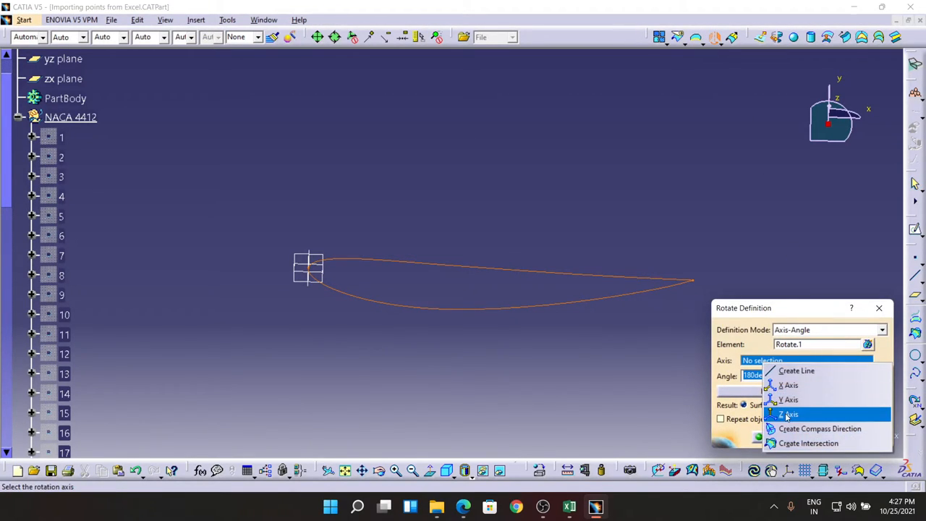
click(789, 414)
text(13)
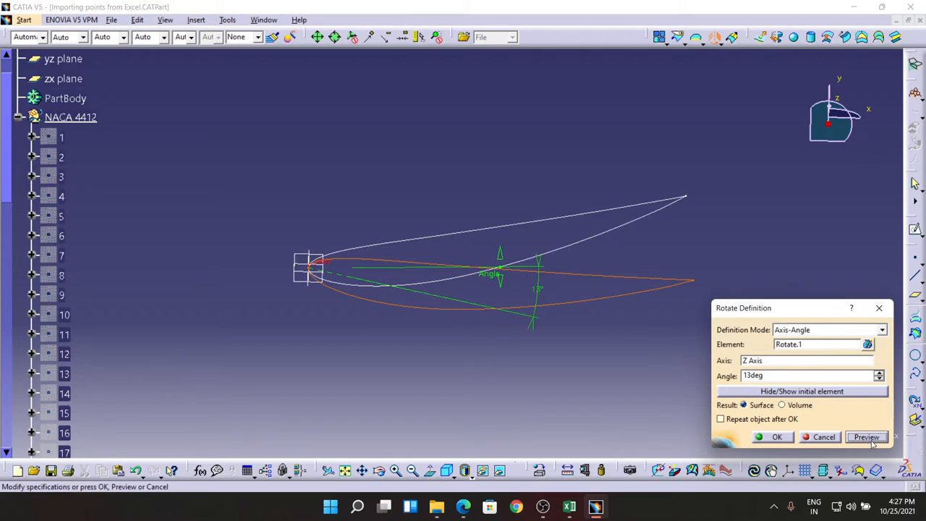
click(777, 436)
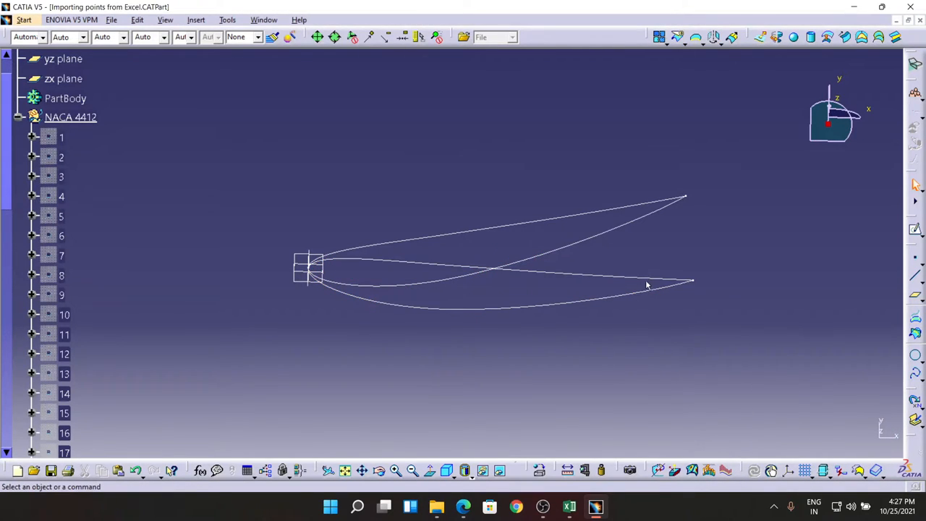
right_click(648, 285)
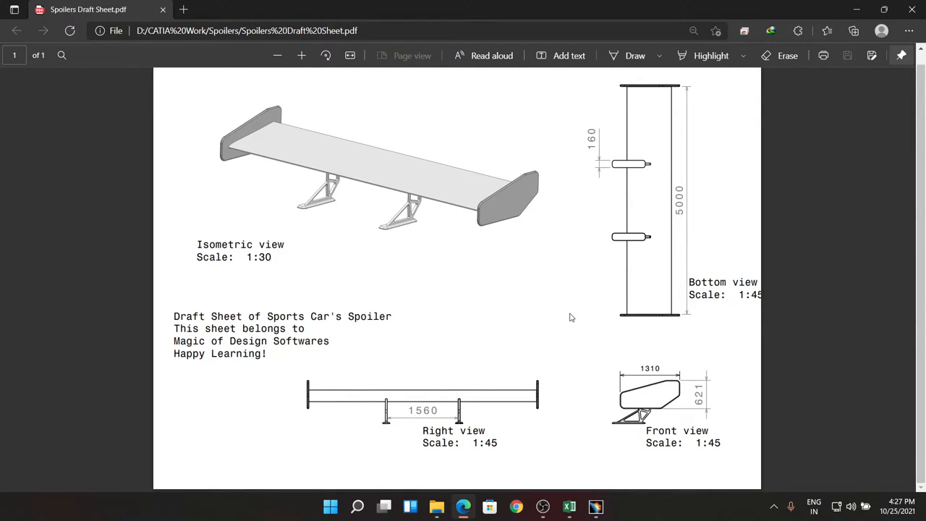
View the Spoilers Draft Sheet PDF to check the 5000 span dimension
click(596, 506)
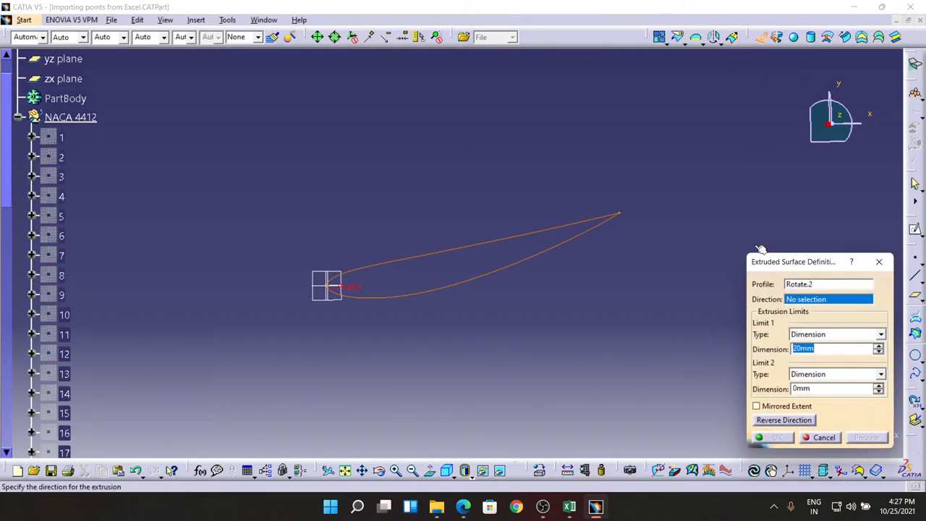
mouse_move(322, 274)
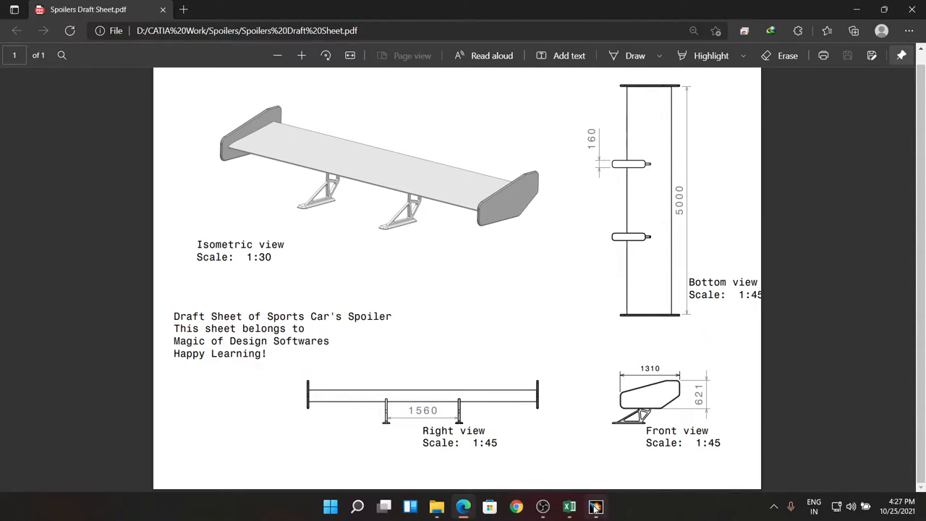
Extrude the tilted airfoil 5000 mm along the xy plane direction as Extrude.1
click(596, 507)
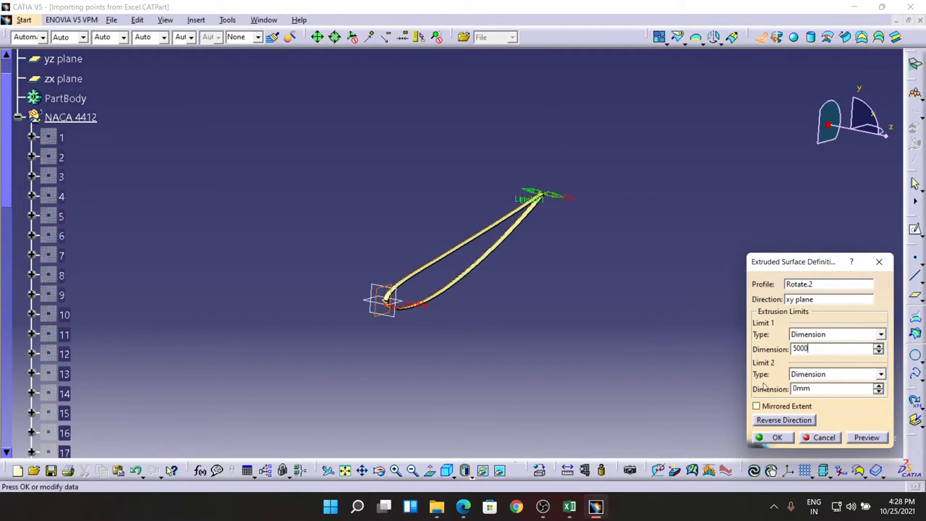
click(866, 437)
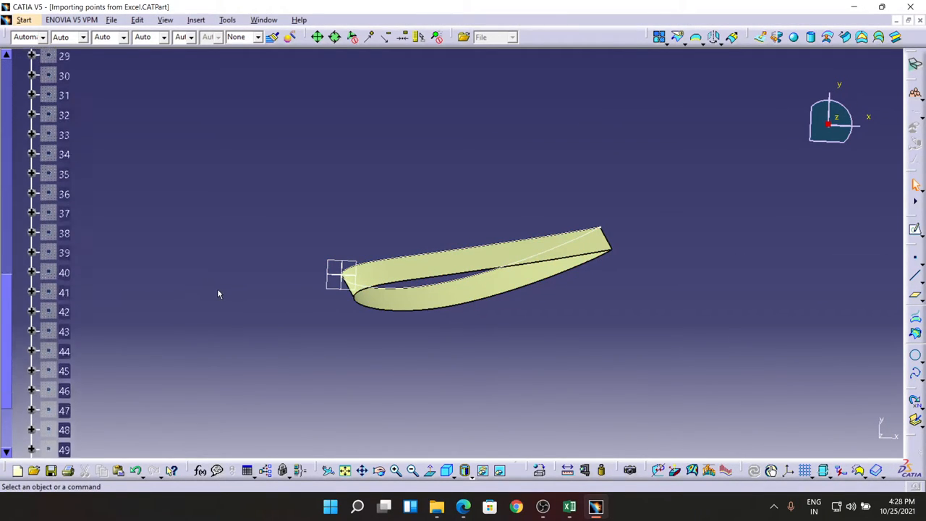
scroll(down, 3)
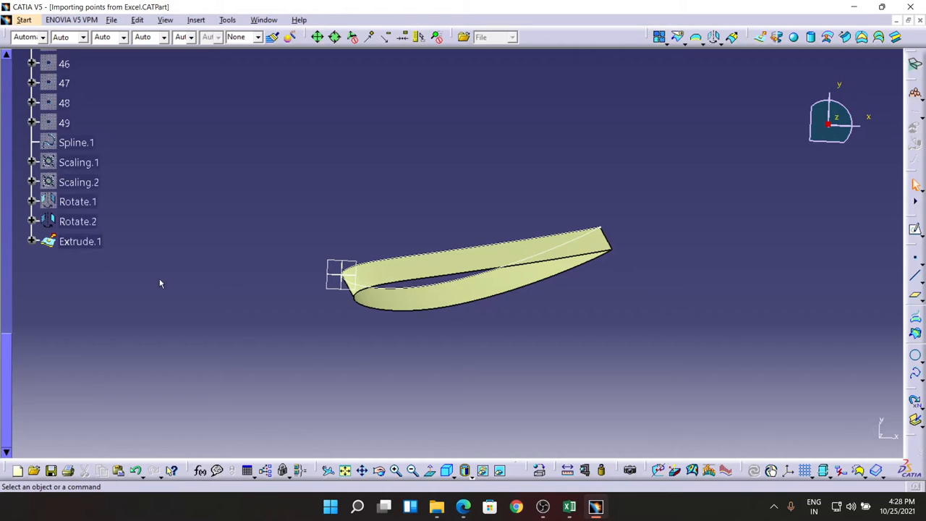
Change the Rotate.2 angle to 13+5 degrees and orbit to inspect the wing
double_click(78, 221)
text(1)
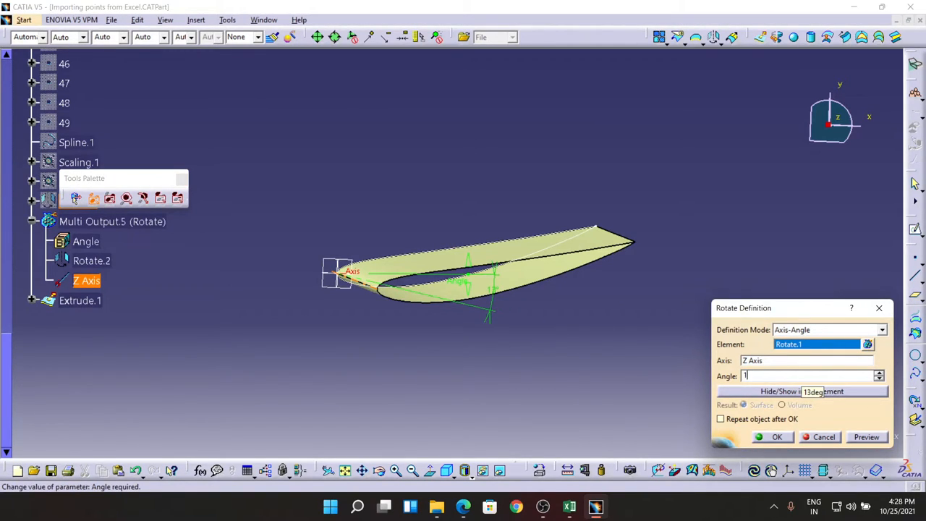
text(3+5)
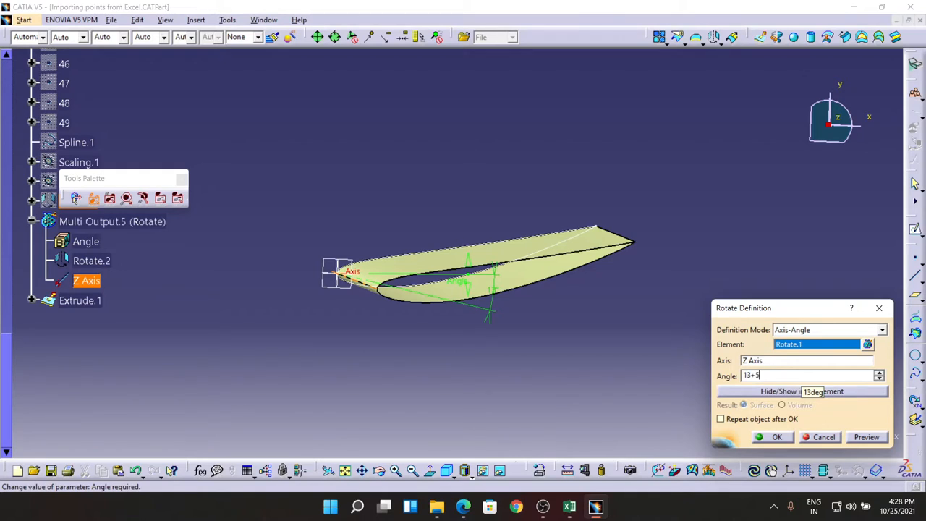
click(777, 437)
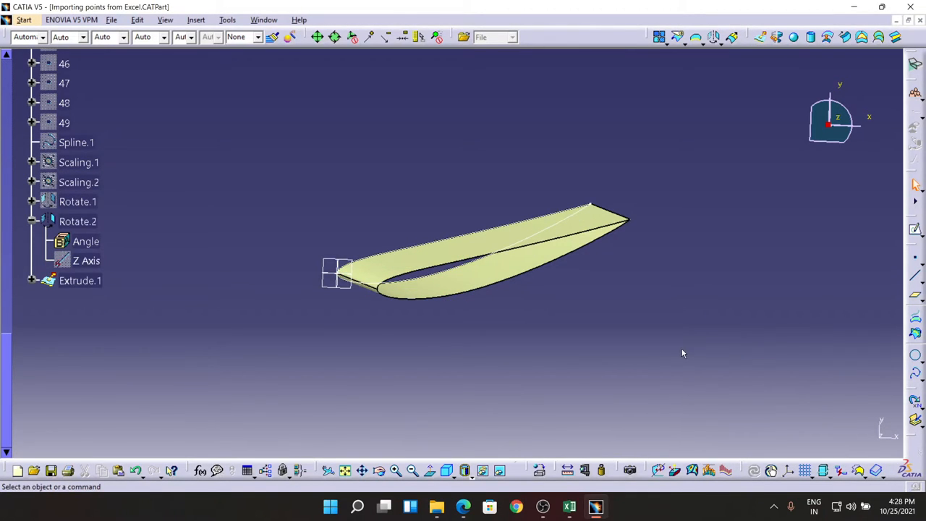
drag(681, 353, 637, 281)
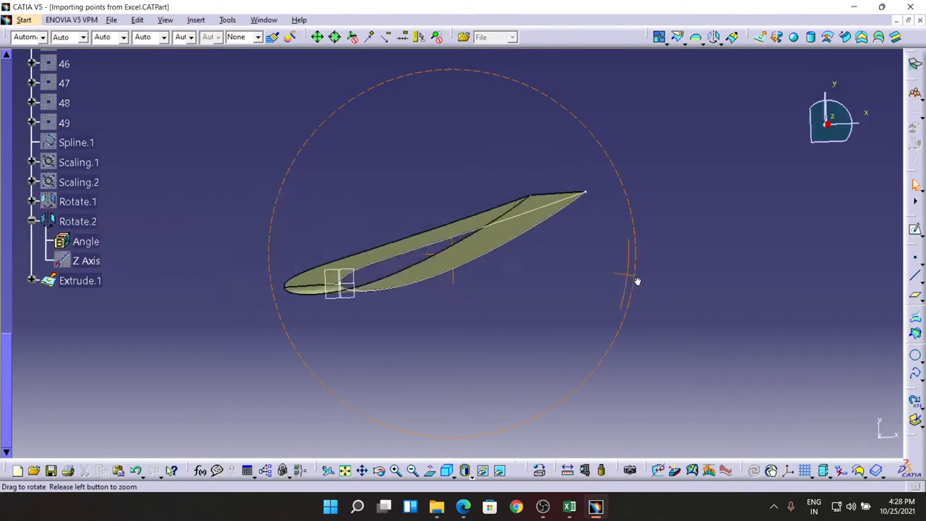
drag(637, 280, 627, 267)
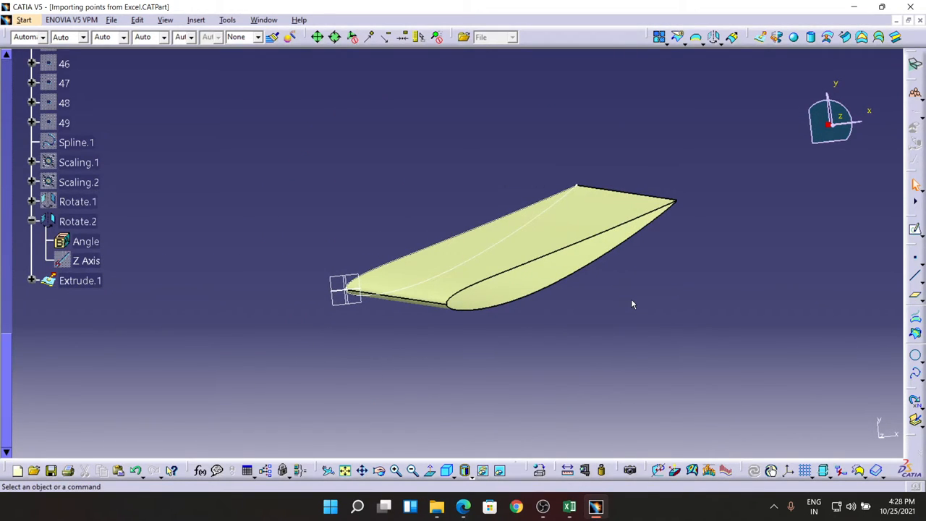
mouse_move(465, 362)
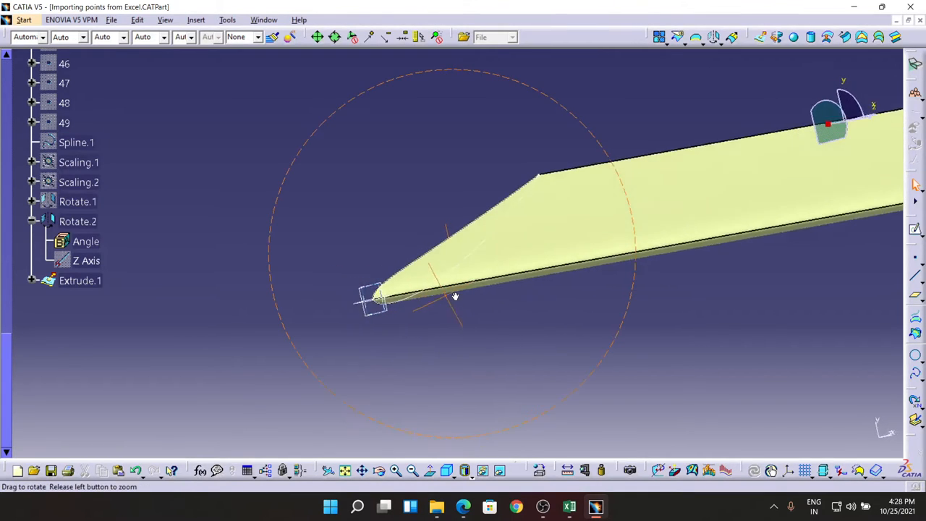
drag(455, 297, 540, 320)
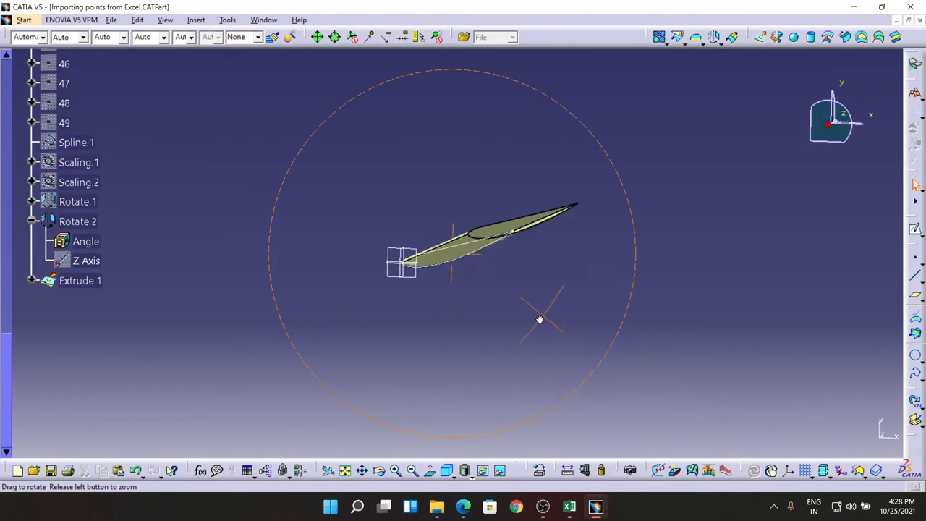
drag(539, 318, 687, 90)
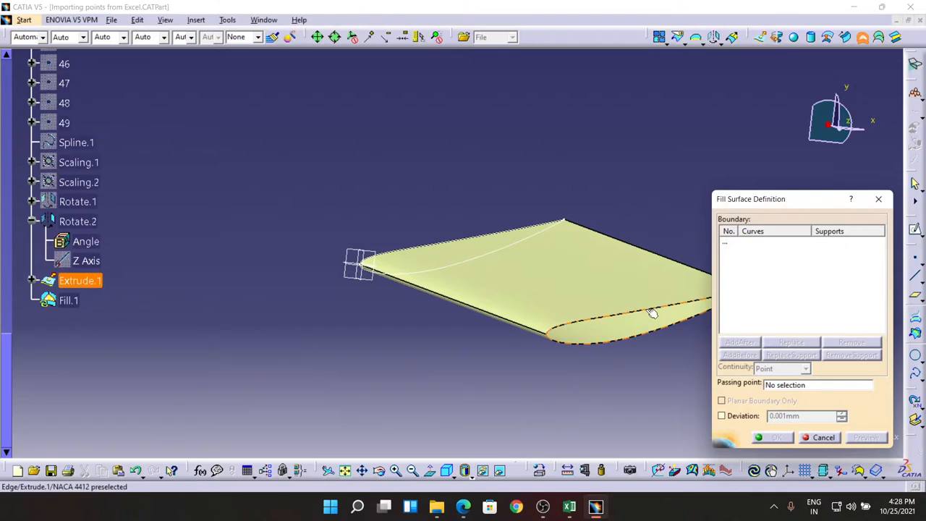
Fill the open airfoil end edges of Extrude.1 with end cap surfaces
click(652, 311)
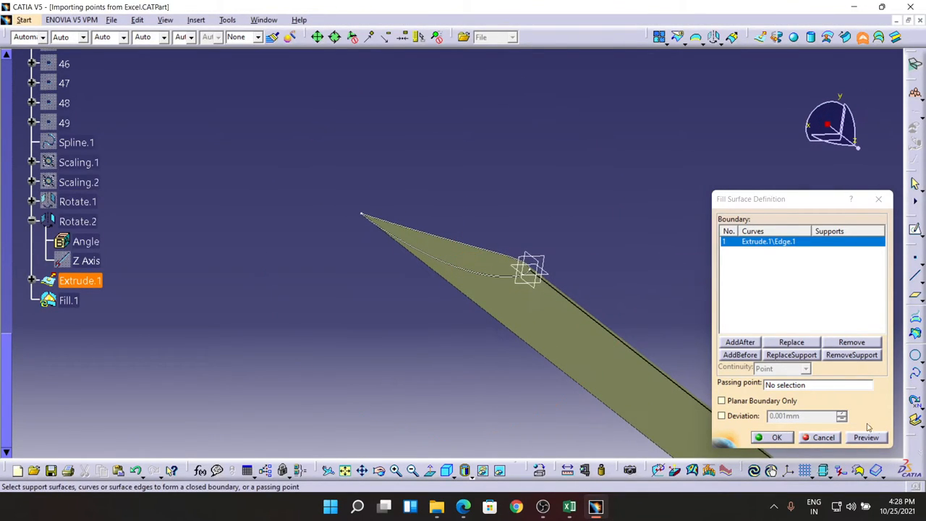
click(823, 437)
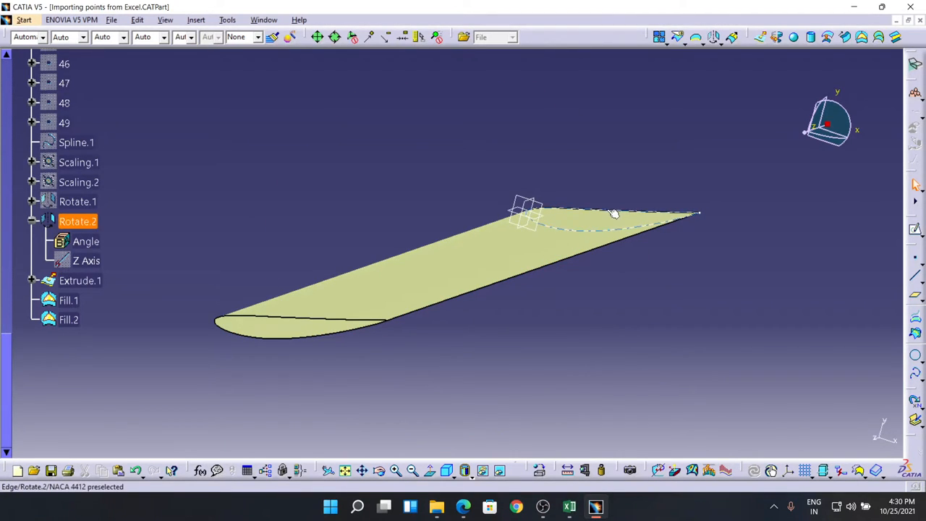
click(80, 281)
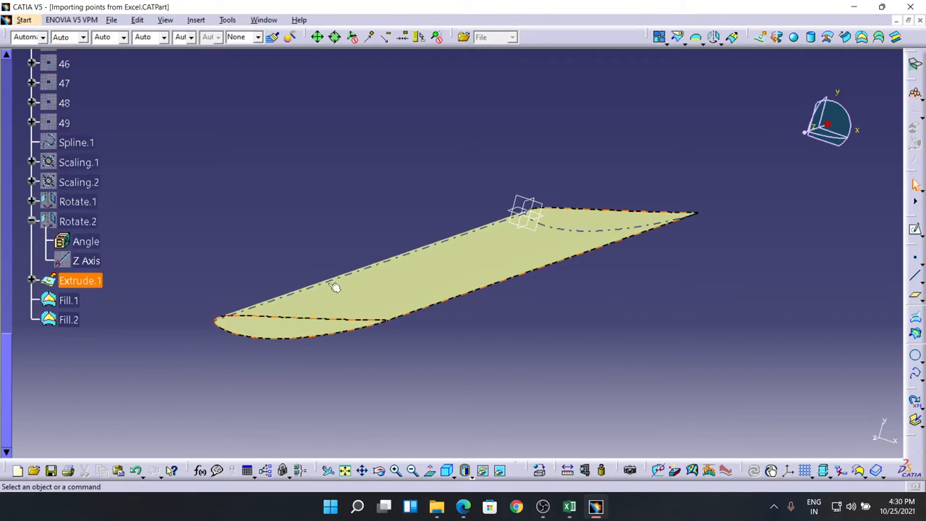
click(480, 320)
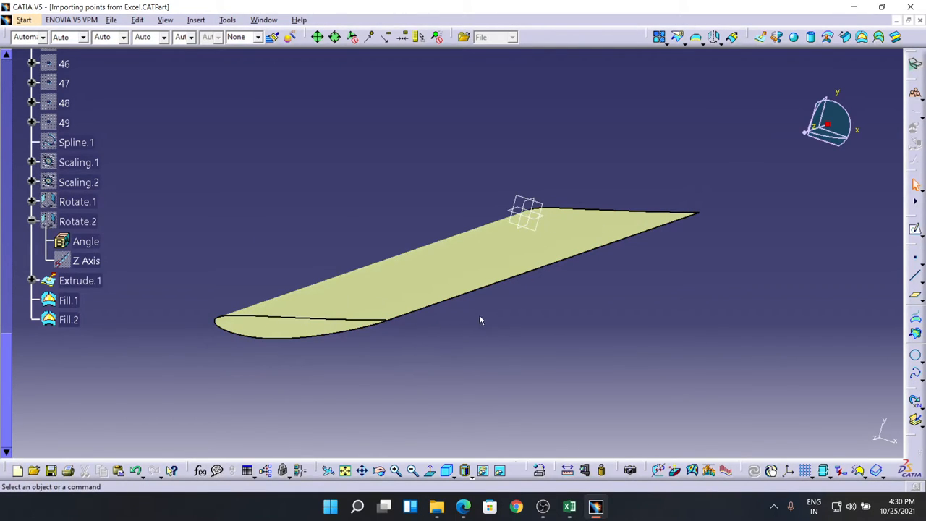
mouse_move(74, 281)
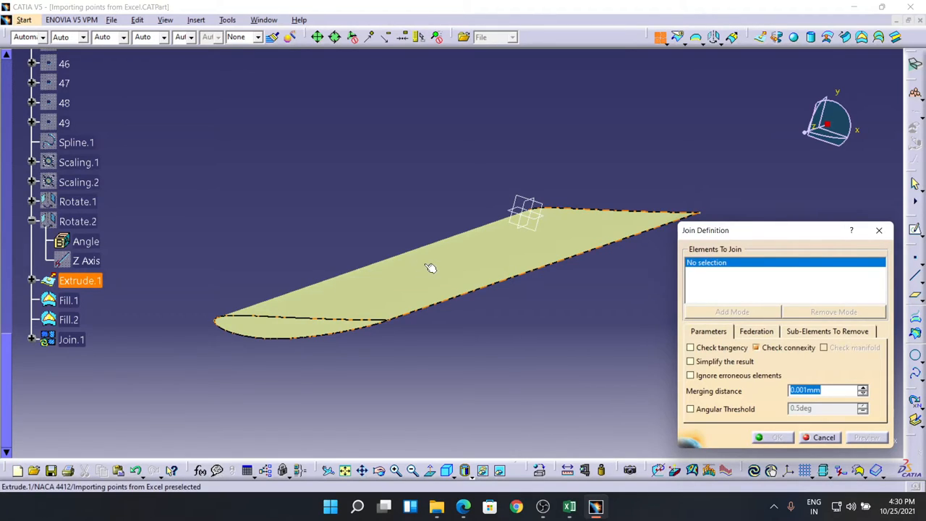
Join Extrude.1, Fill.1 and Fill.2 into the single surface Join.1
click(435, 271)
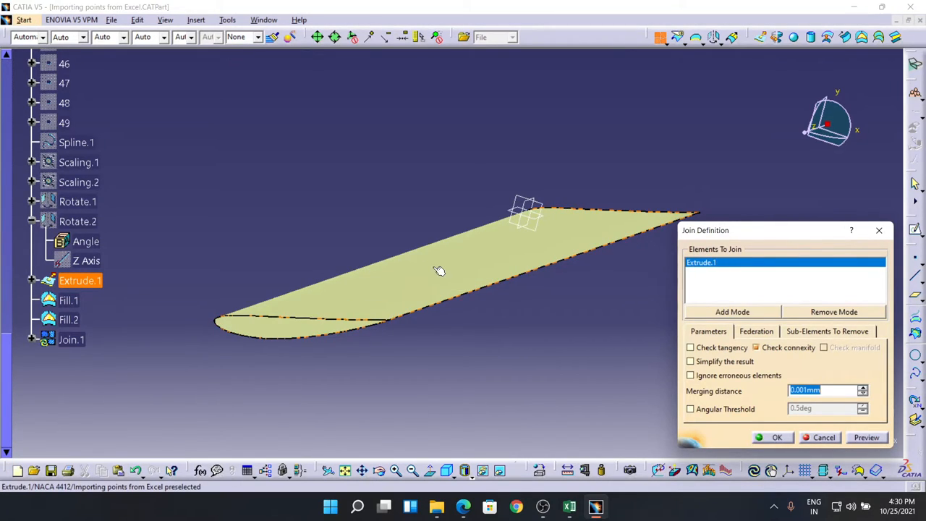
click(68, 300)
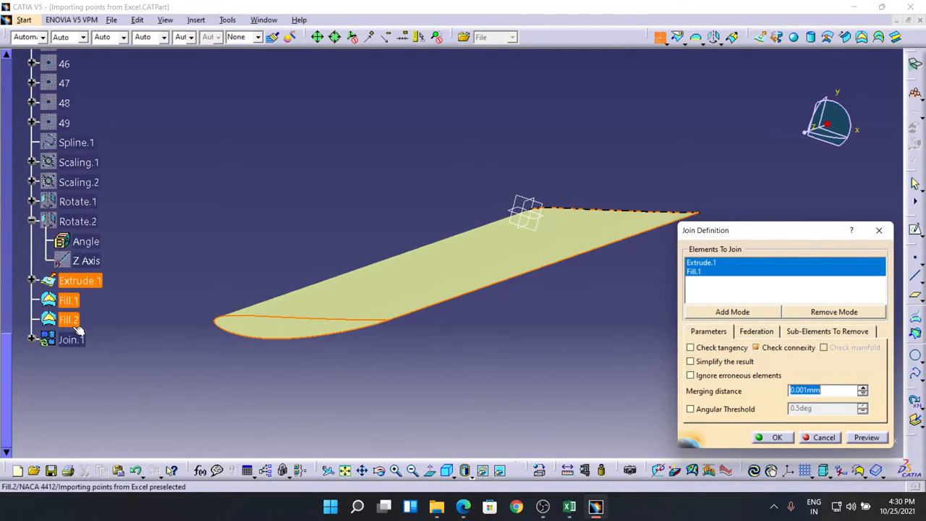
click(68, 319)
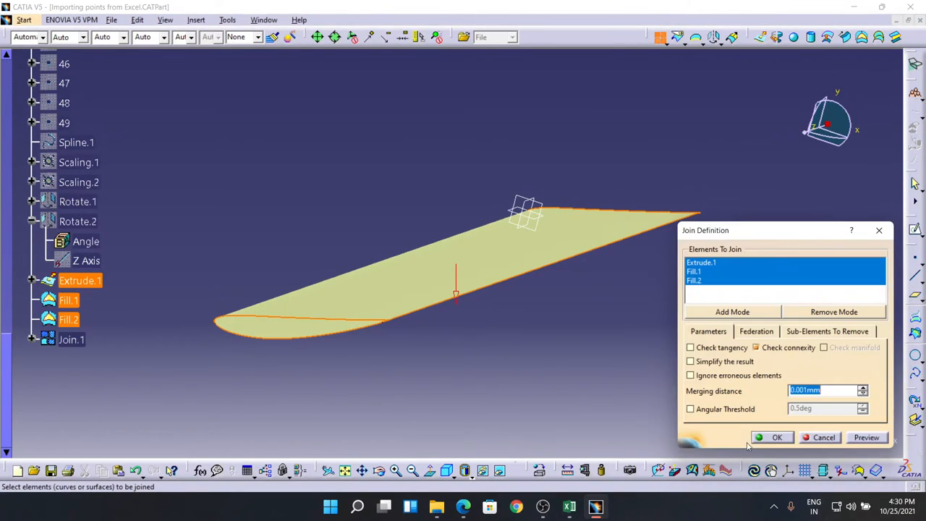
click(777, 437)
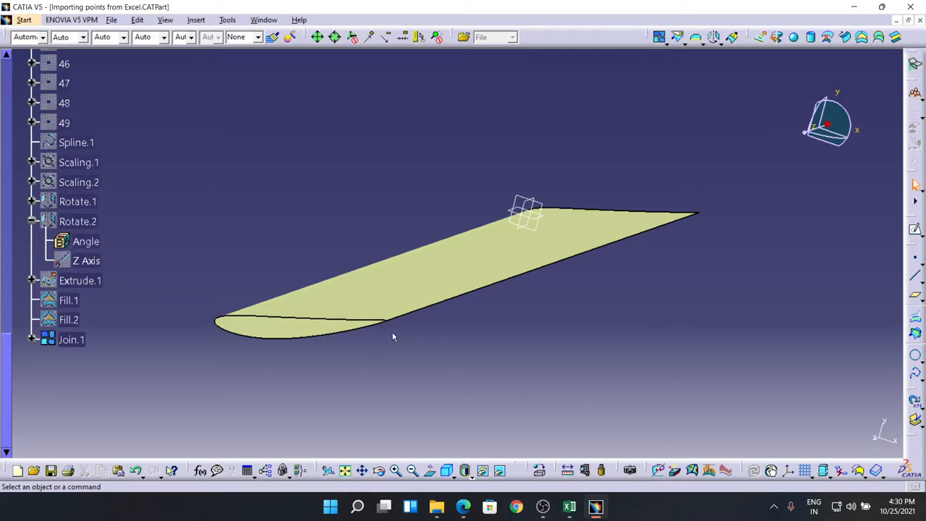
mouse_move(482, 329)
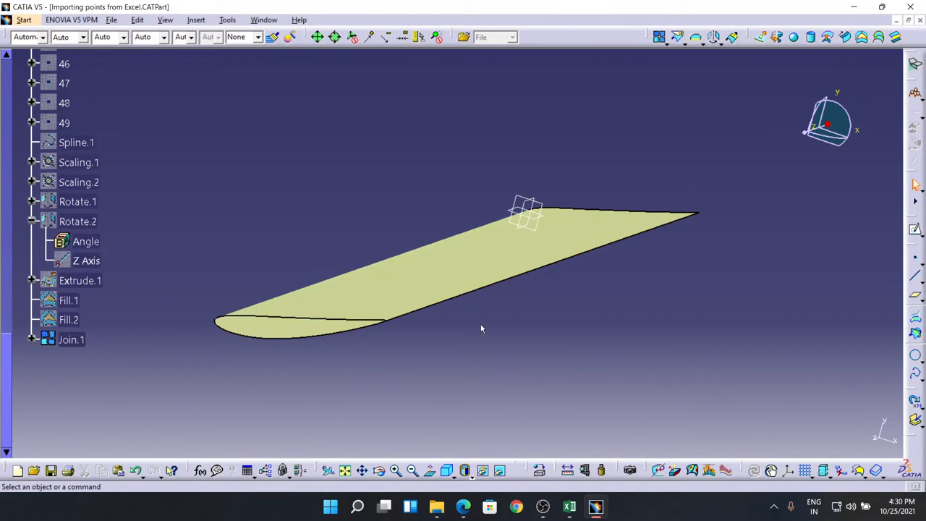
click(24, 20)
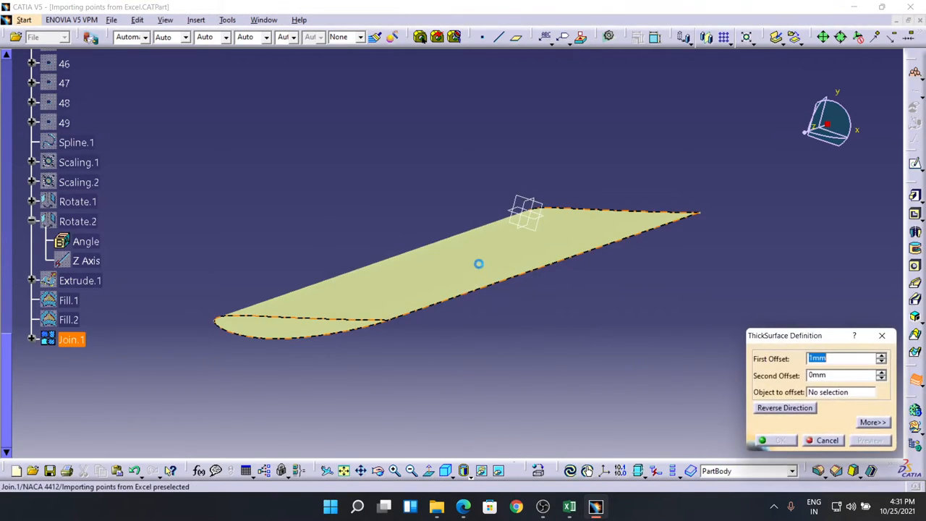
Thicken Join.1 into the ThickSurface.1 solid, fixing an invalid unit entry
click(478, 264)
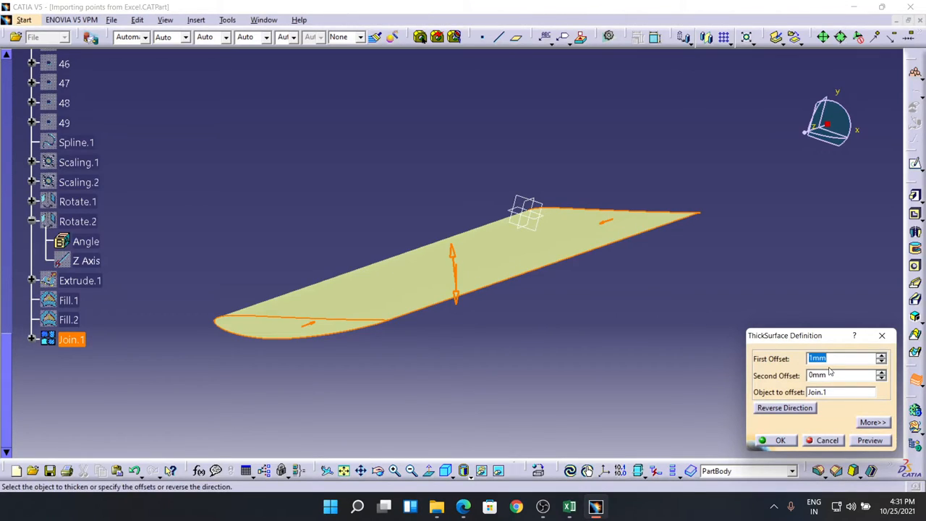
text(15)
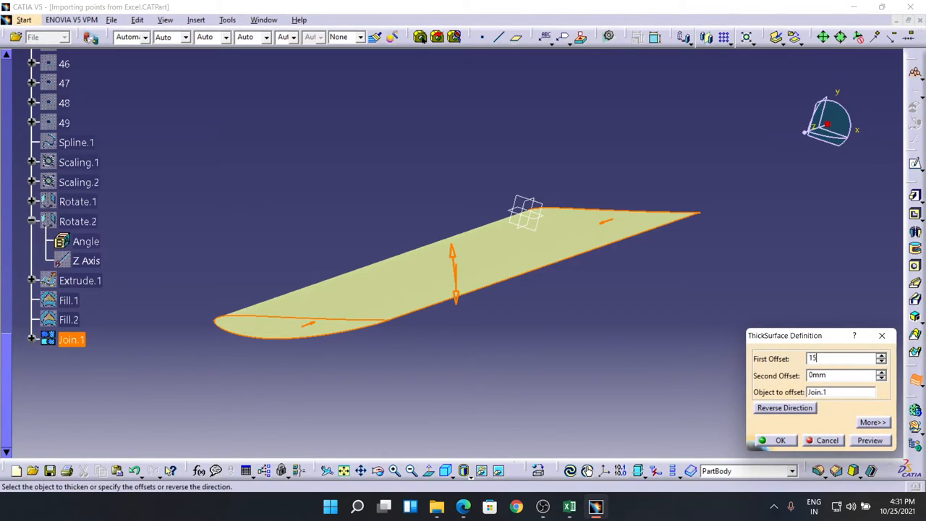
text(MM)
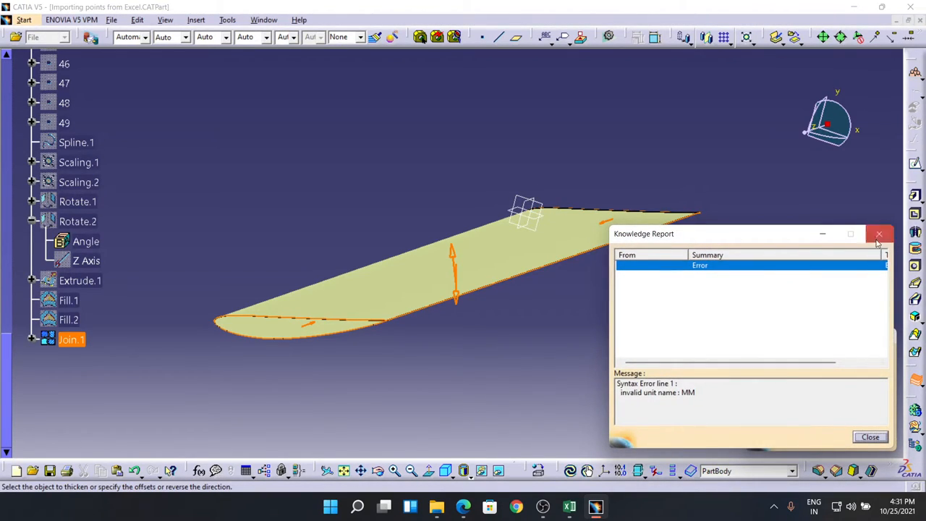
click(879, 234)
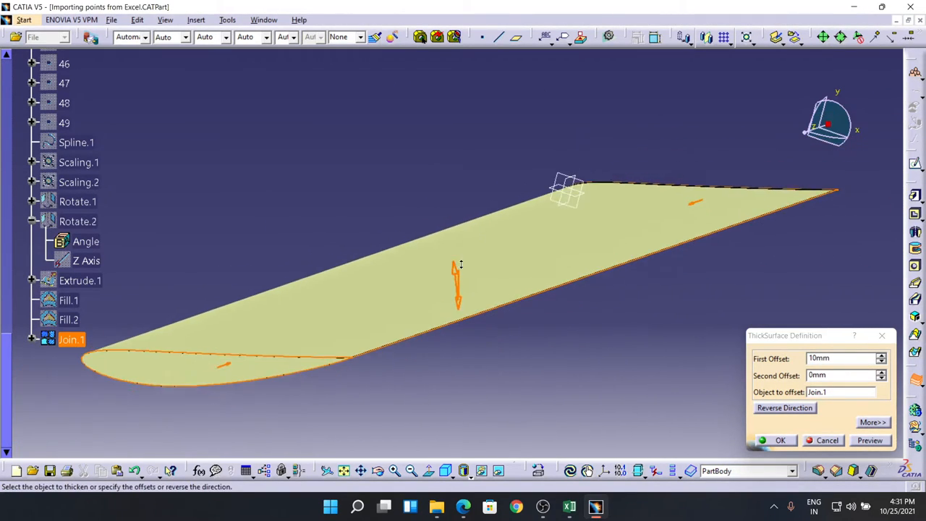
click(870, 440)
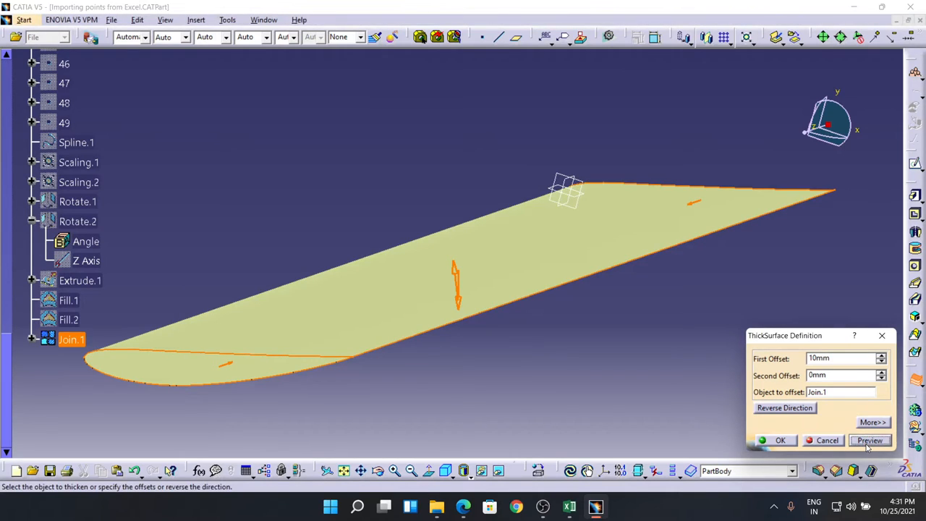
click(870, 440)
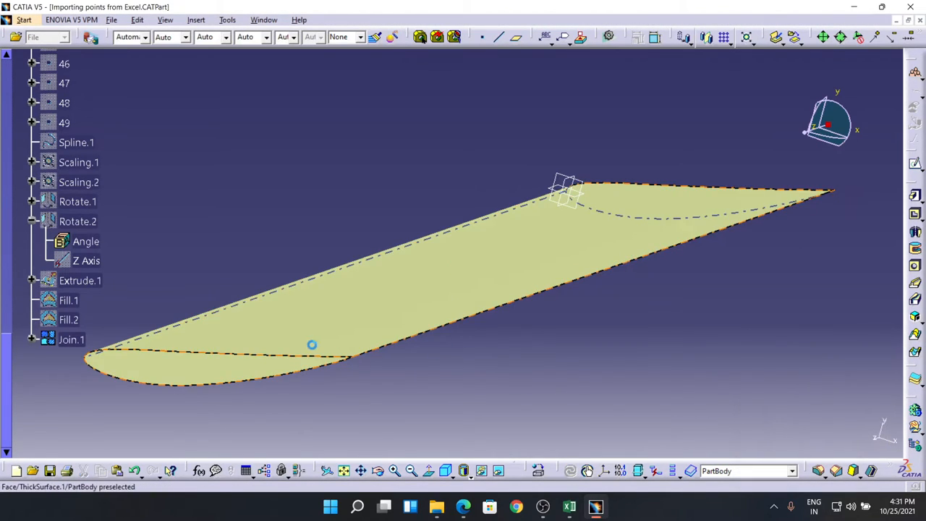
Hide Join.1 and orbit the solid wing to face its airfoil profile end-on
drag(311, 345, 442, 366)
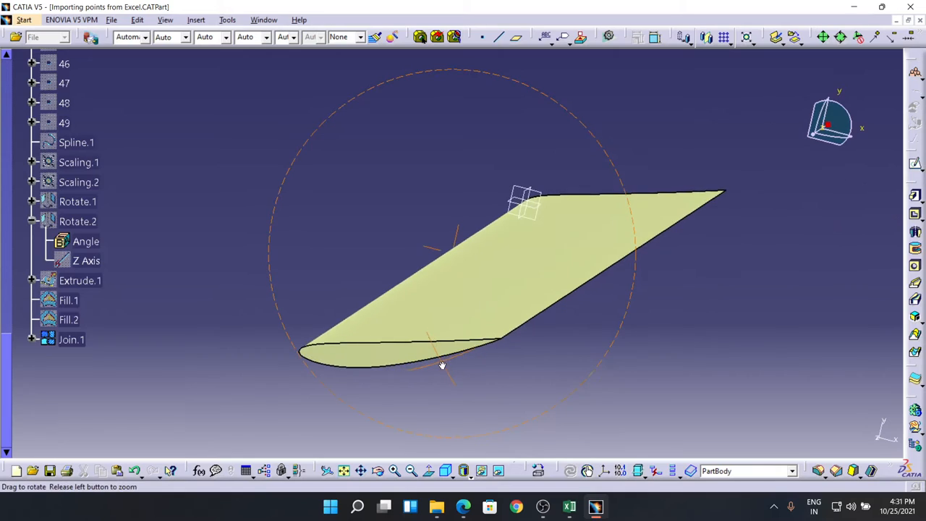
right_click(71, 340)
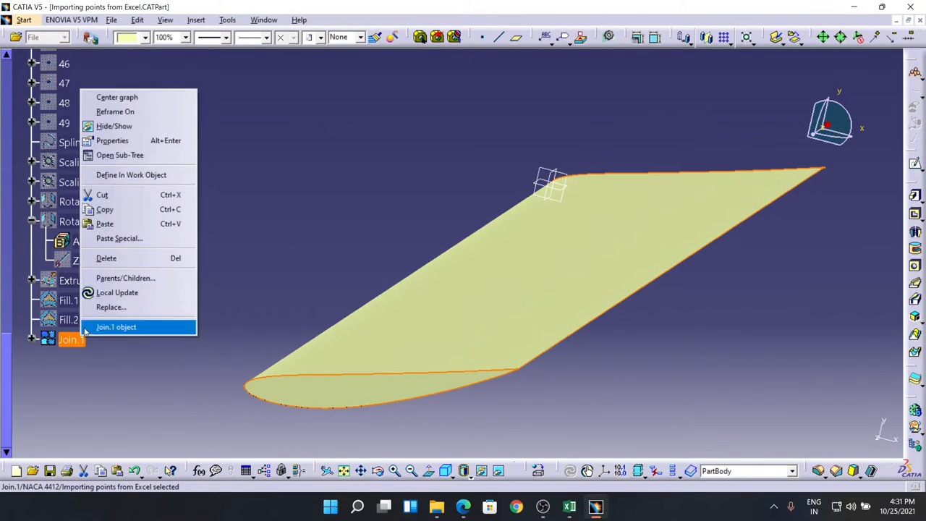
click(117, 326)
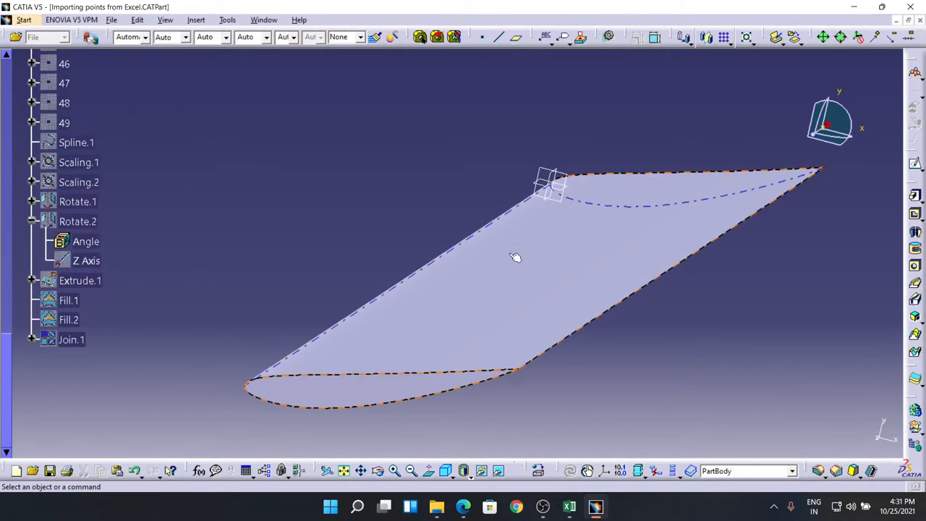
mouse_move(503, 297)
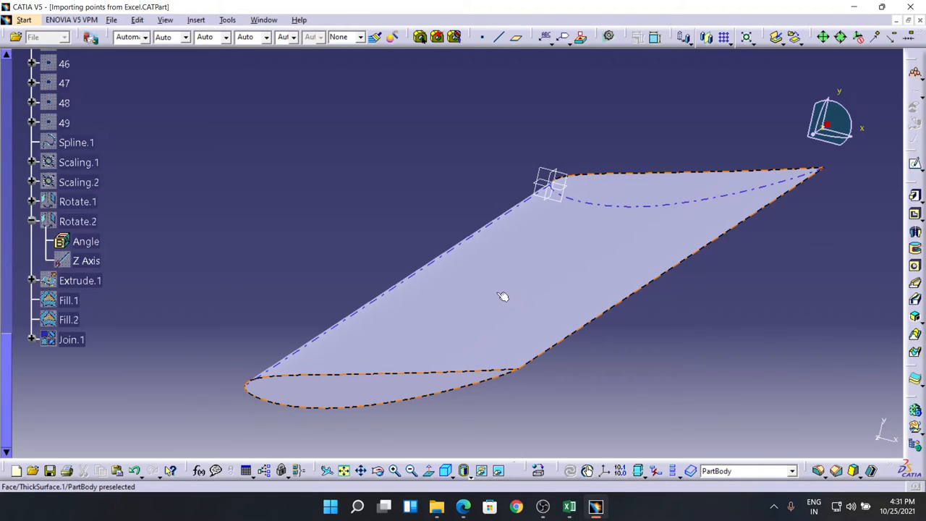
drag(503, 297, 492, 301)
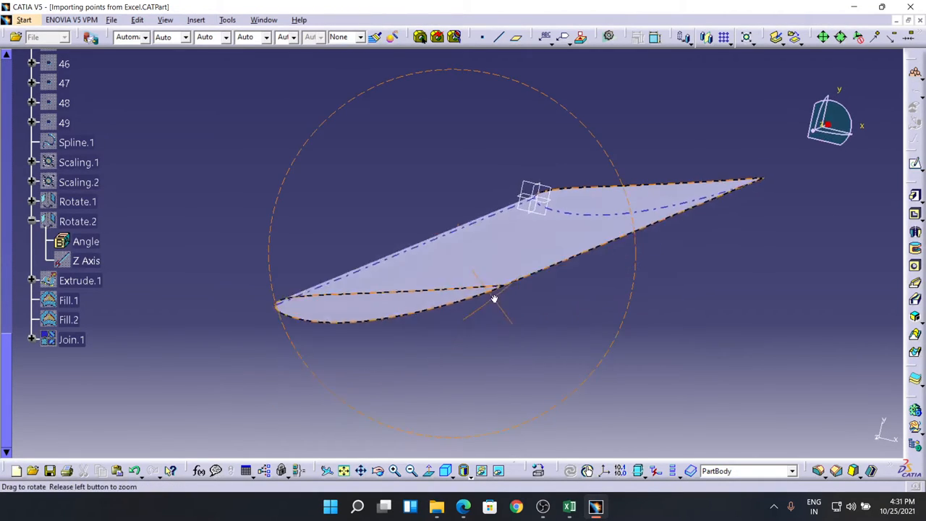
drag(495, 299, 390, 262)
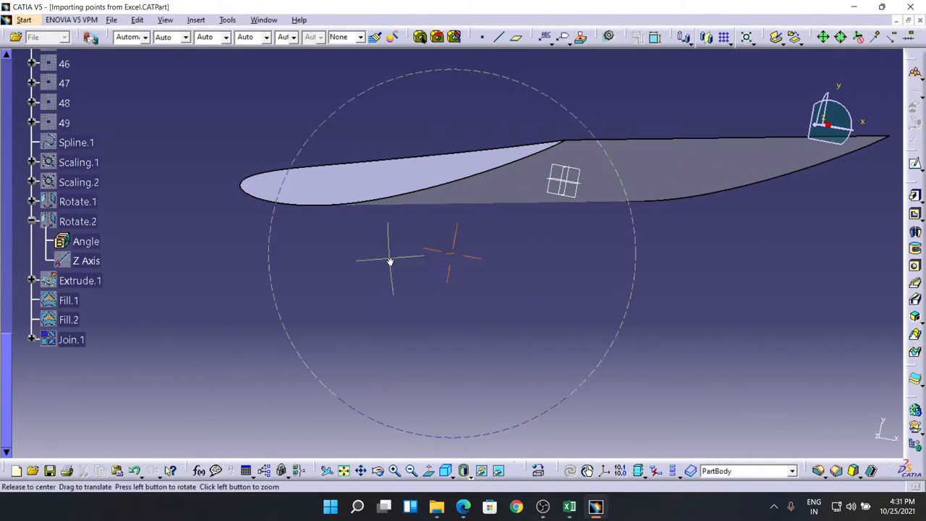
drag(391, 262, 402, 373)
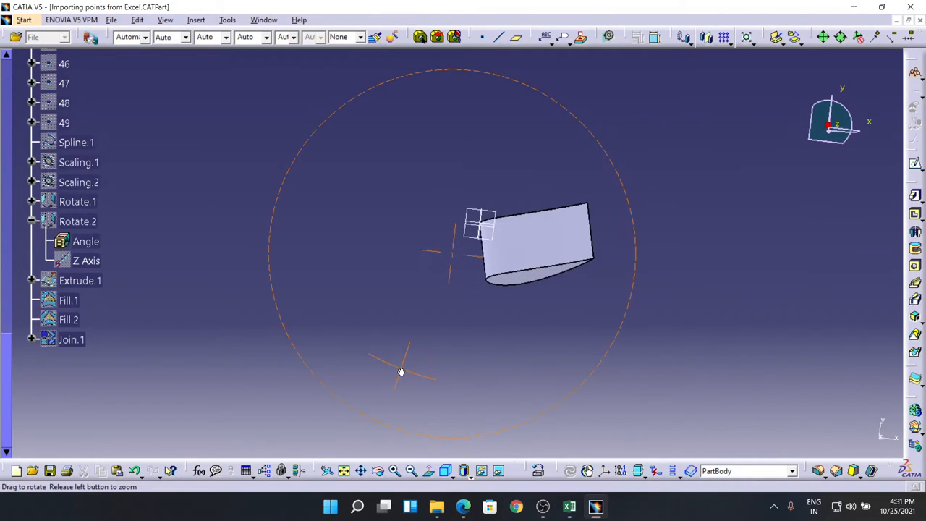
drag(402, 373, 375, 361)
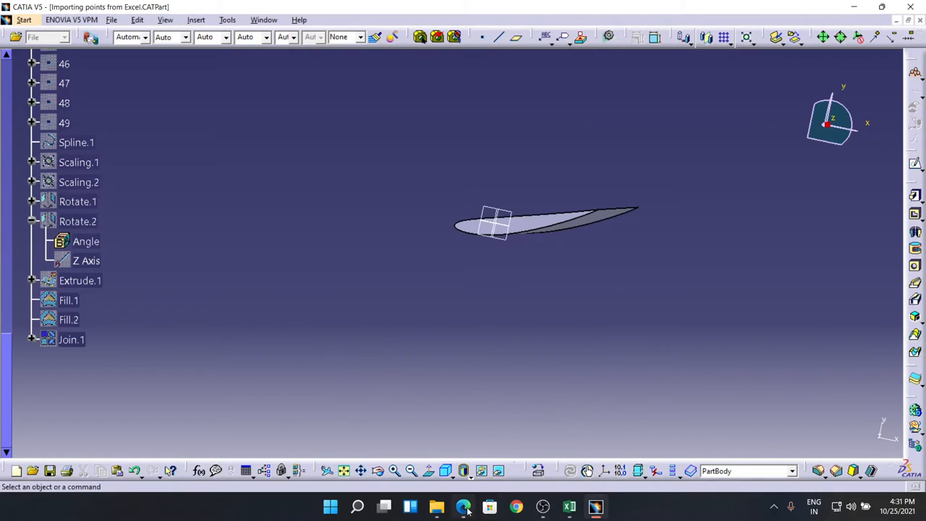
Read the end plate's 1310 and 621 dimensions on the draft sheet's front view
click(463, 507)
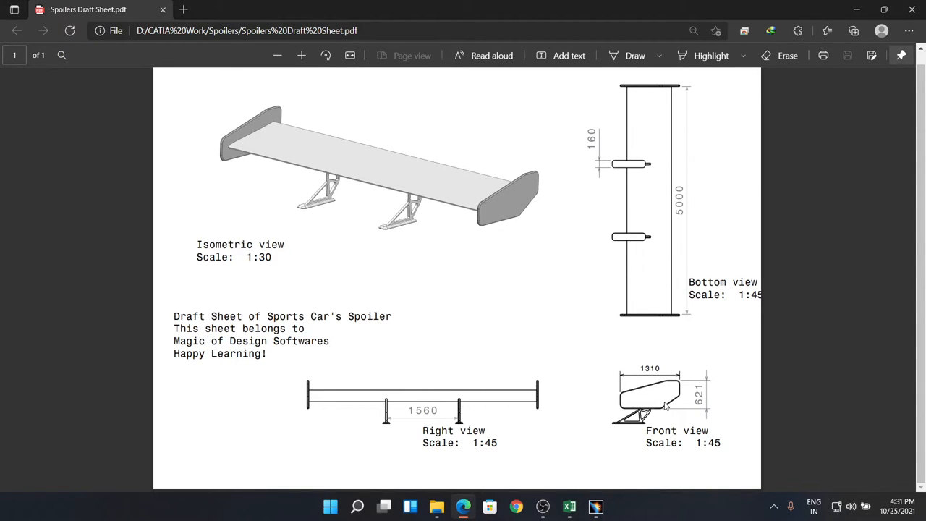
click(596, 506)
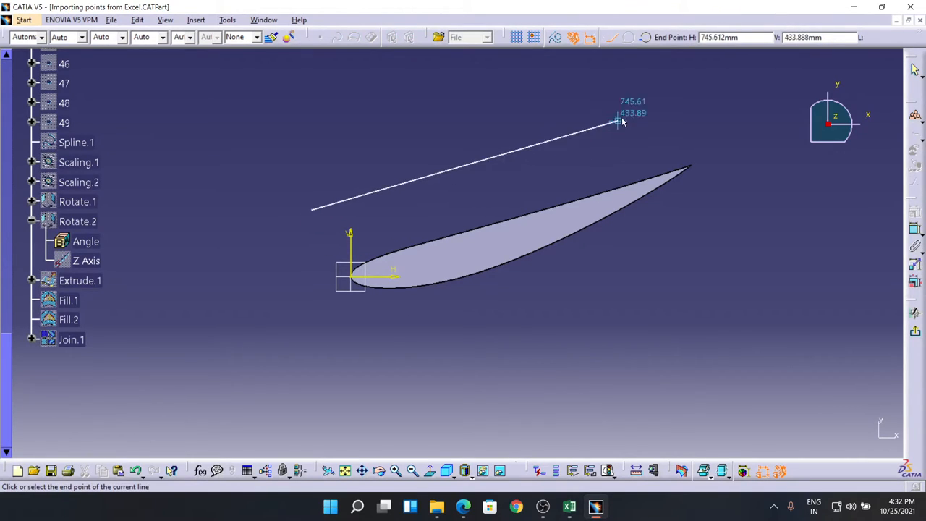
mouse_move(736, 102)
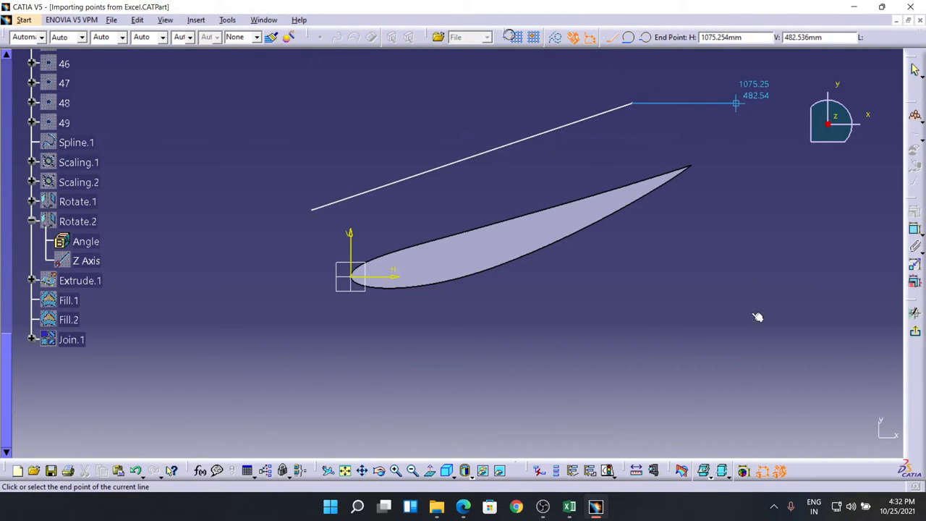
mouse_move(329, 369)
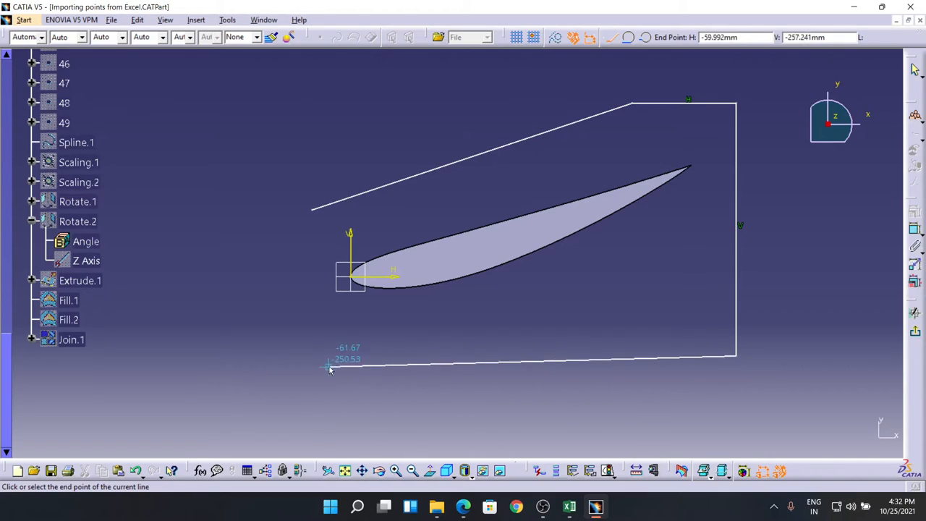
mouse_move(314, 351)
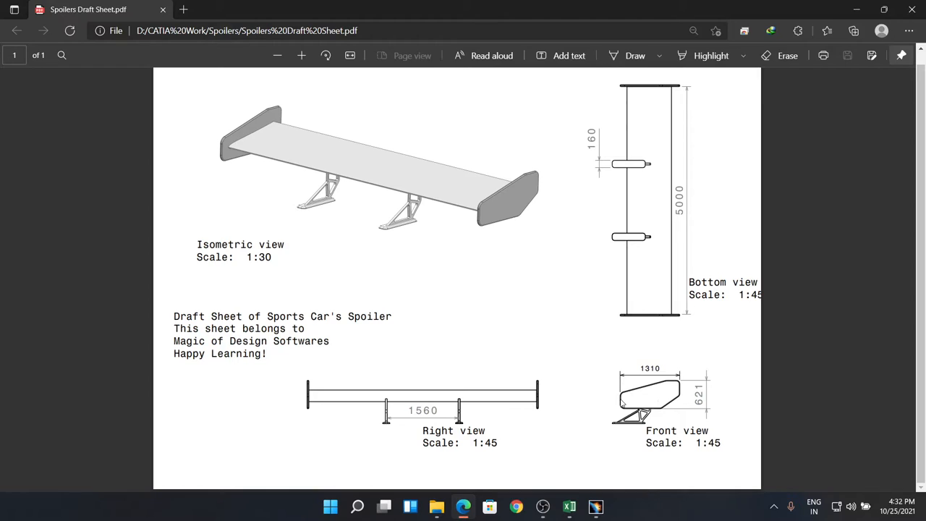
Return from the PDF viewer to the empty CATIA sketch on the airfoil plane
click(595, 506)
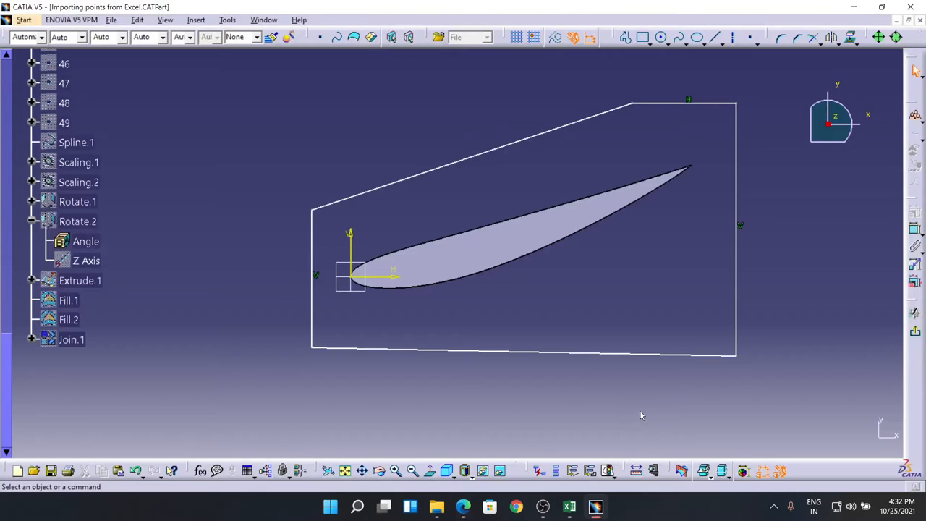
mouse_move(652, 404)
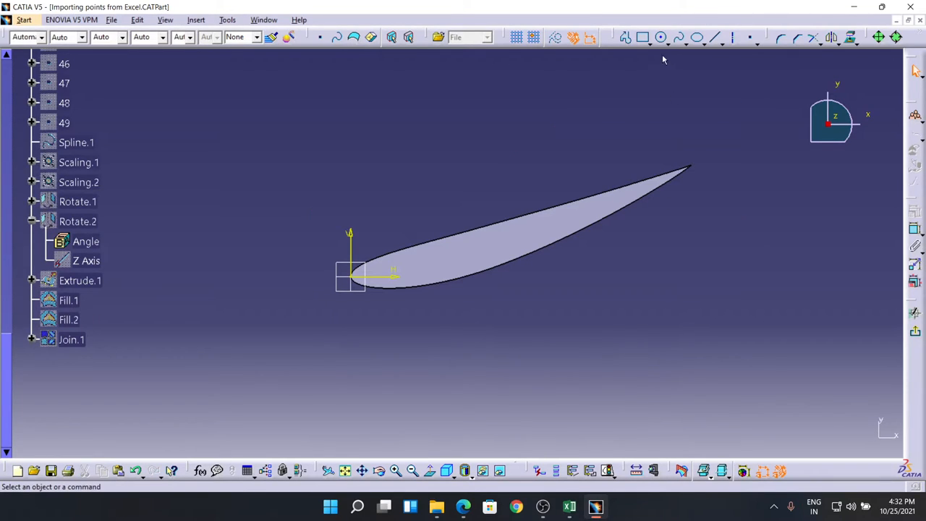
Start the end-plate polyline at a corner left of the airfoil nose, checking the PDF shape
click(464, 506)
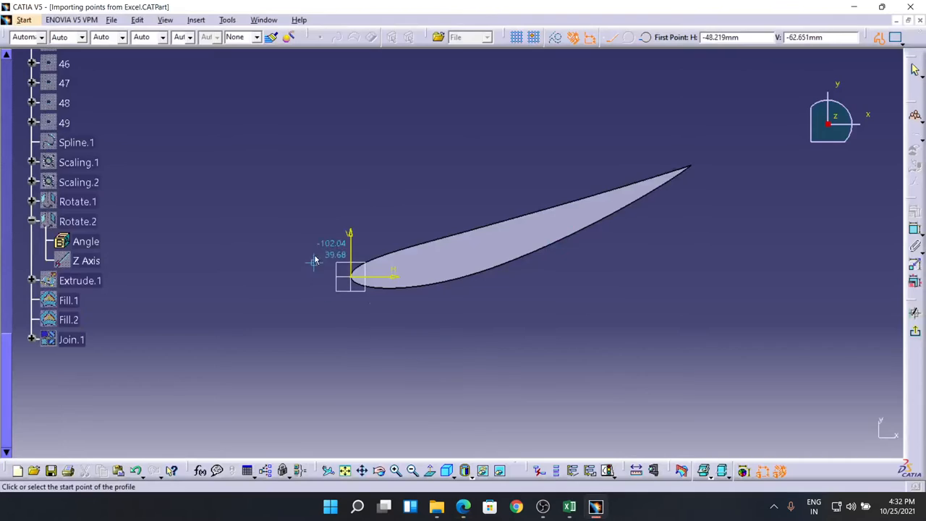
click(314, 261)
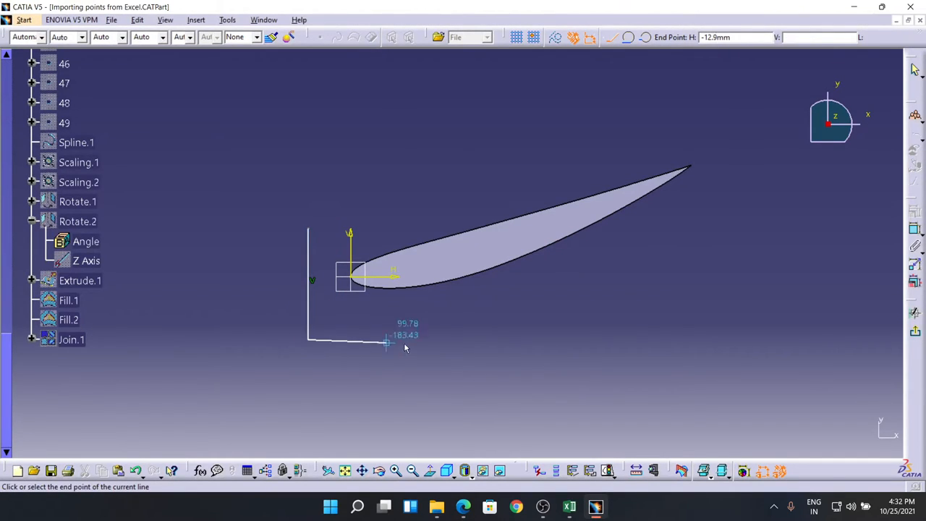
mouse_move(727, 233)
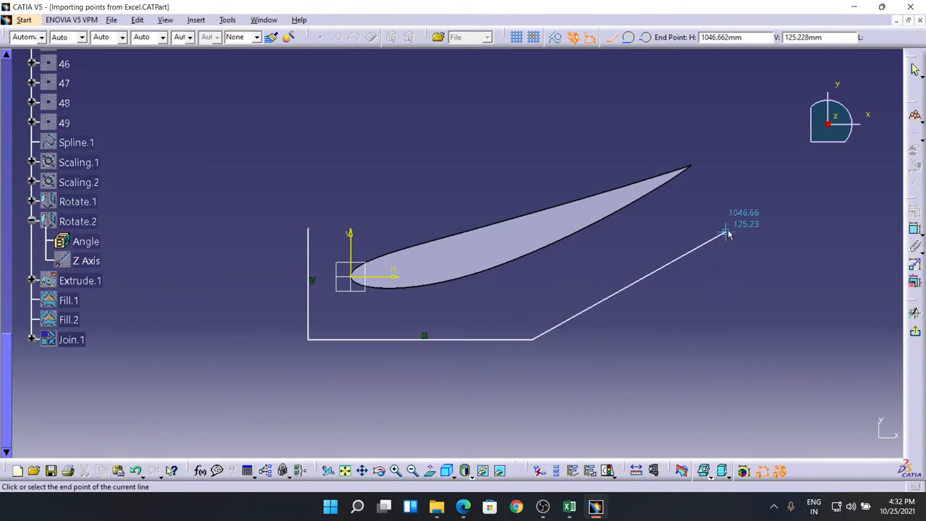
mouse_move(731, 107)
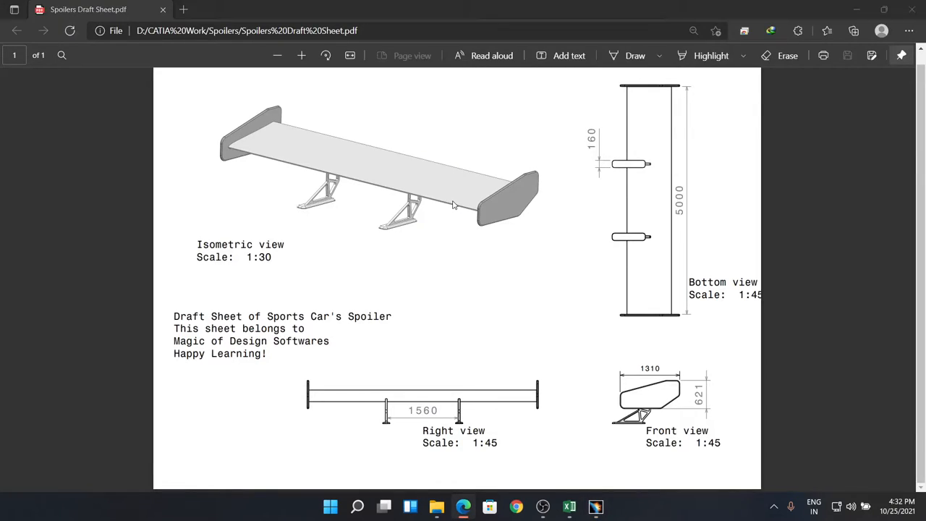
click(596, 506)
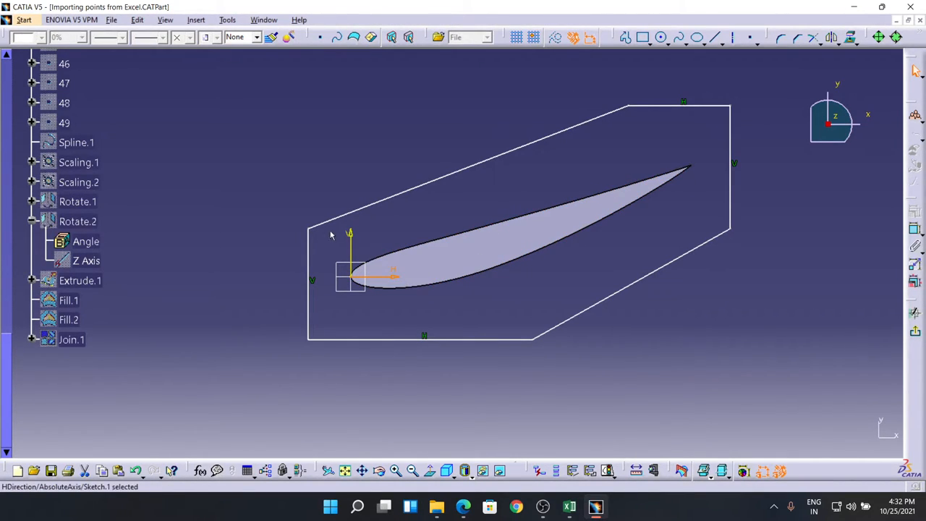
Constrain the bottom edge 200 below the airfoil origin and give it a 500 length
click(425, 339)
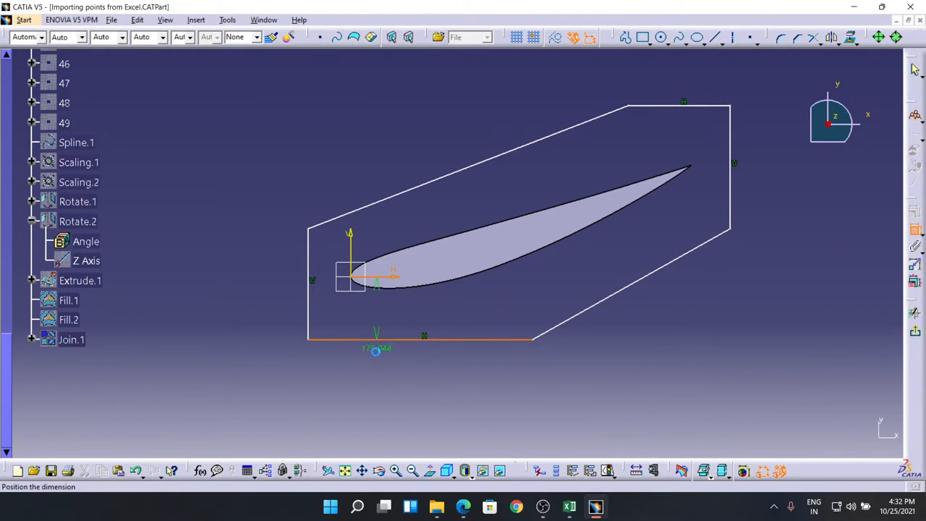
double_click(376, 349)
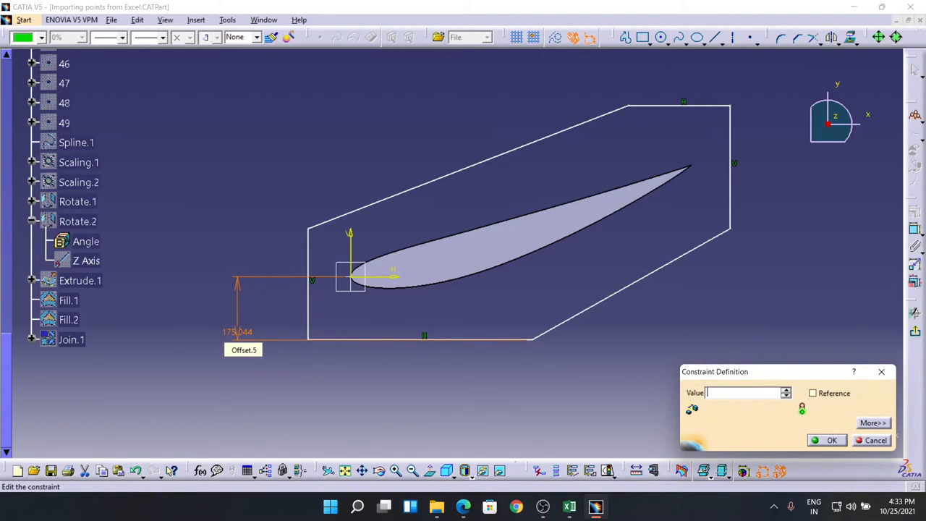
click(876, 440)
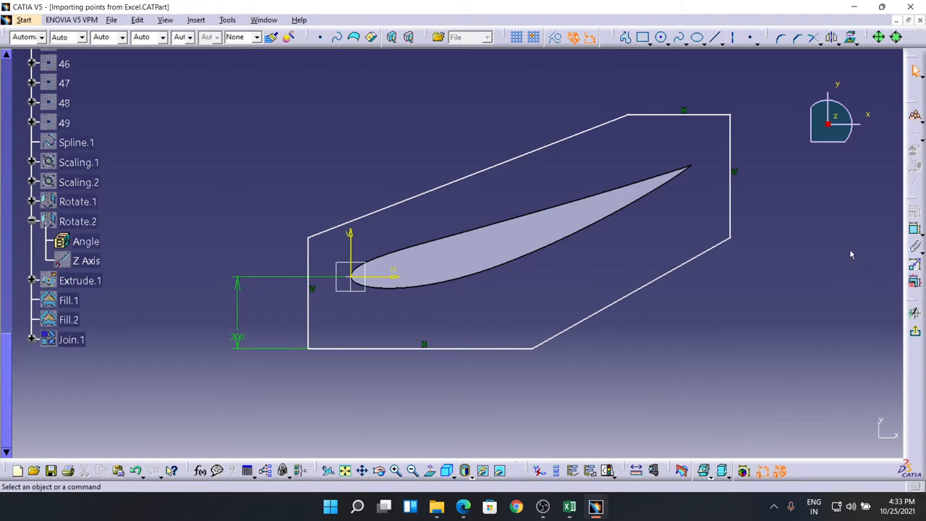
mouse_move(464, 349)
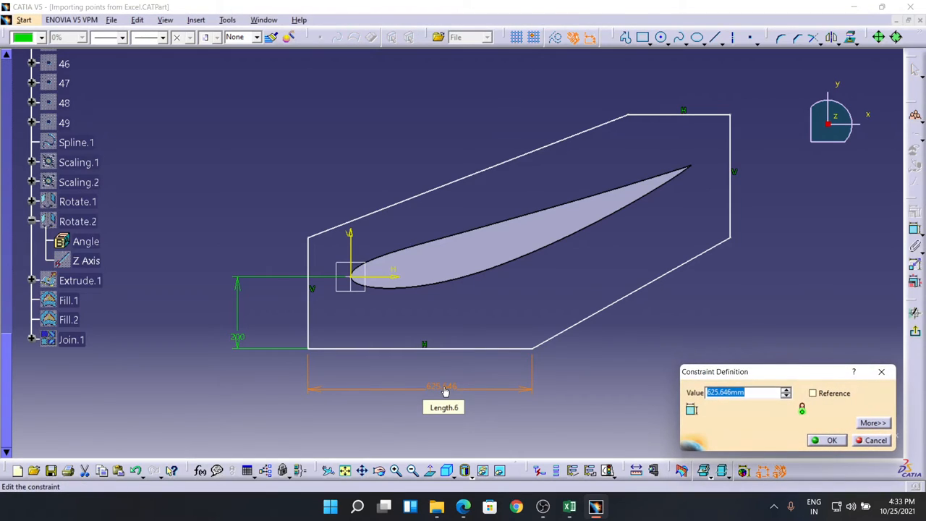
text(500)
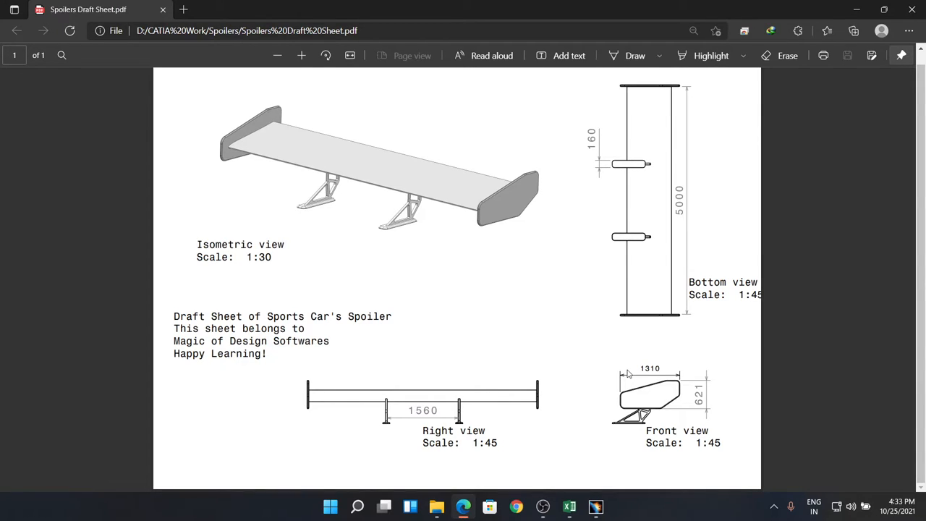
Dimension the end plate's overall height at 621, checking the draft sheet
click(596, 506)
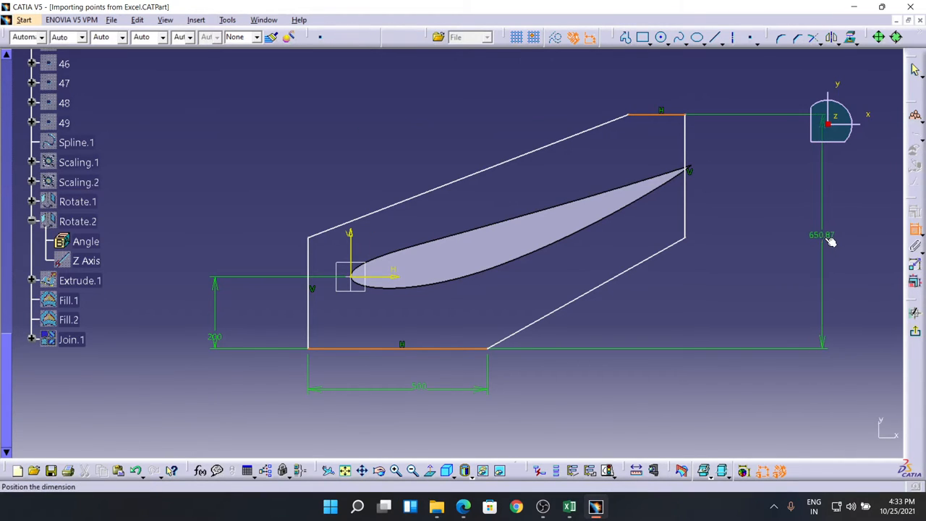
click(463, 506)
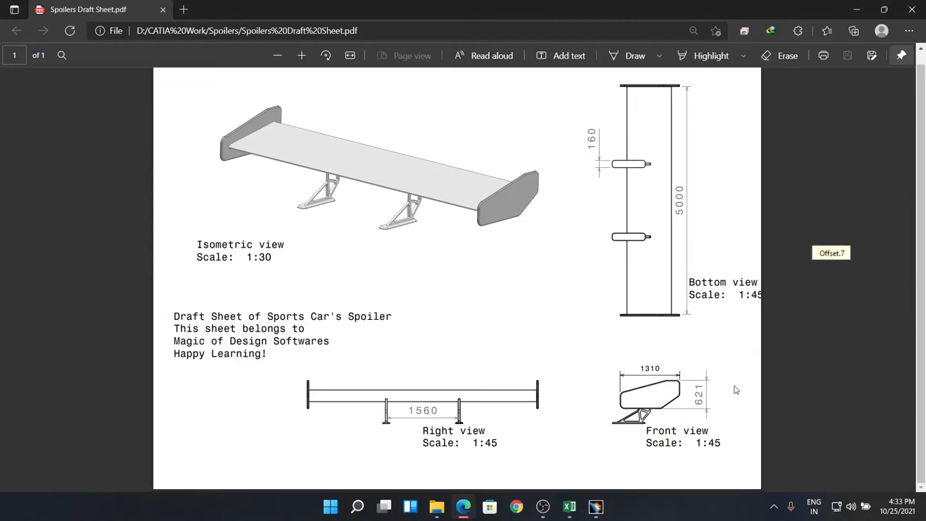
click(596, 506)
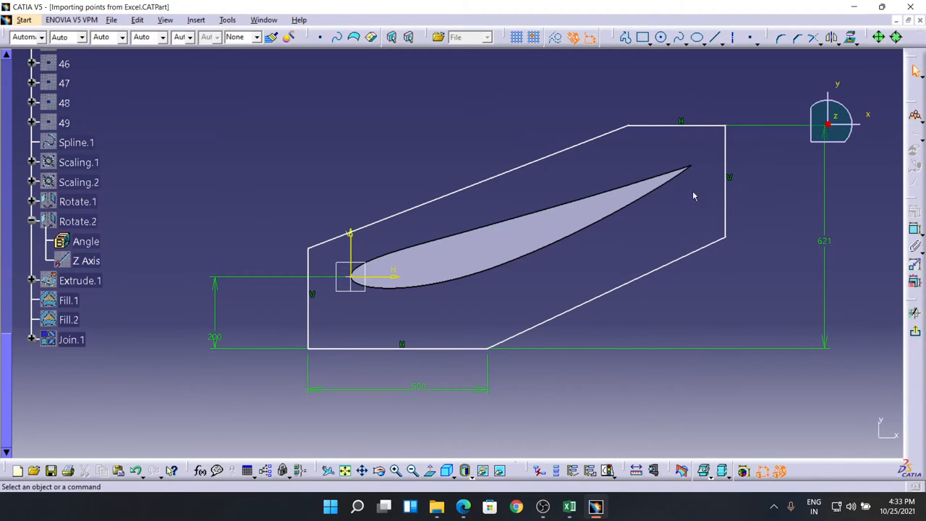
mouse_move(412, 187)
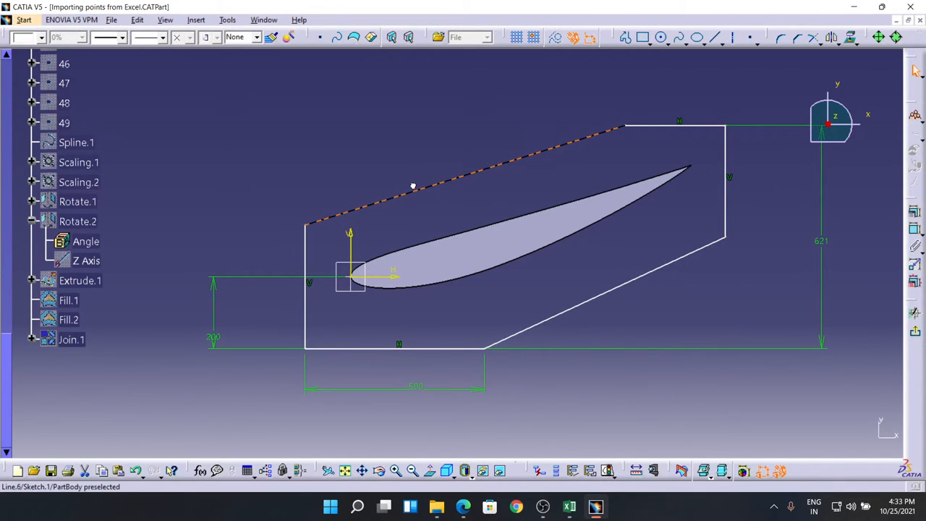
click(478, 351)
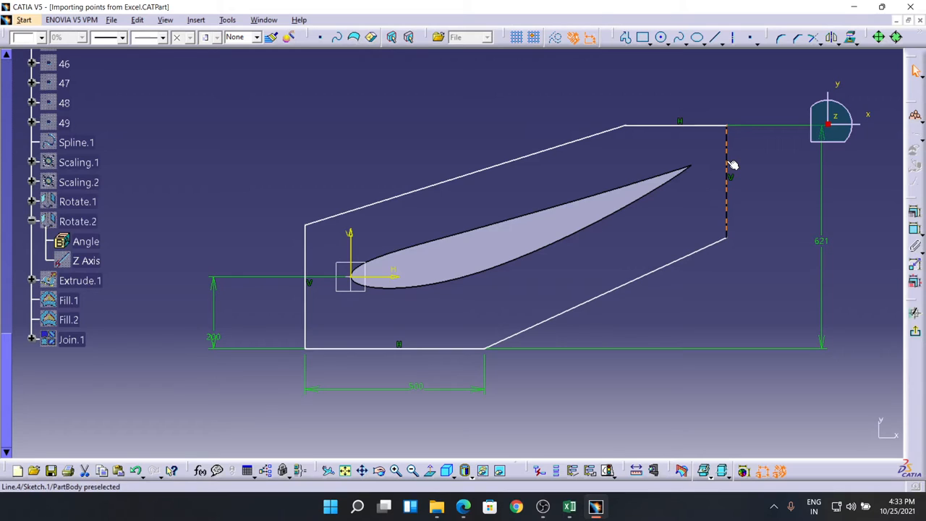
Dimension the right edge from the airfoil origin and set the left edge 150 away
click(727, 178)
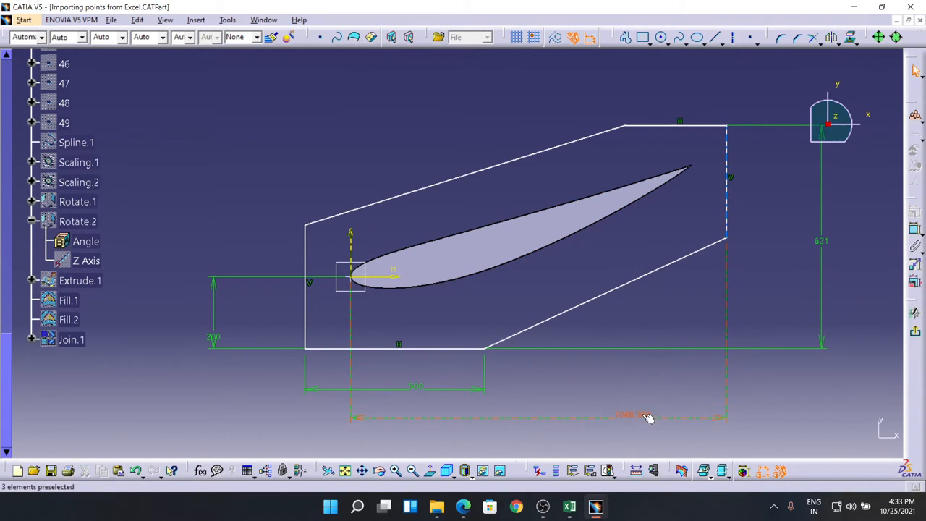
double_click(634, 415)
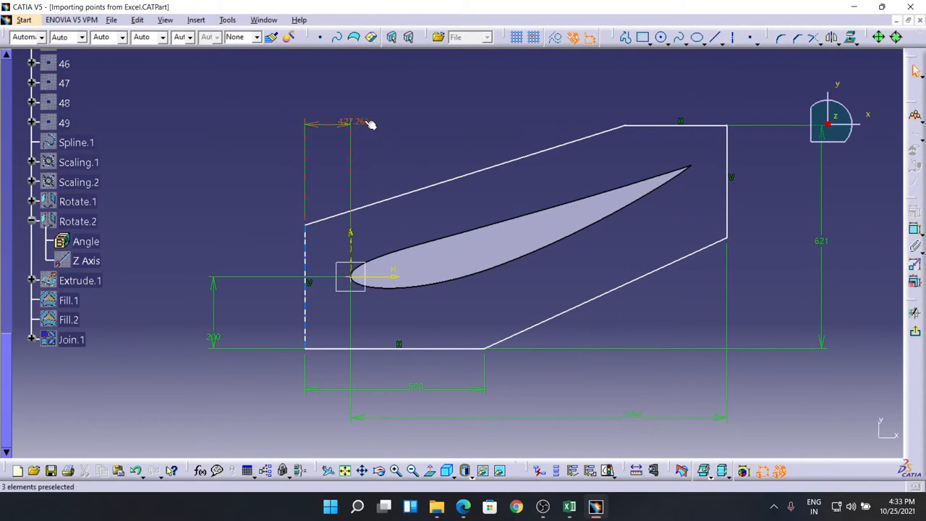
double_click(351, 122)
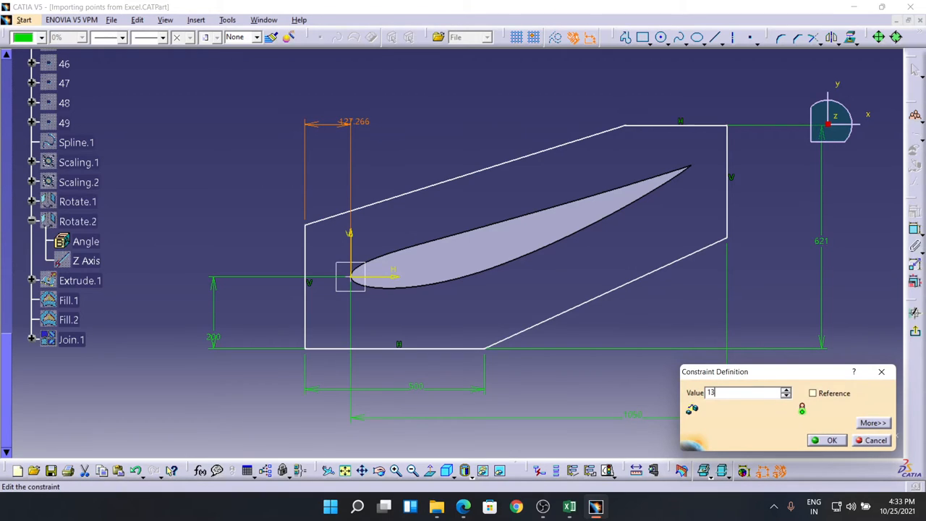
text(50)
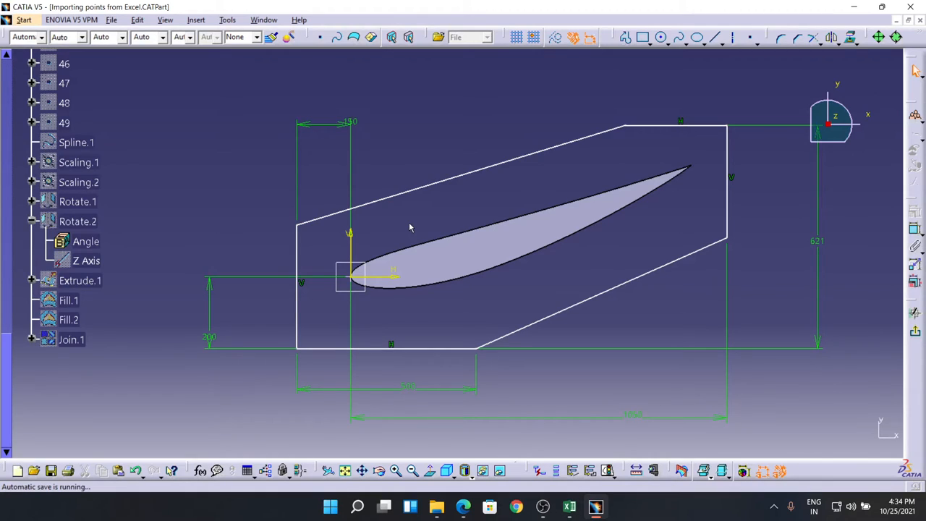
mouse_move(467, 351)
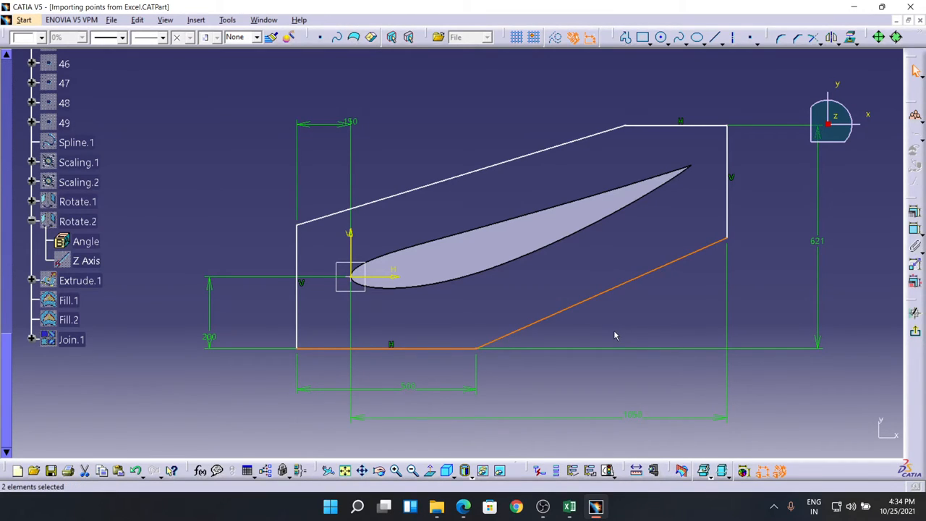
mouse_move(659, 326)
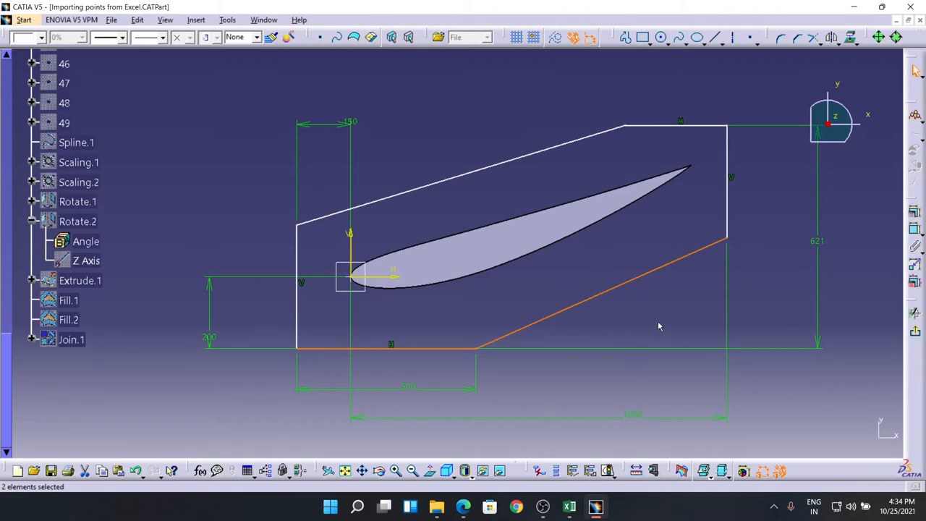
mouse_move(905, 239)
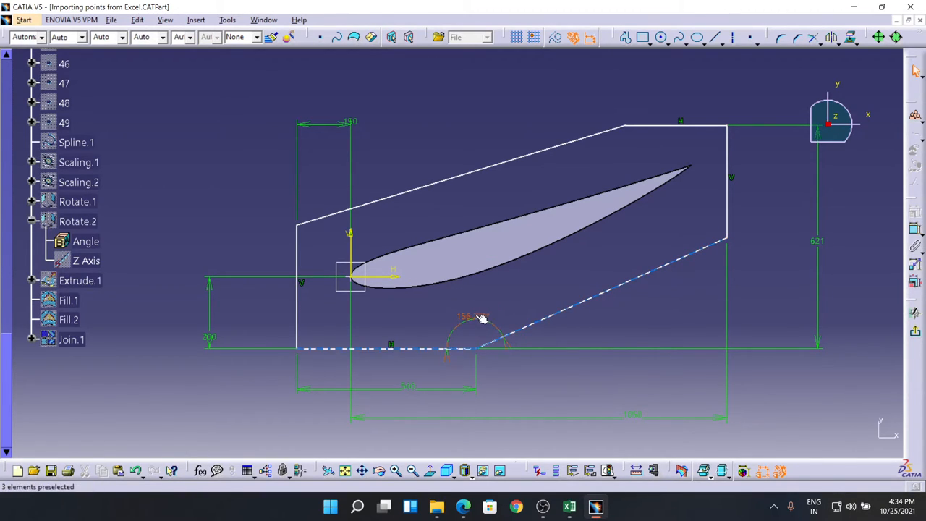
Set the bottom-to-slanted-edge angle to 145°, then correct it to 155°
double_click(474, 317)
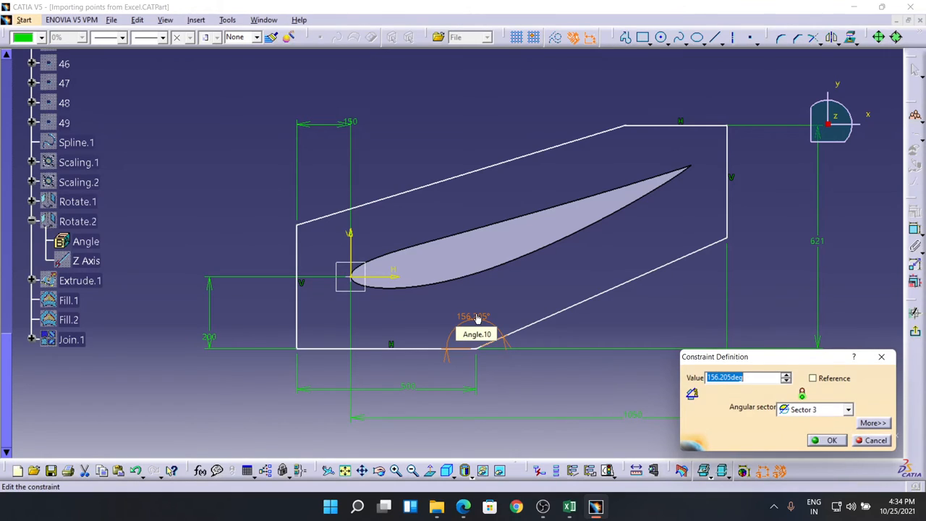
click(832, 440)
text(170)
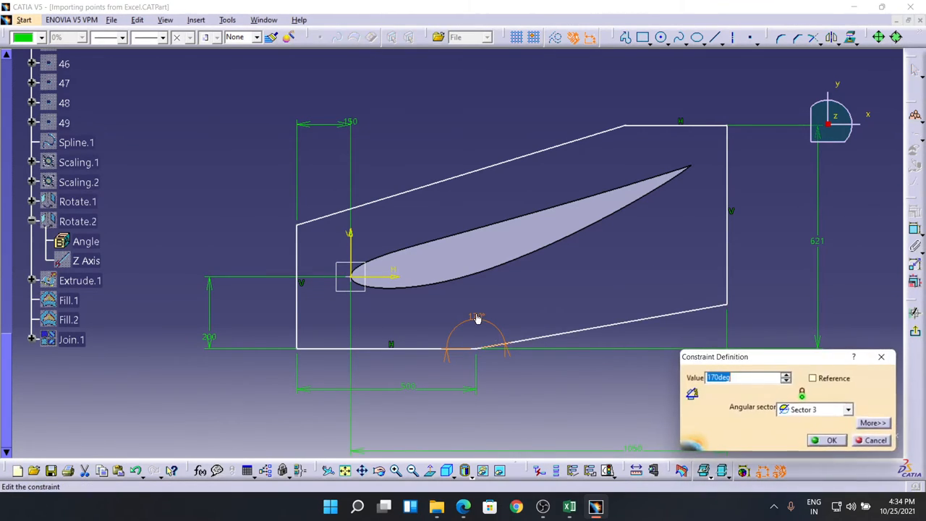
text(145)
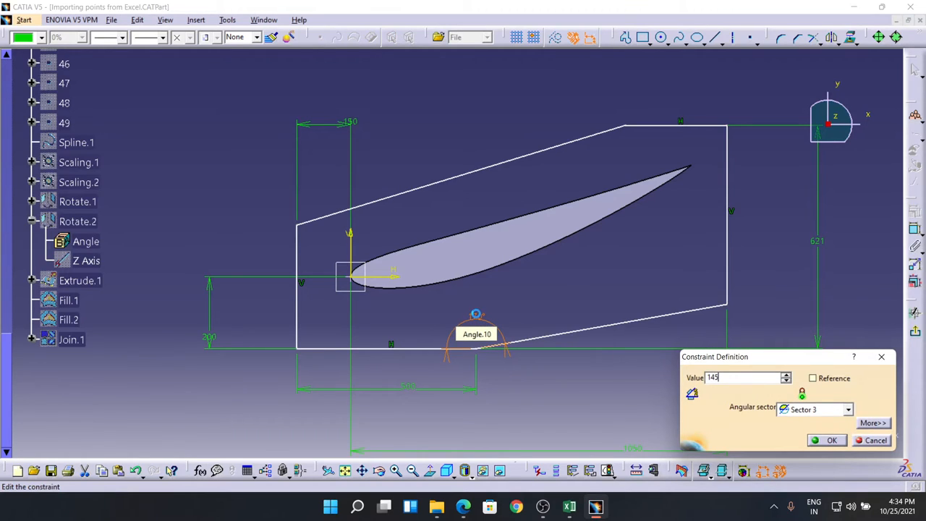
click(832, 440)
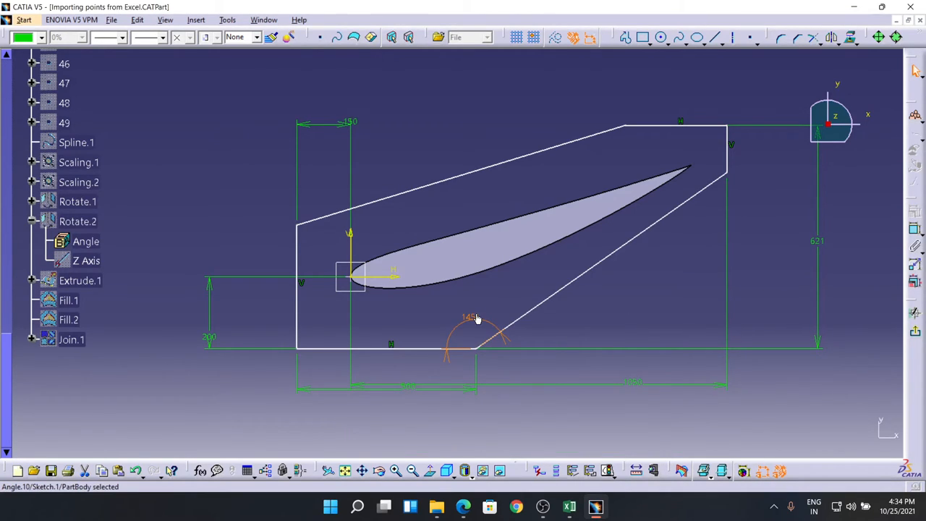
double_click(469, 317)
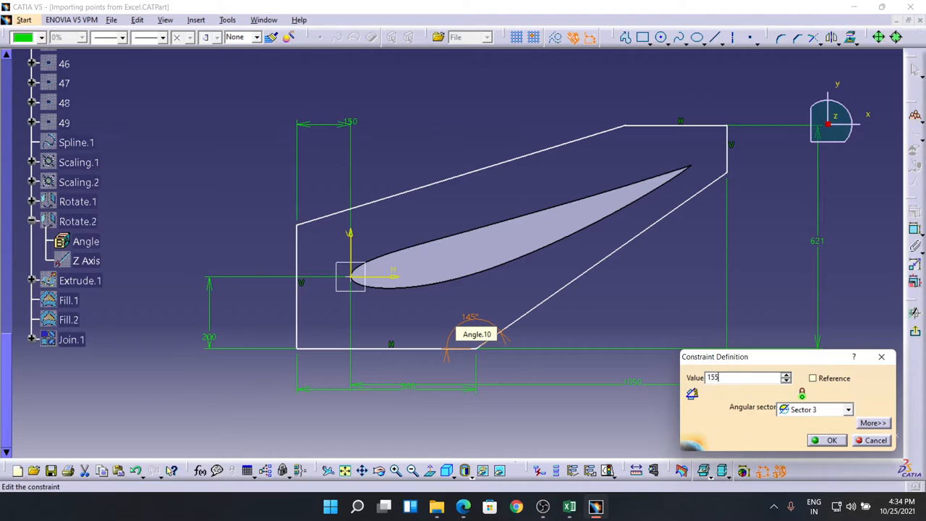
click(831, 440)
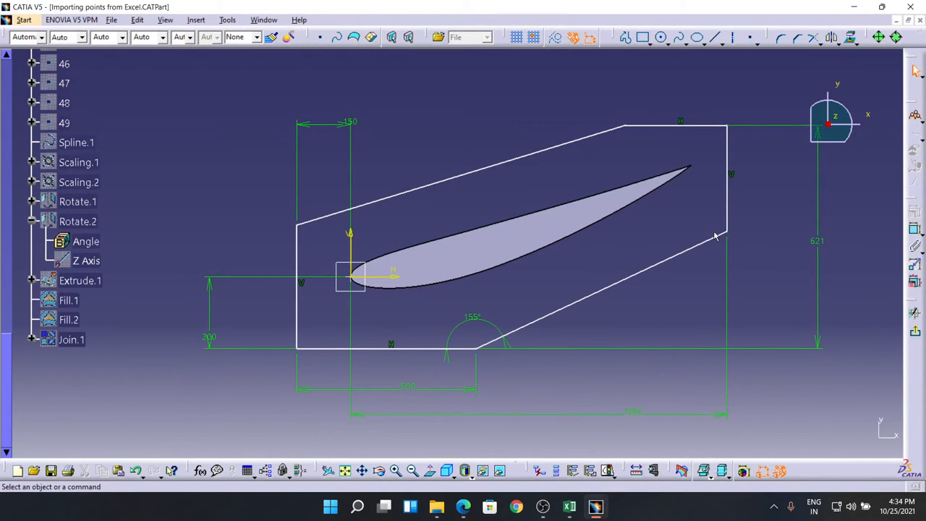
mouse_move(554, 202)
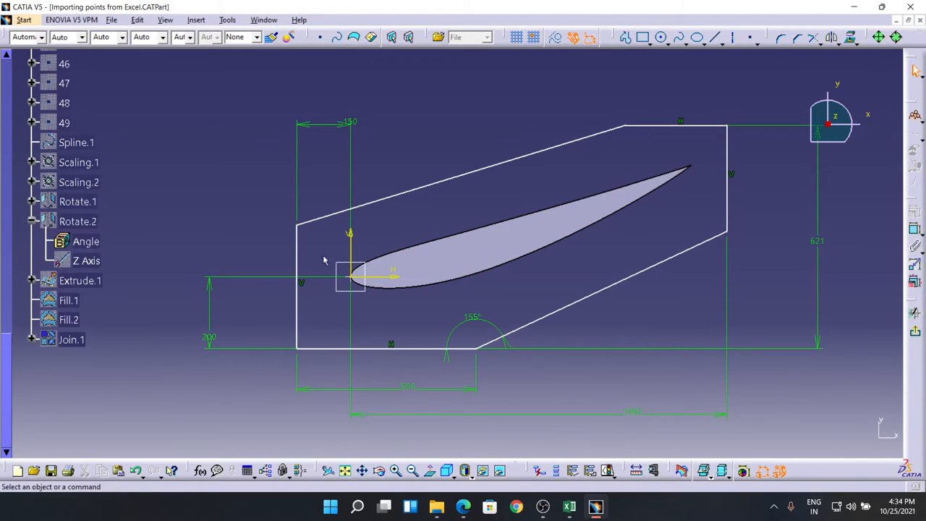
mouse_move(880, 294)
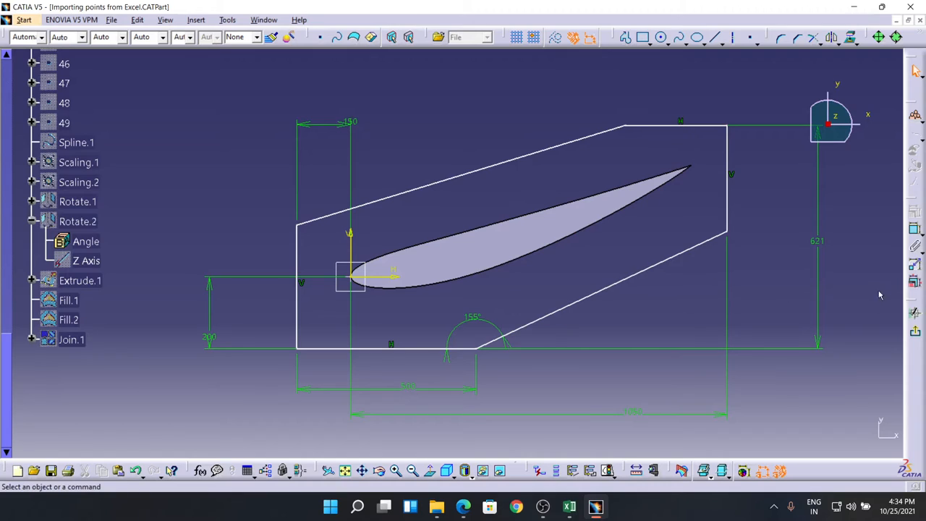
mouse_move(499, 188)
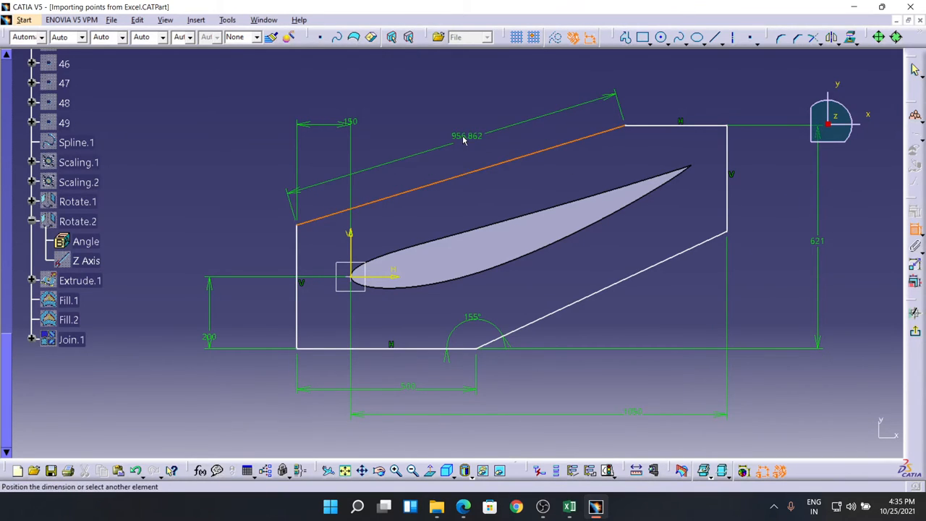
Set the upper slanted edge length to 1000 and pick the left edge for a corner angle
double_click(467, 135)
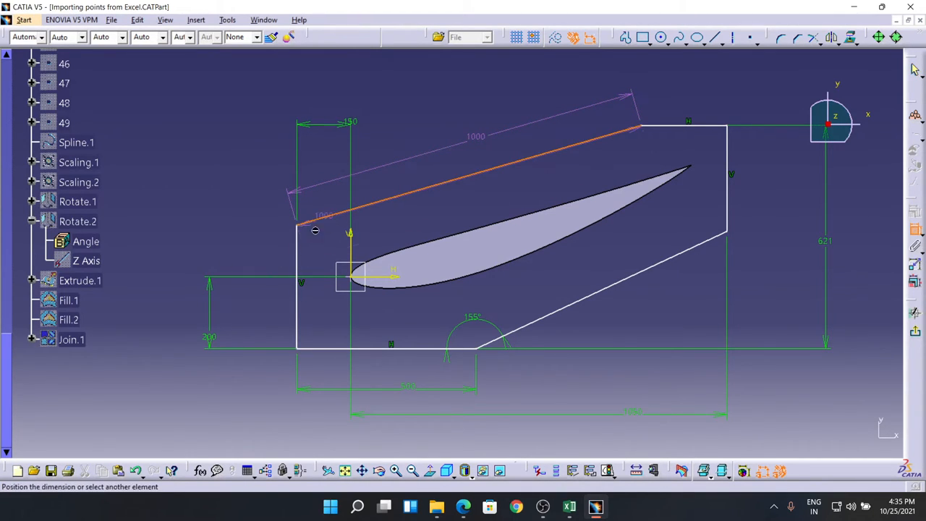
click(324, 246)
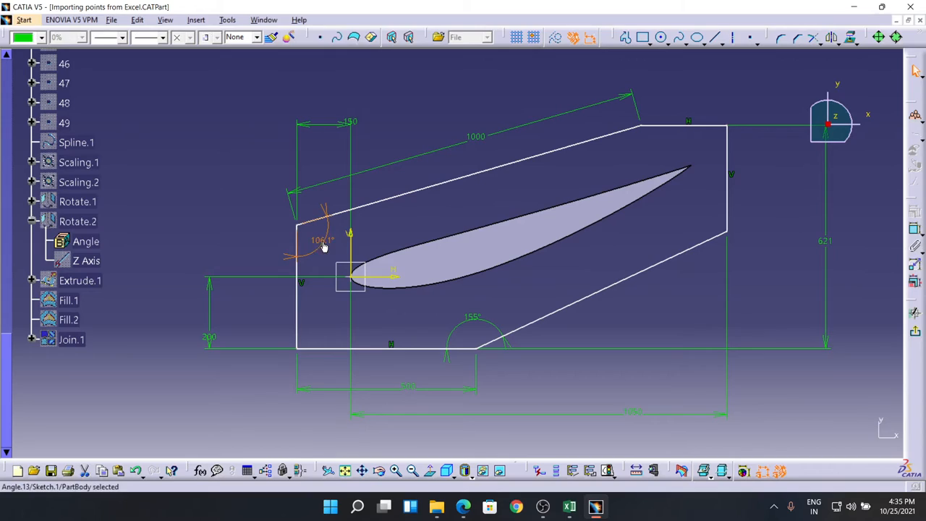
Place the upper-left corner angle constraint and change its value to 105°
double_click(322, 239)
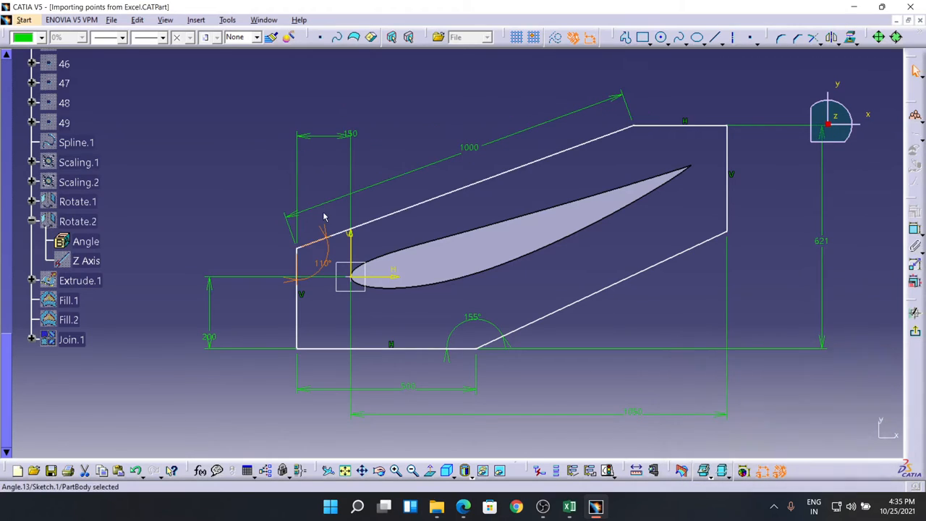
mouse_move(645, 326)
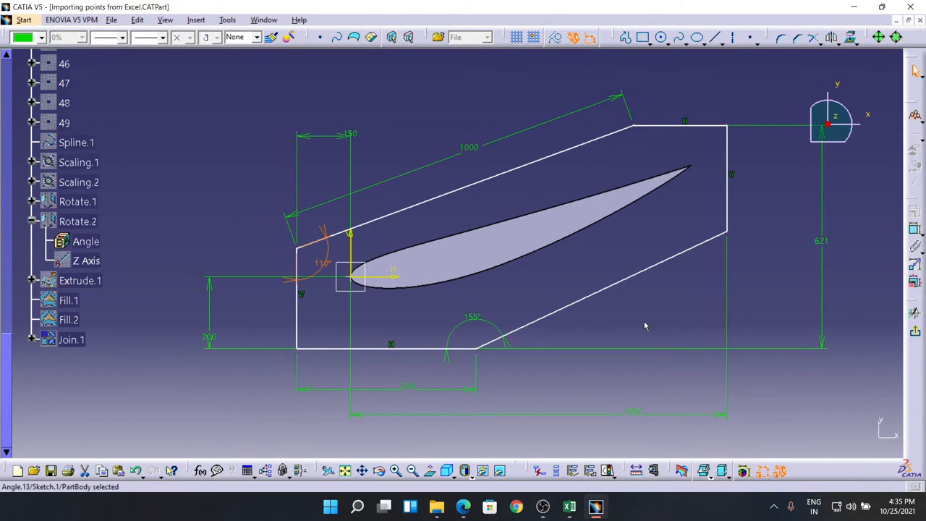
mouse_move(665, 319)
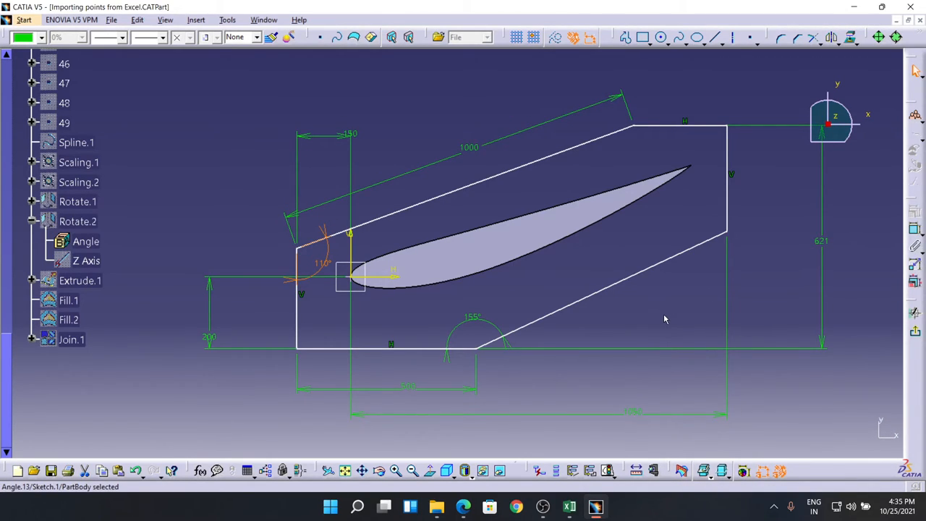
mouse_move(315, 245)
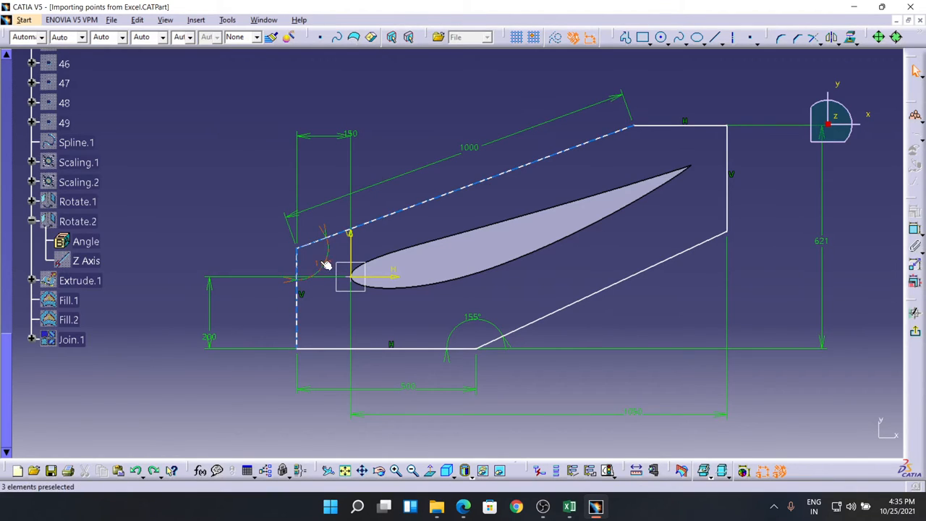
double_click(326, 264)
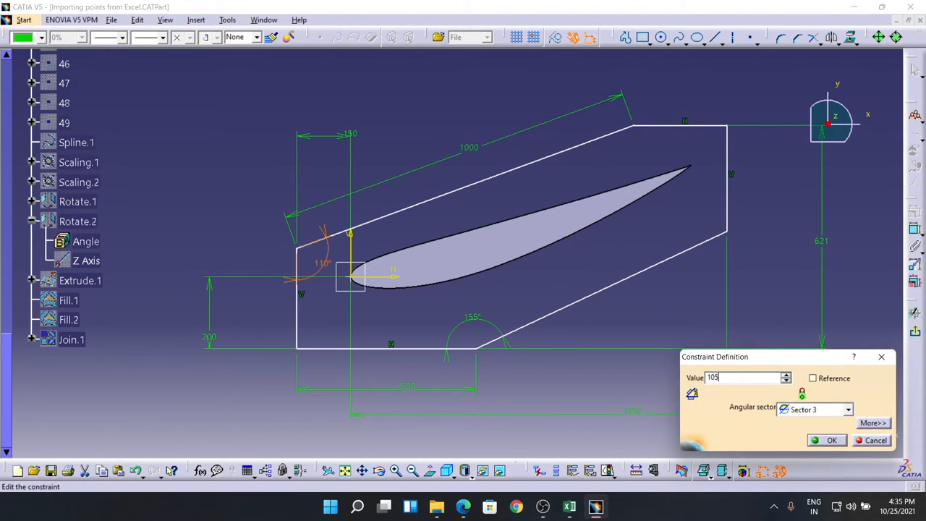
click(832, 440)
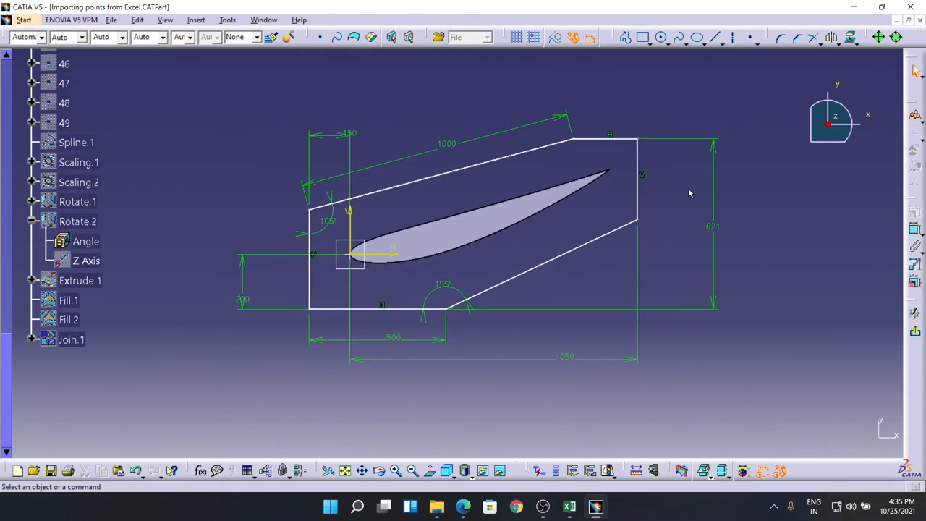
mouse_move(716, 389)
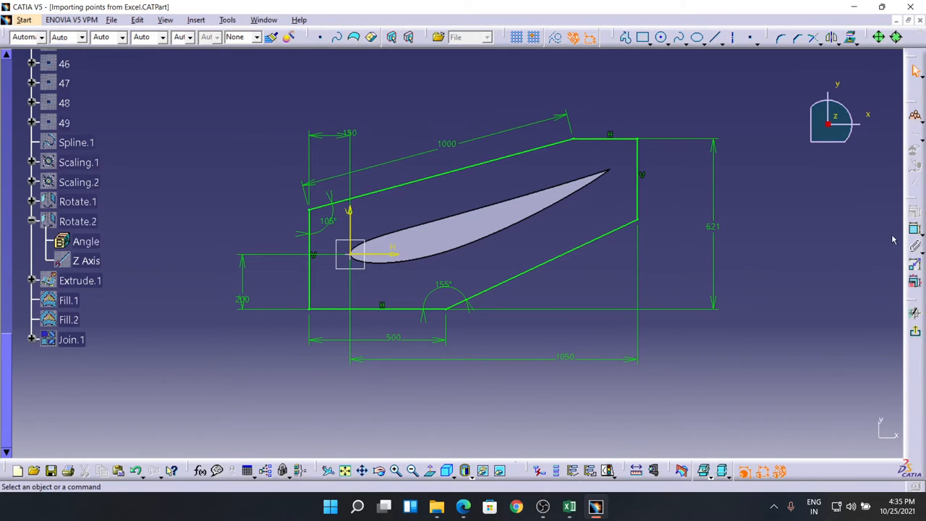
mouse_move(564, 202)
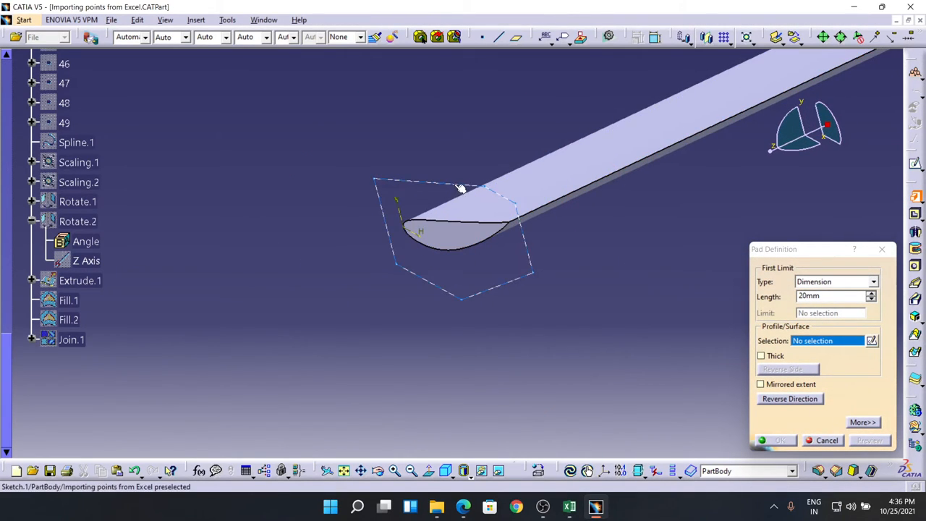
Pad Sketch.1 into a 25 mm thick end plate and orbit to view it
click(459, 239)
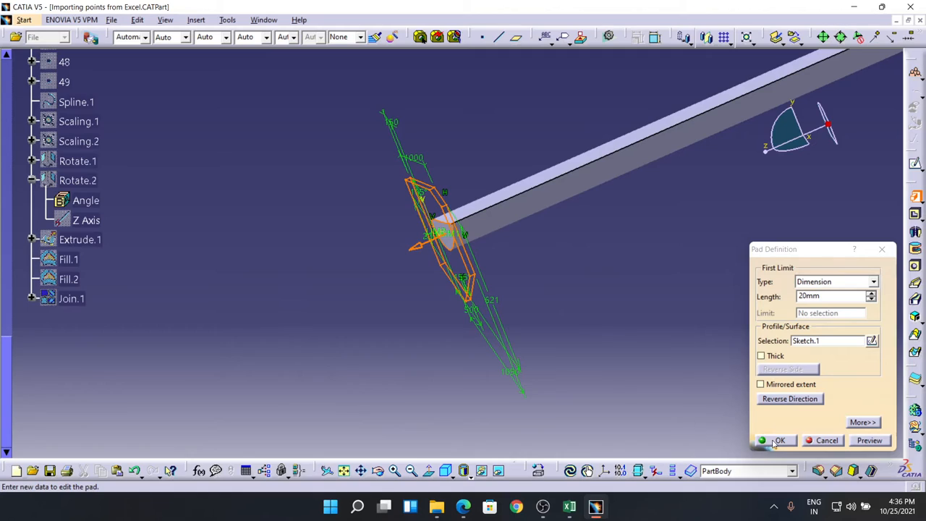
click(869, 440)
text(25)
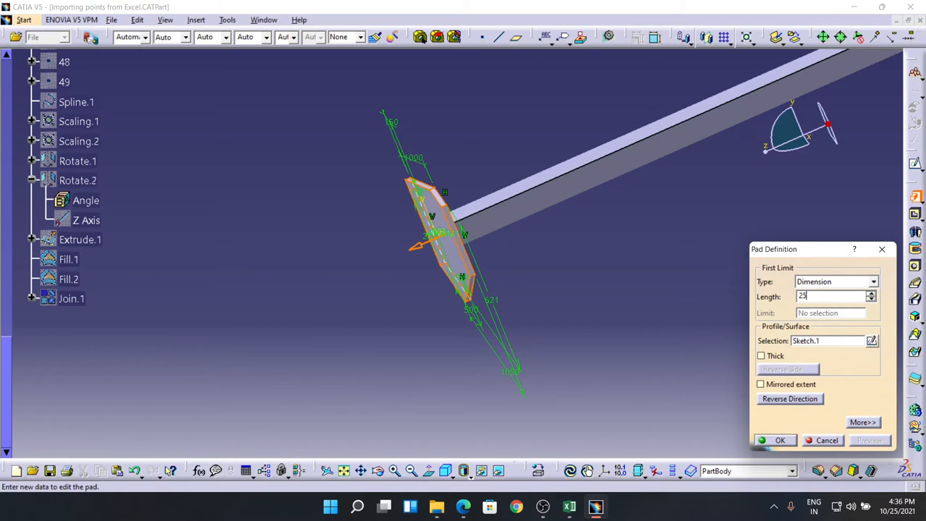
click(780, 440)
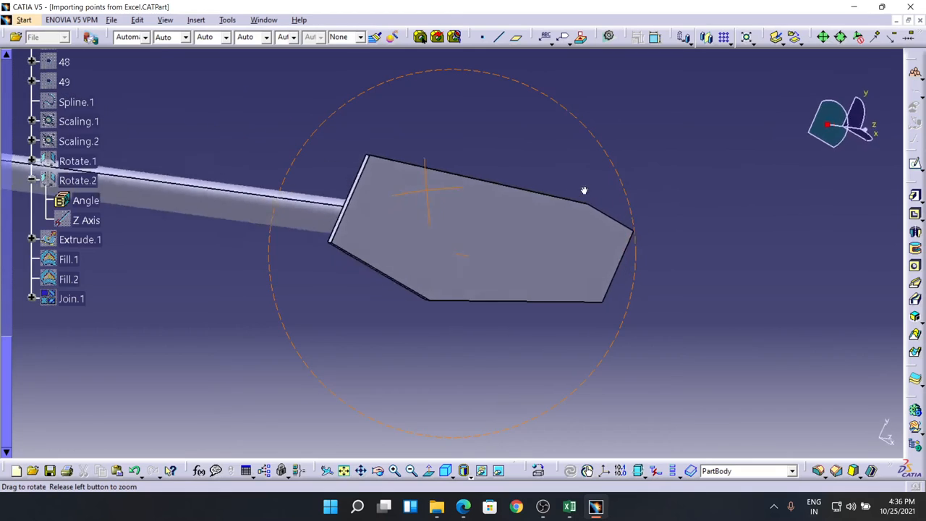
drag(585, 190, 451, 179)
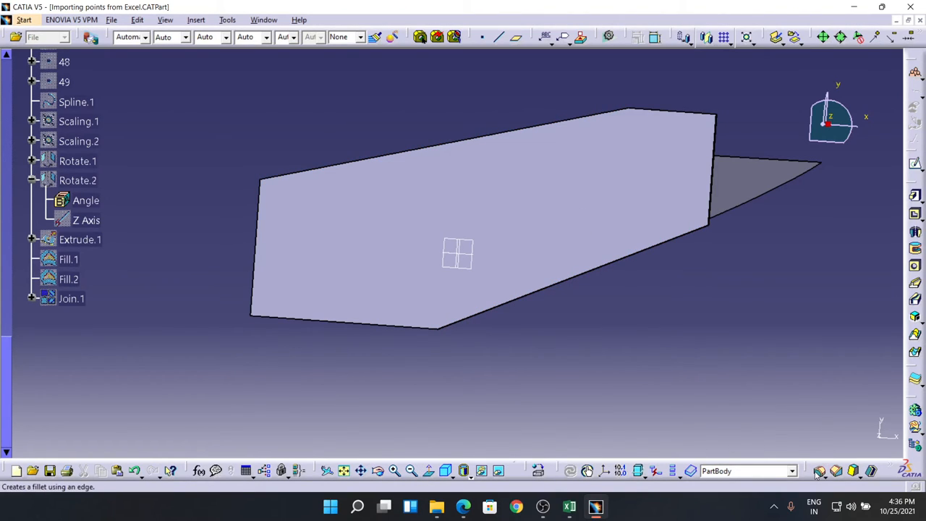
Fillet the end plate's two corner edges at 60 mm radius, excluding the extra face
click(820, 471)
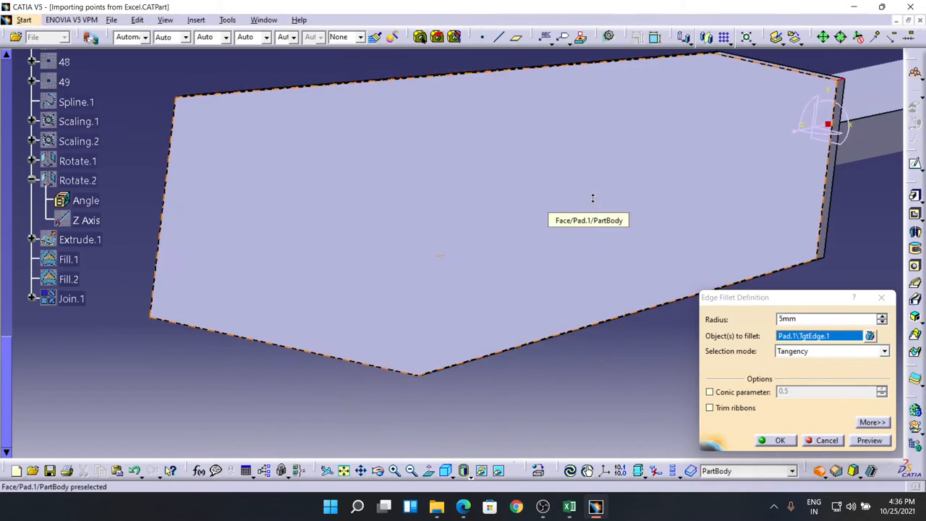
triple_click(828, 318)
text(60)
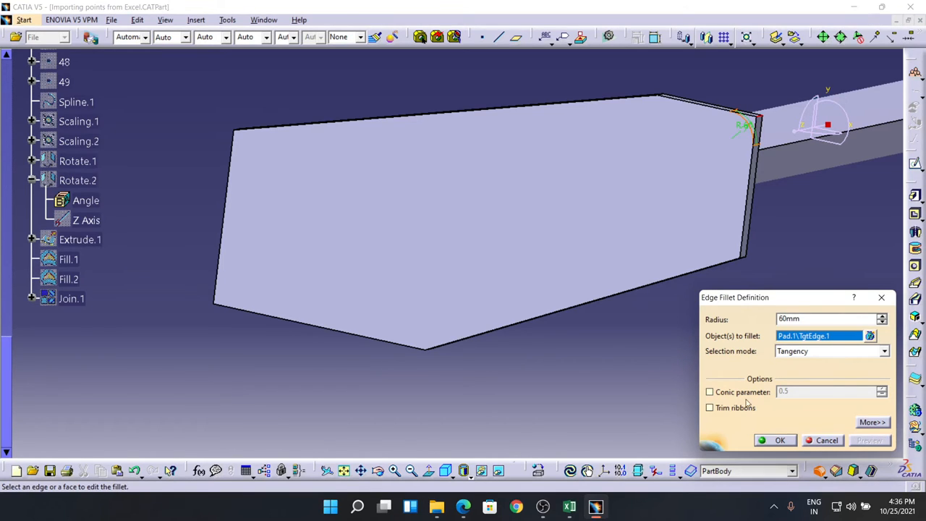
mouse_move(746, 253)
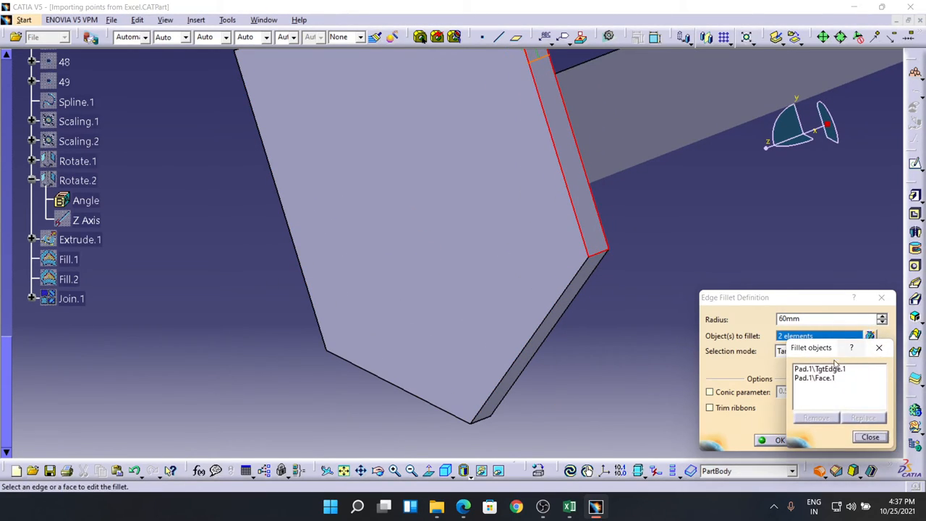
click(815, 378)
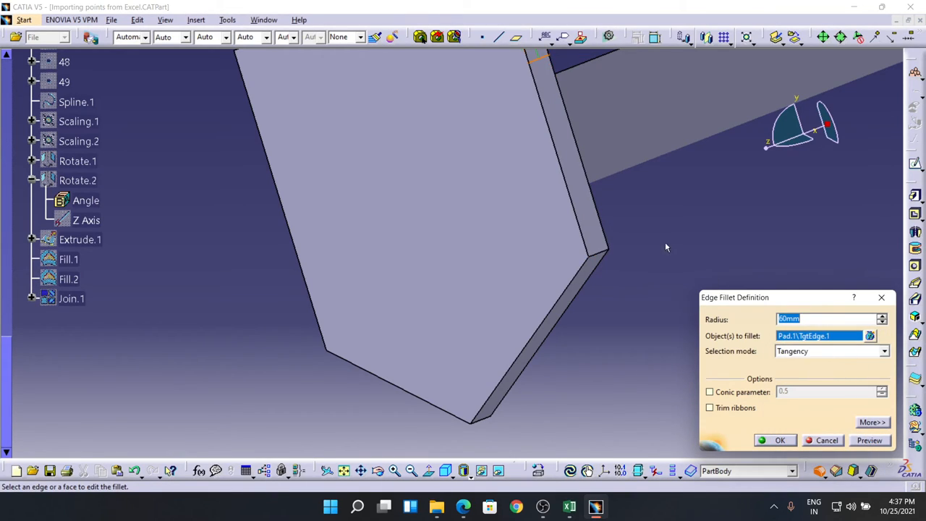
mouse_move(601, 257)
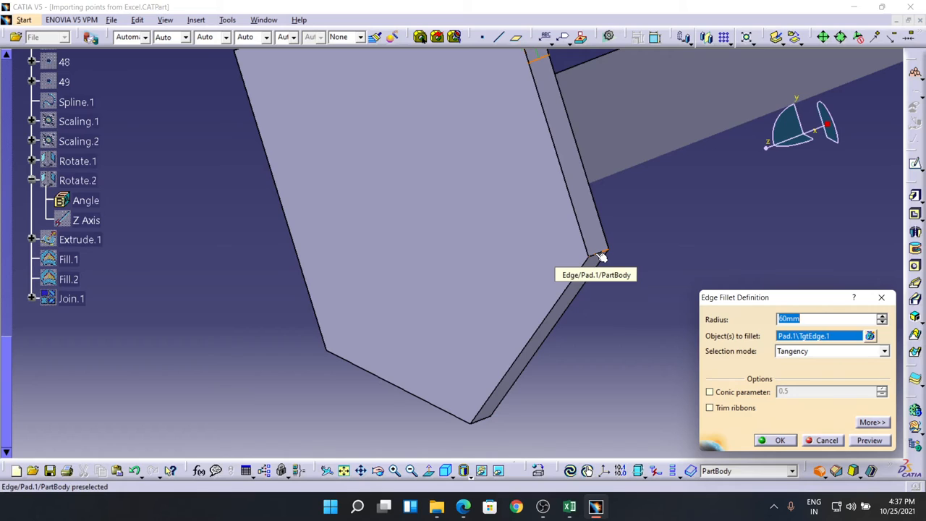
click(593, 239)
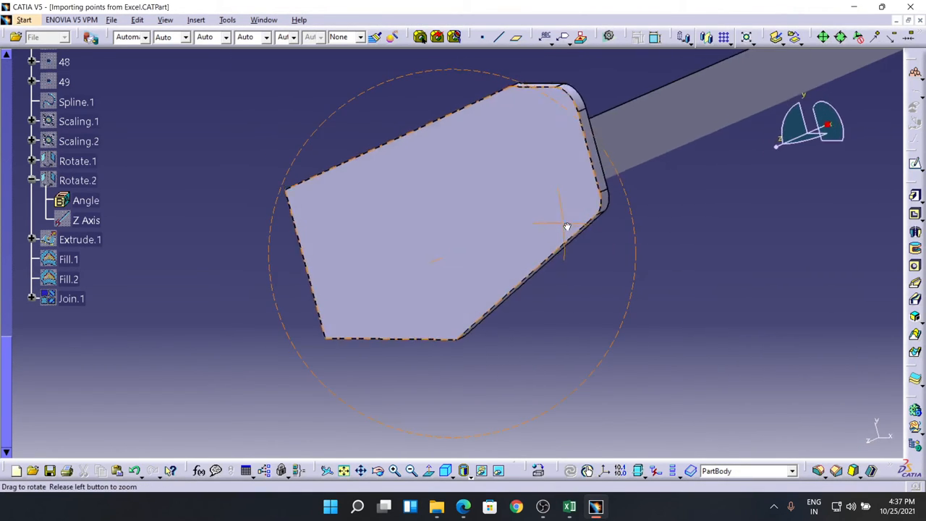
drag(567, 226, 374, 266)
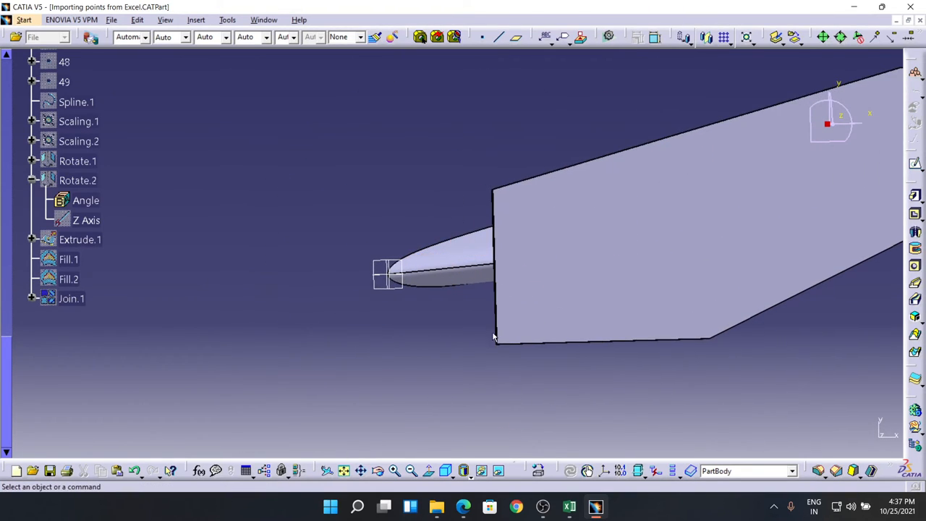
Round the first sharp end-plate corner edge with a 150 mm edge fillet
drag(496, 336, 535, 224)
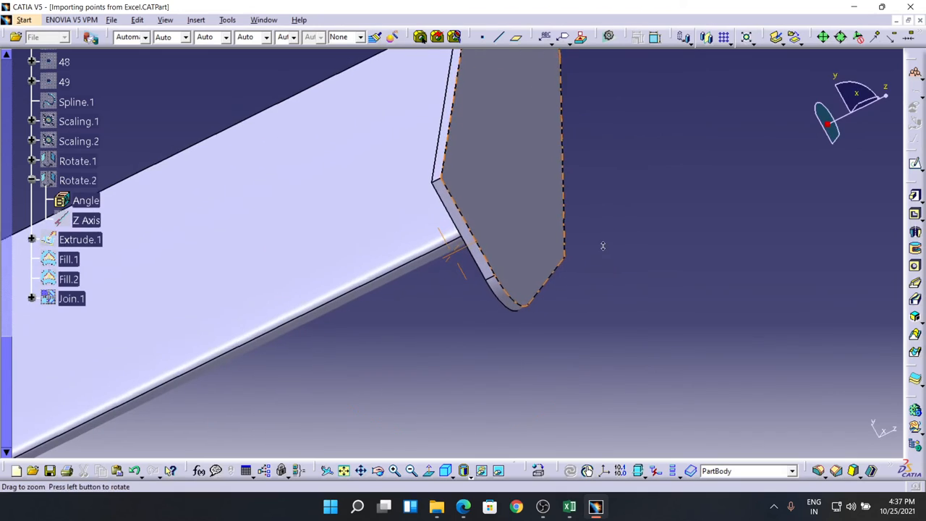
click(501, 280)
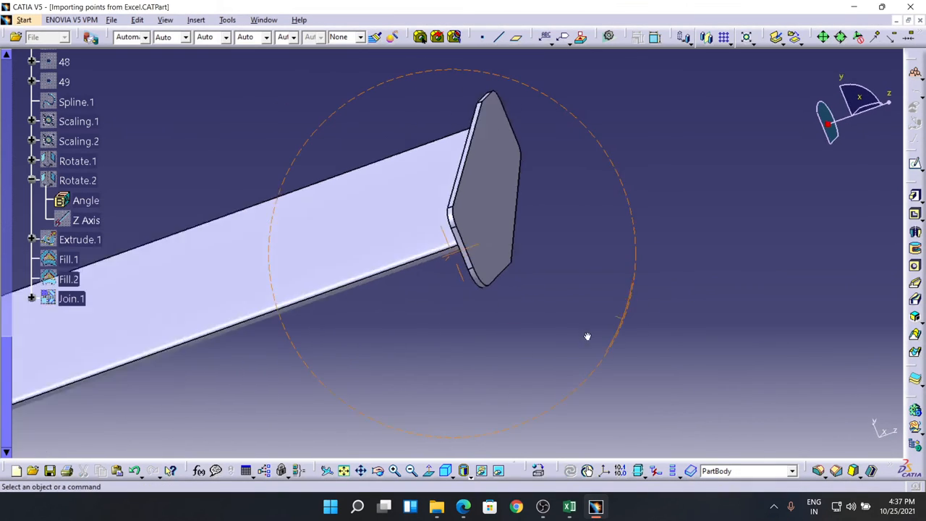
drag(587, 336, 513, 252)
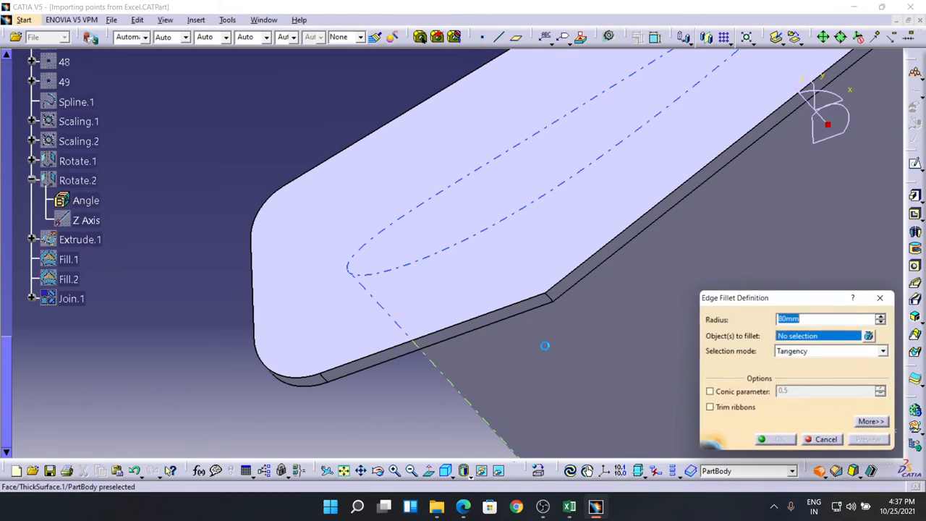
click(548, 293)
text(150)
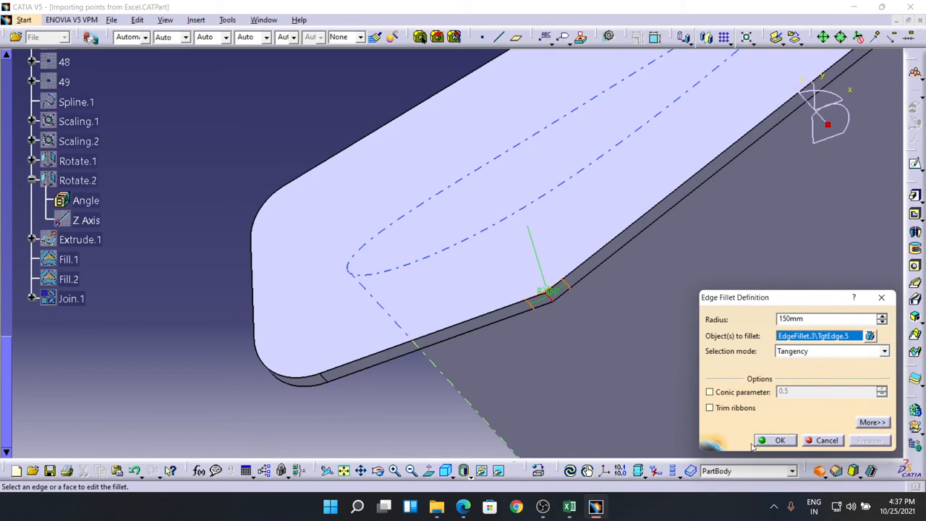
click(779, 440)
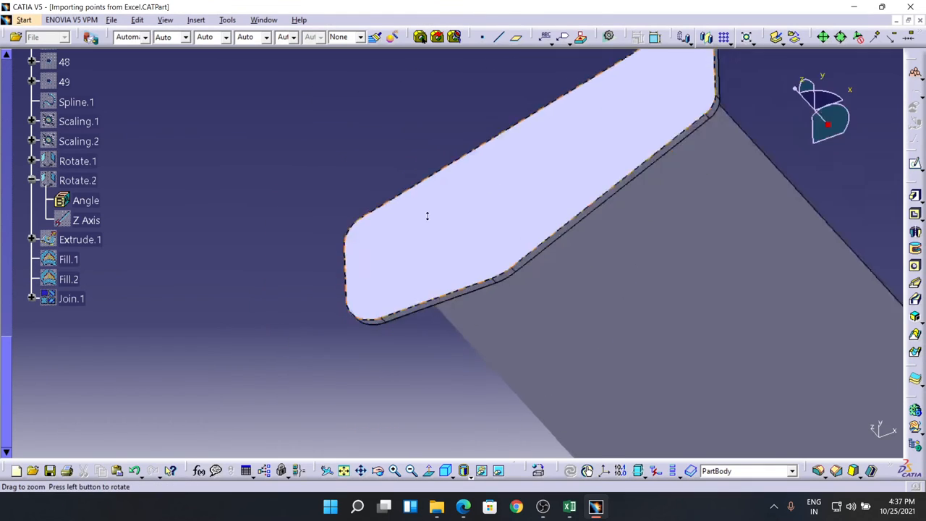
Round the other end-plate corner edge with a second 150 mm fillet
drag(427, 215, 642, 177)
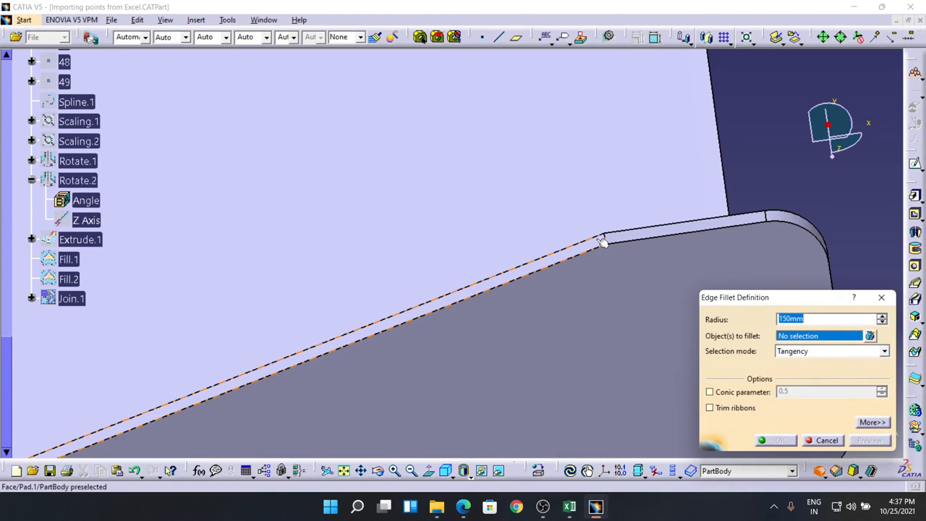
click(604, 243)
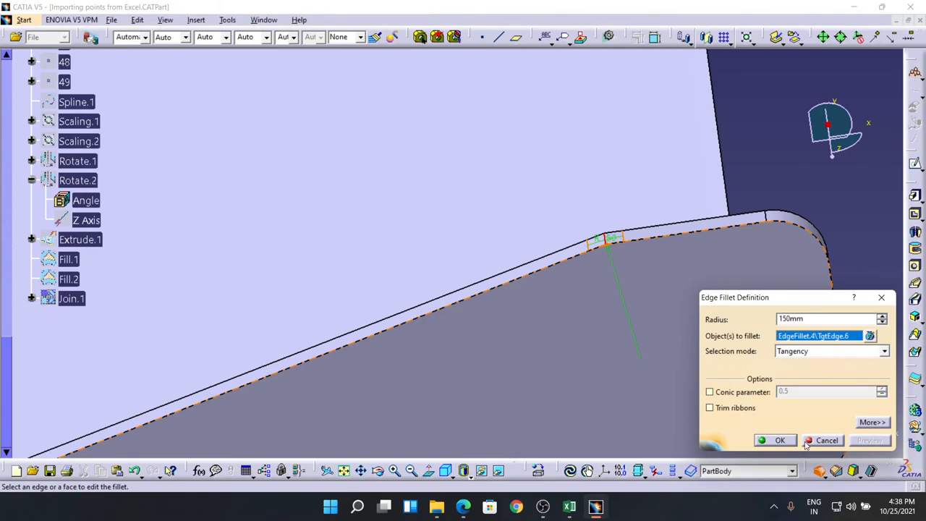
click(780, 440)
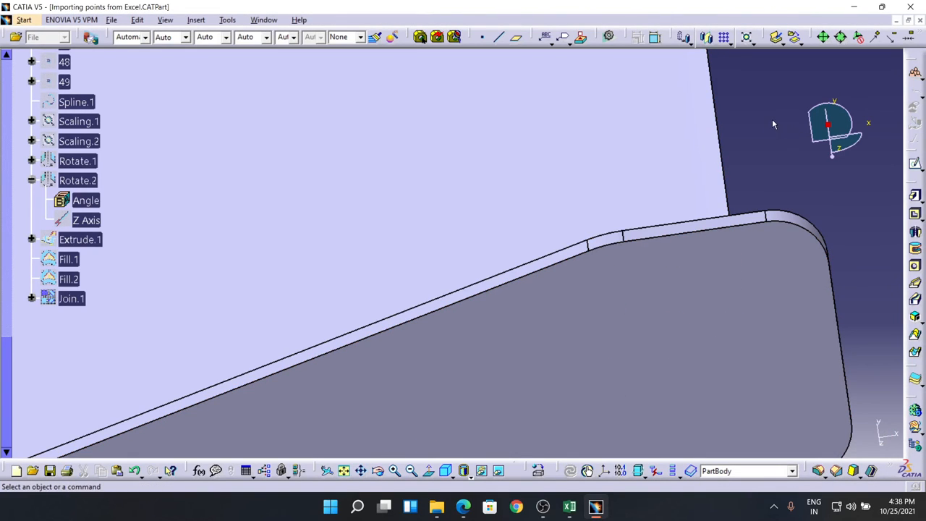
drag(774, 124, 534, 271)
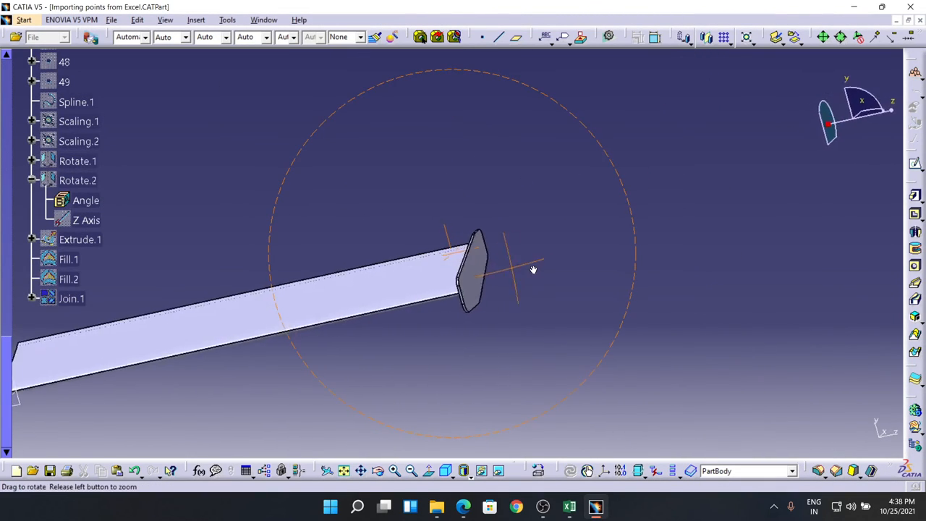
drag(534, 269, 635, 219)
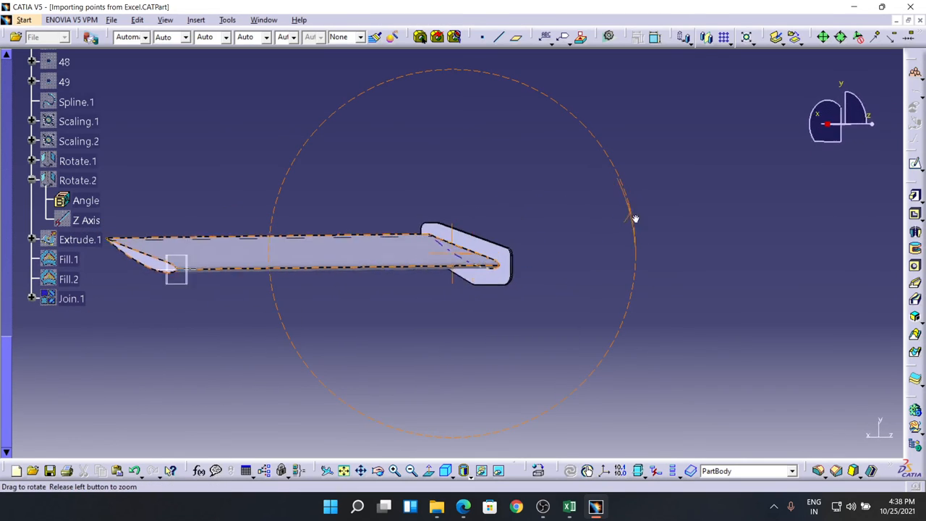
drag(636, 219, 536, 283)
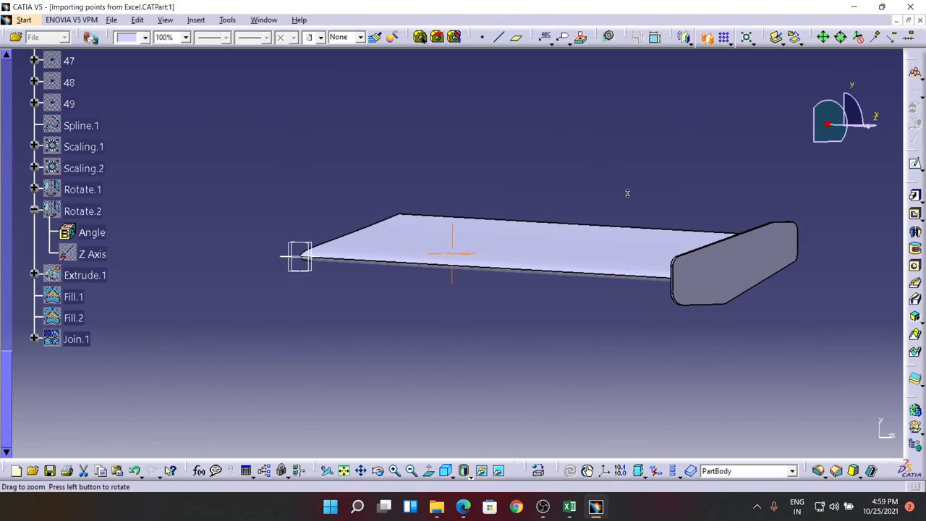
mouse_move(745, 267)
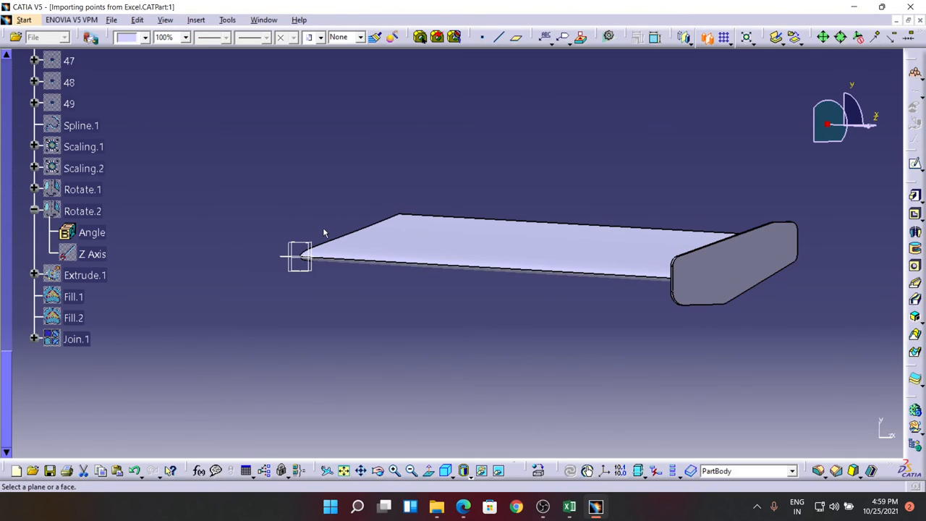
mouse_move(274, 221)
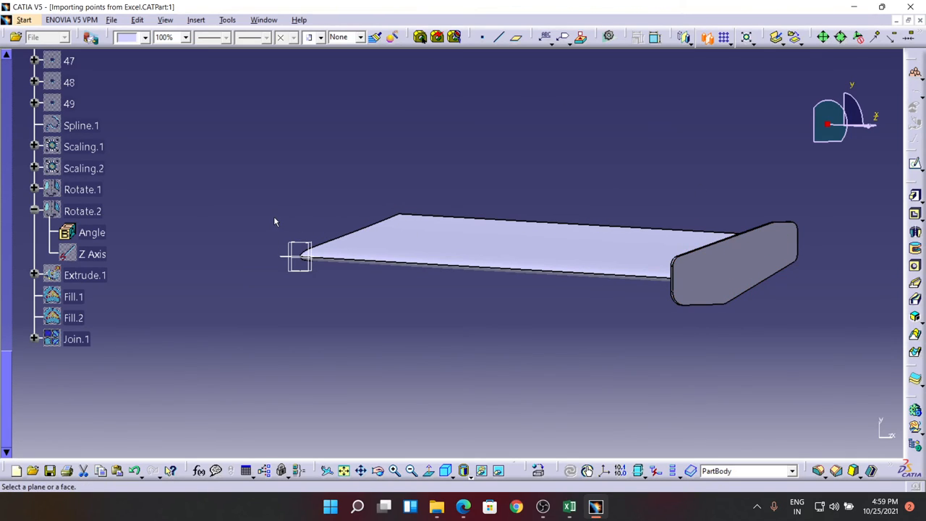
mouse_move(516, 38)
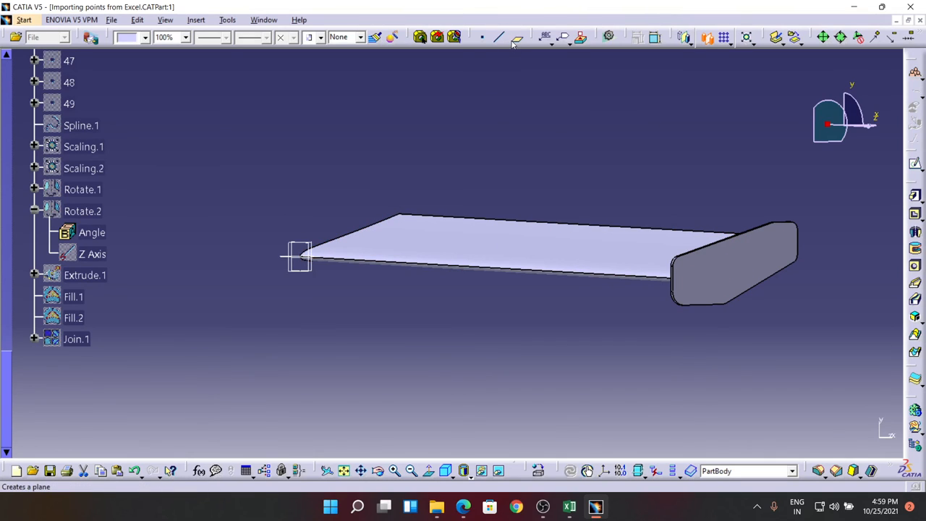
click(517, 37)
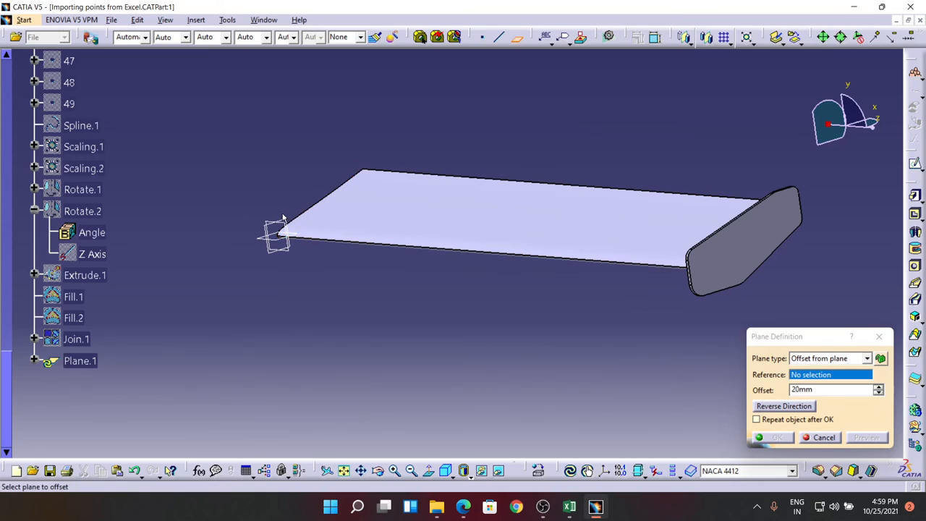
Create Plane.1 offset from a reference plane at mid-span, then start Mirror
click(275, 235)
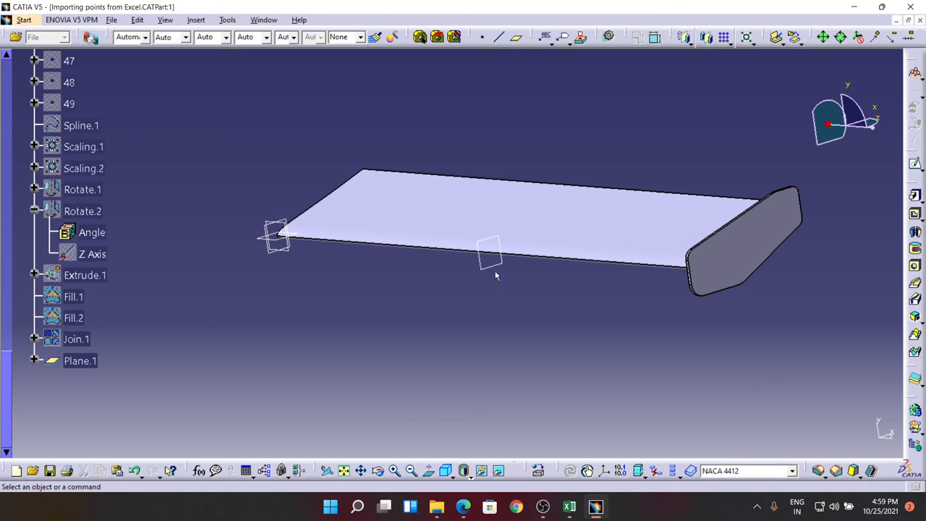
mouse_move(499, 289)
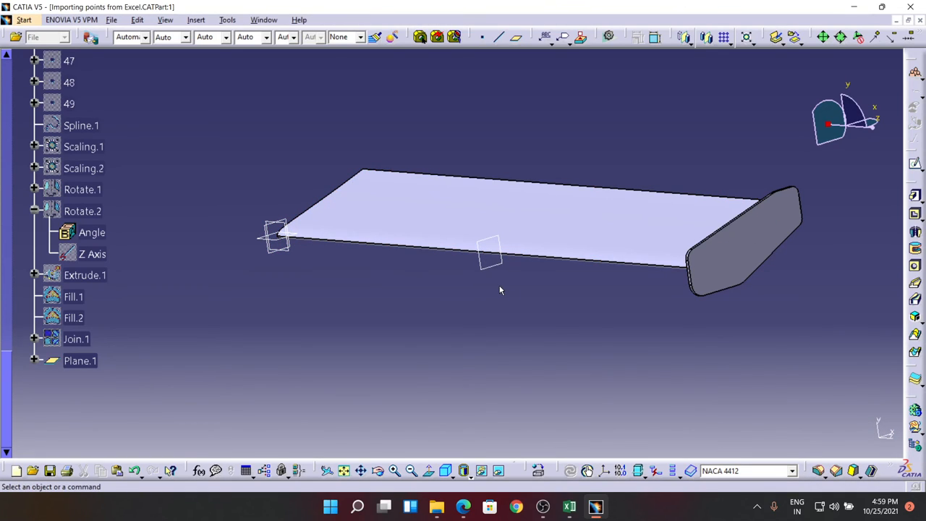
mouse_move(707, 38)
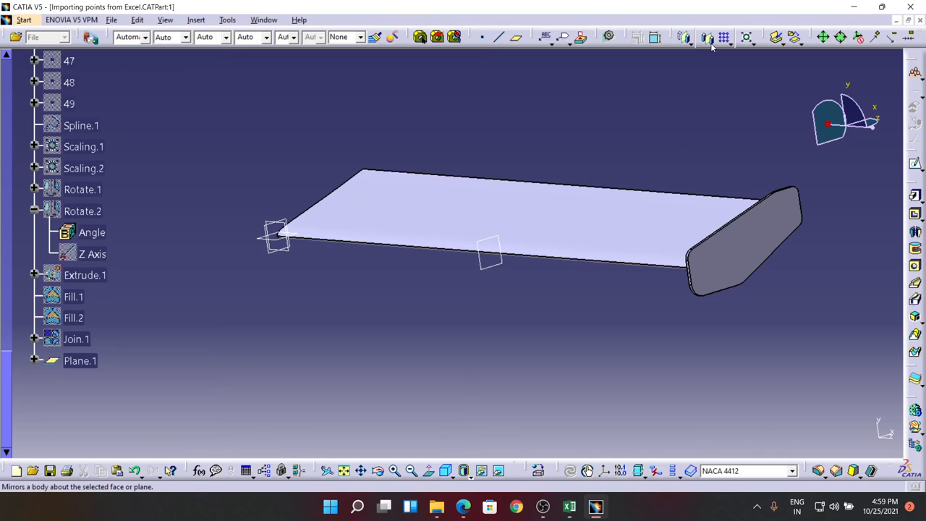
click(707, 37)
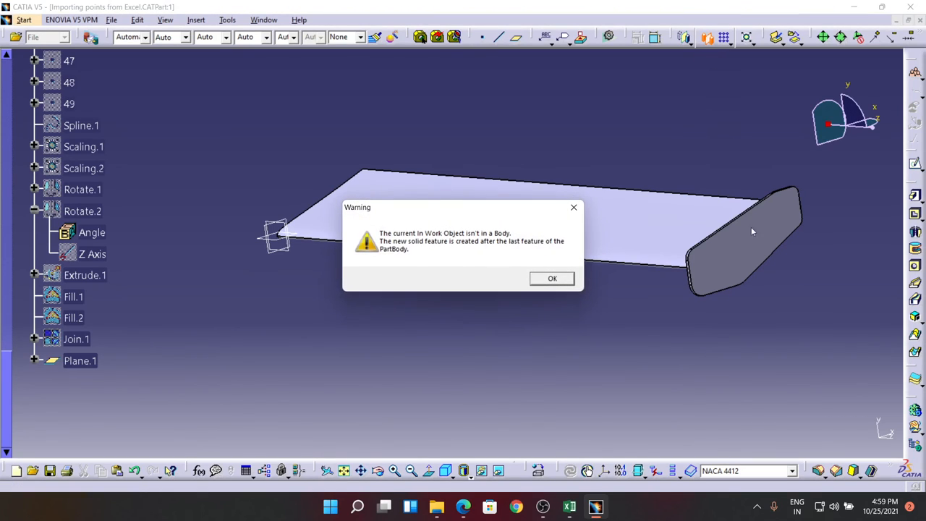
Mirror the solid about Plane.1 and inspect both end plates
click(553, 279)
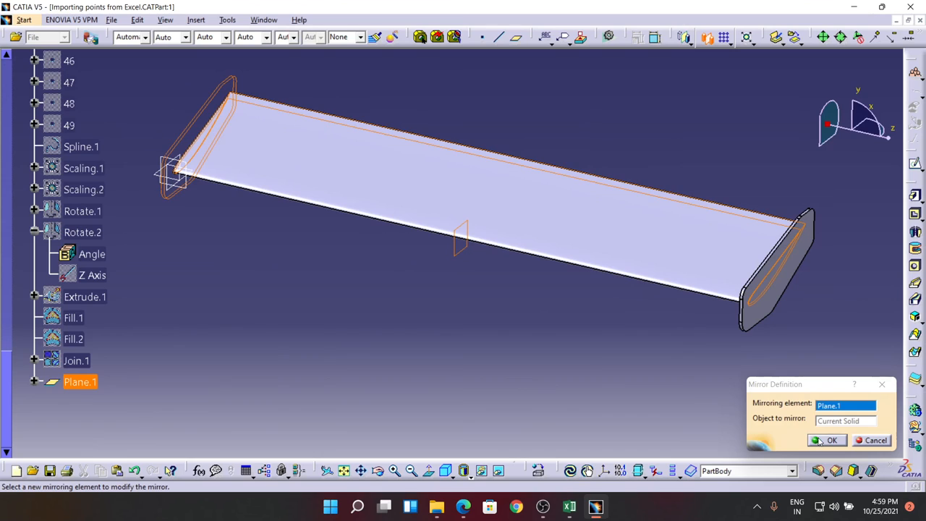
click(832, 440)
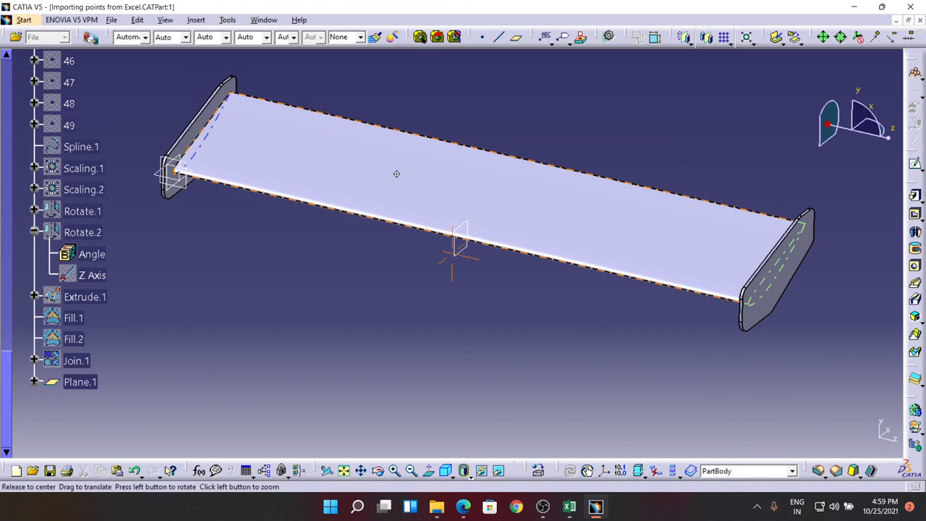
drag(396, 174, 519, 241)
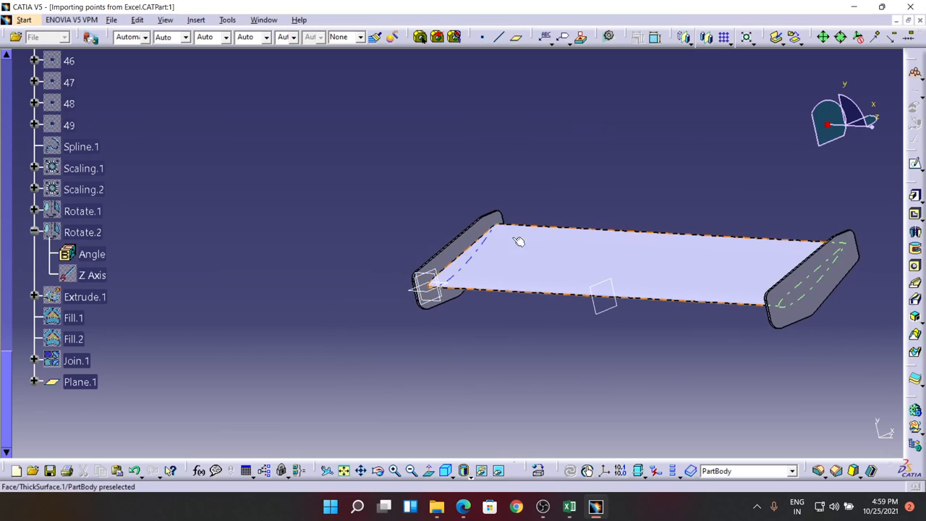
drag(521, 242, 615, 180)
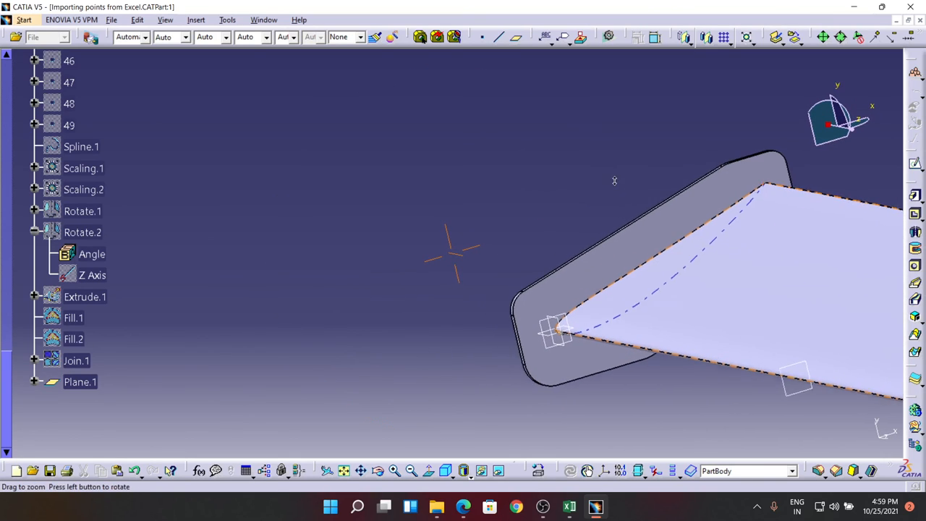
drag(615, 179, 481, 244)
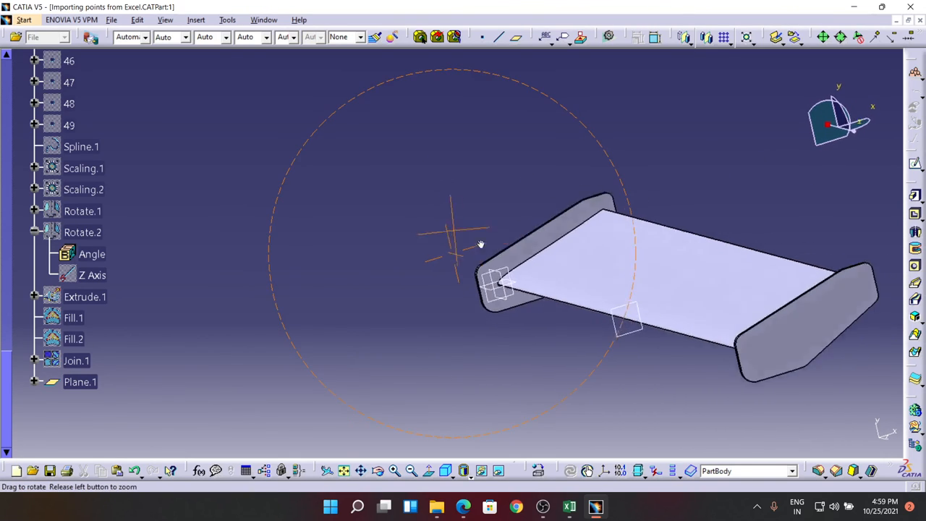
drag(482, 243, 204, 297)
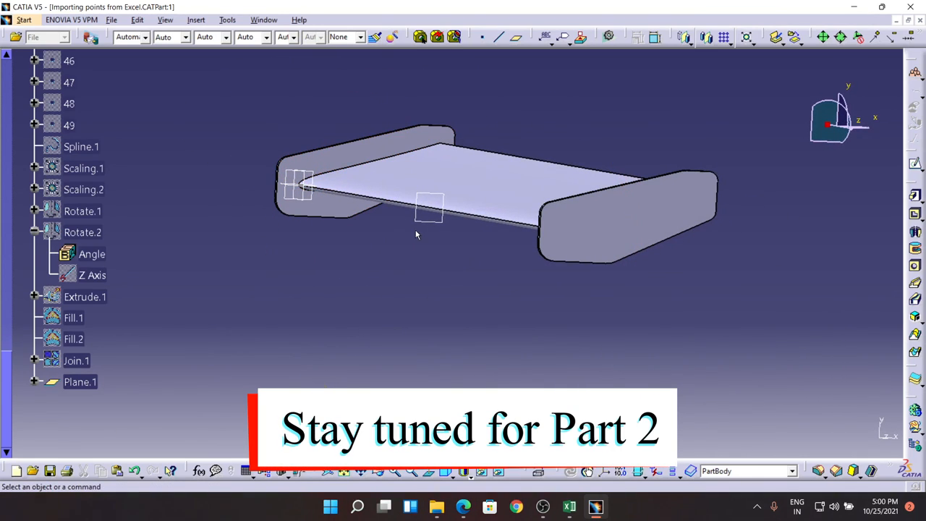
click(456, 253)
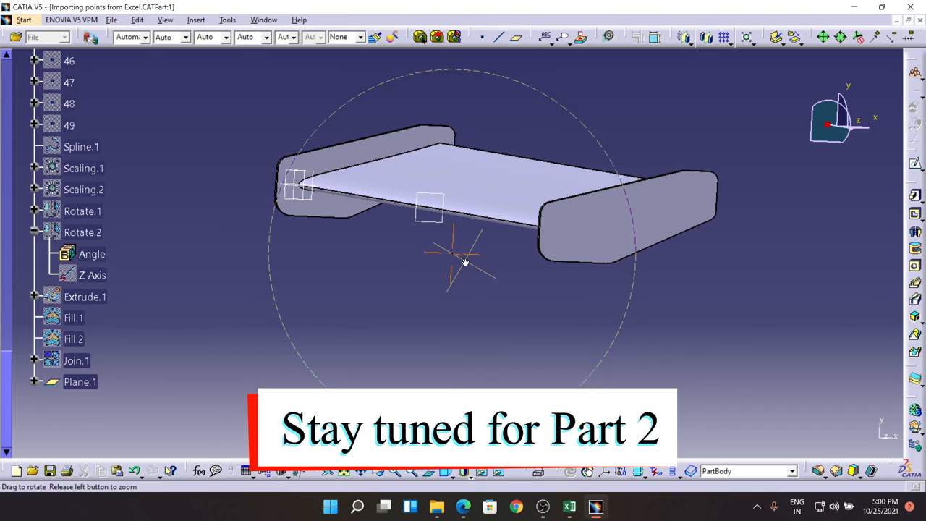